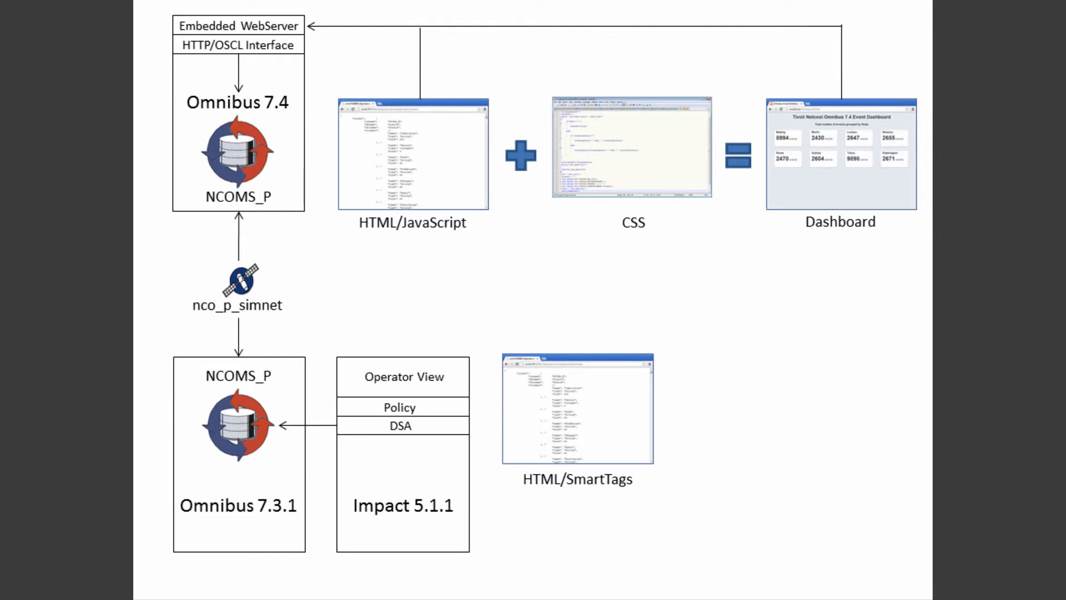
# Step: Start a new policy in the Policies section from the Custom template
pyautogui.moveTo(630, 238); pyautogui.dragTo(597, 345)
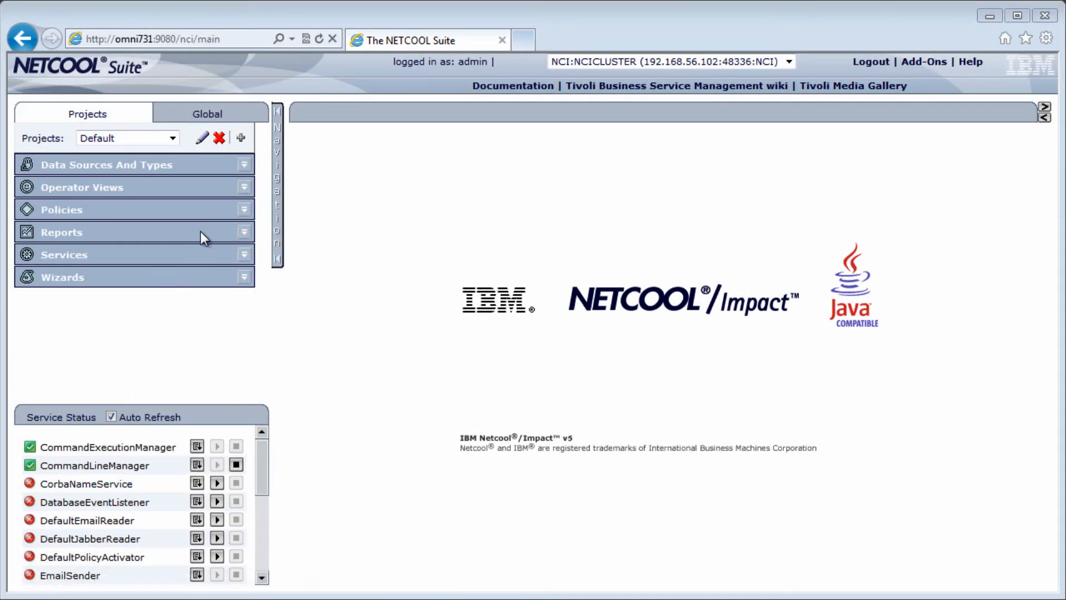
pyautogui.click(243, 209)
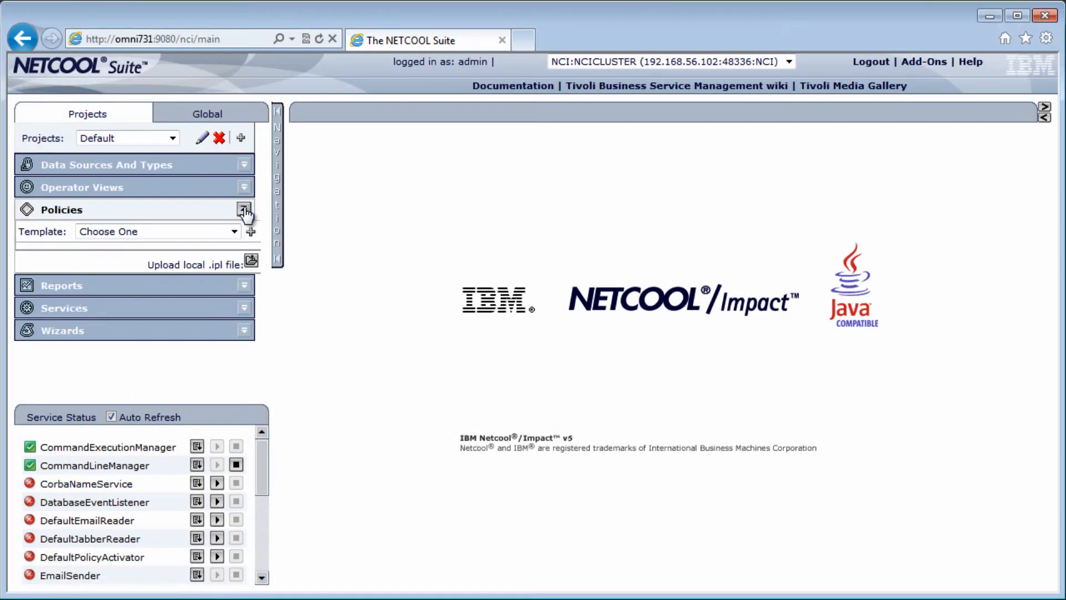
pyautogui.click(156, 231)
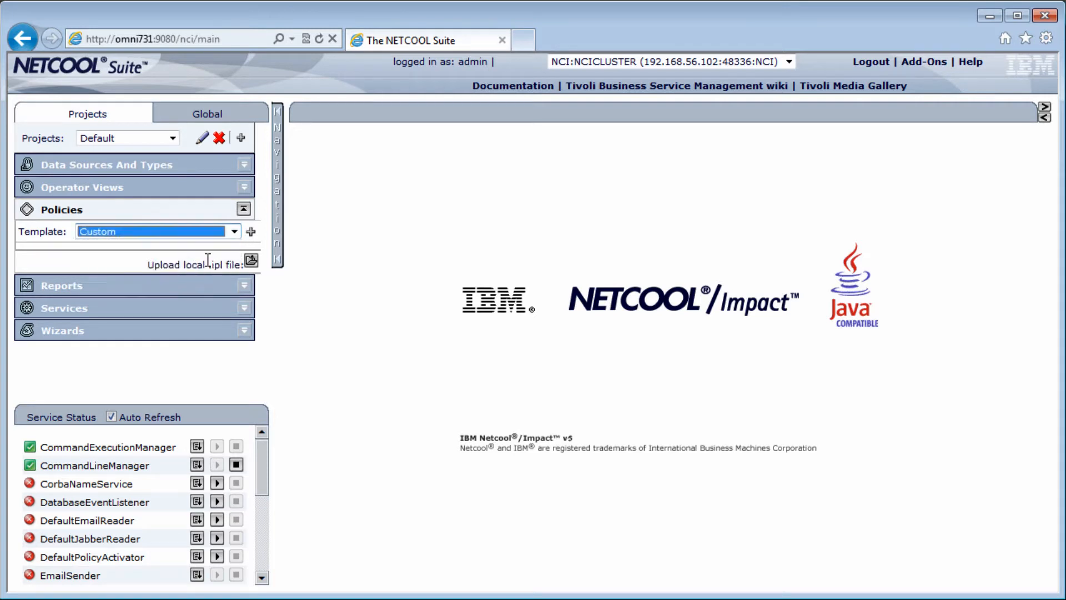
pyautogui.click(251, 231)
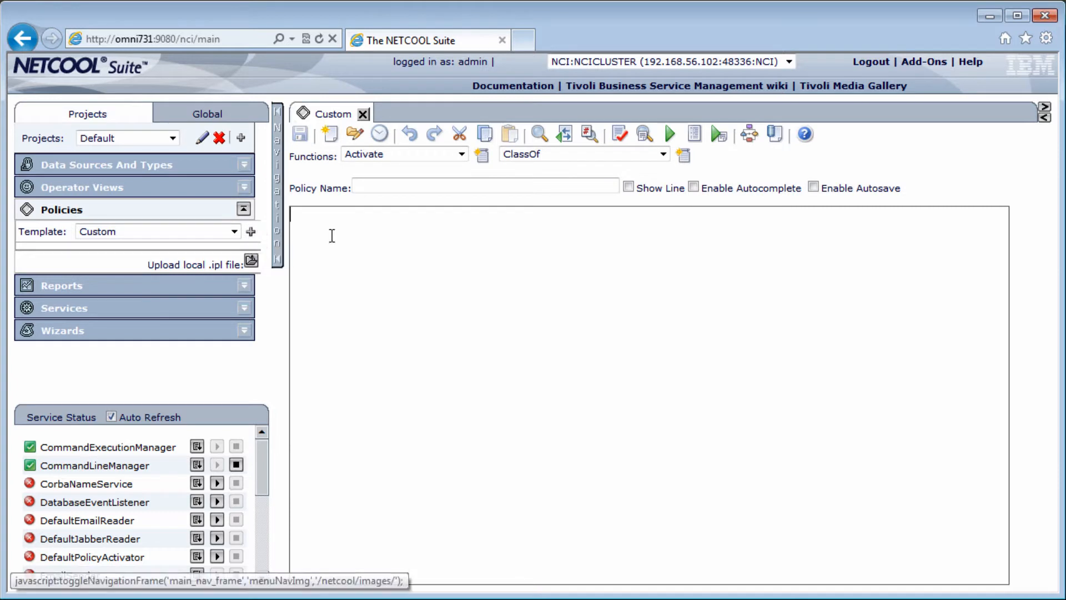
# Step: Name the policy Opview_EventDashboard, save it and confirm the check-in comment
pyautogui.click(485, 188)
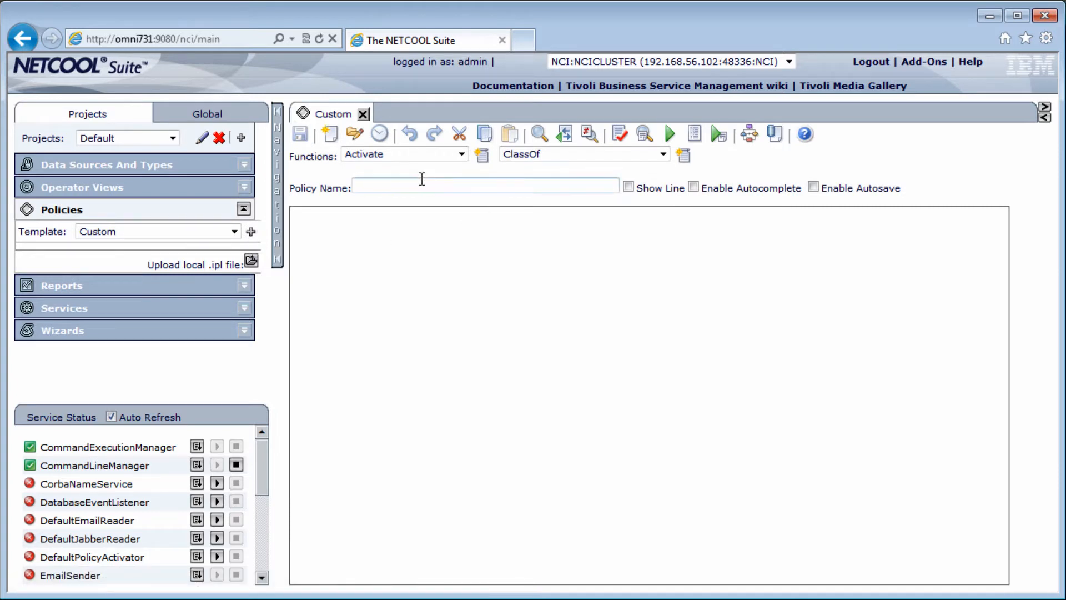
pyautogui.click(475, 187)
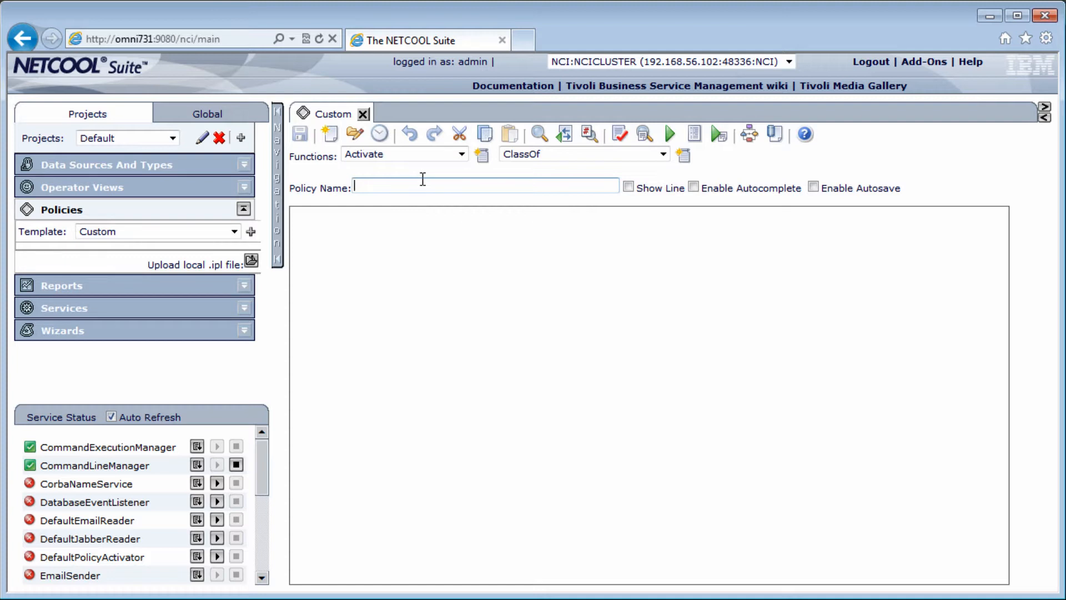
pyautogui.write('Opview')
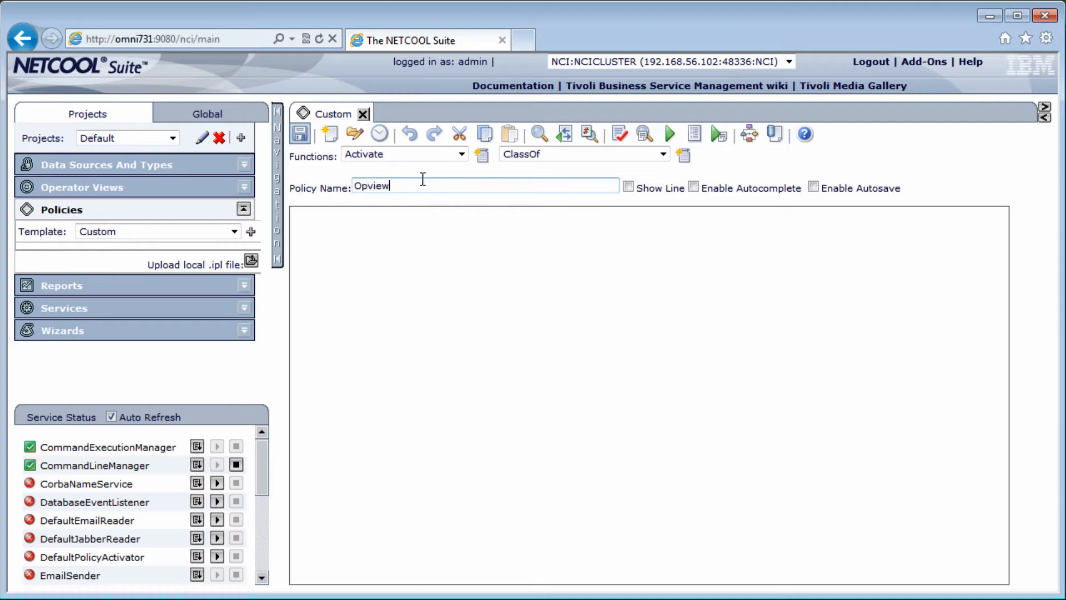
pyautogui.write('_Event')
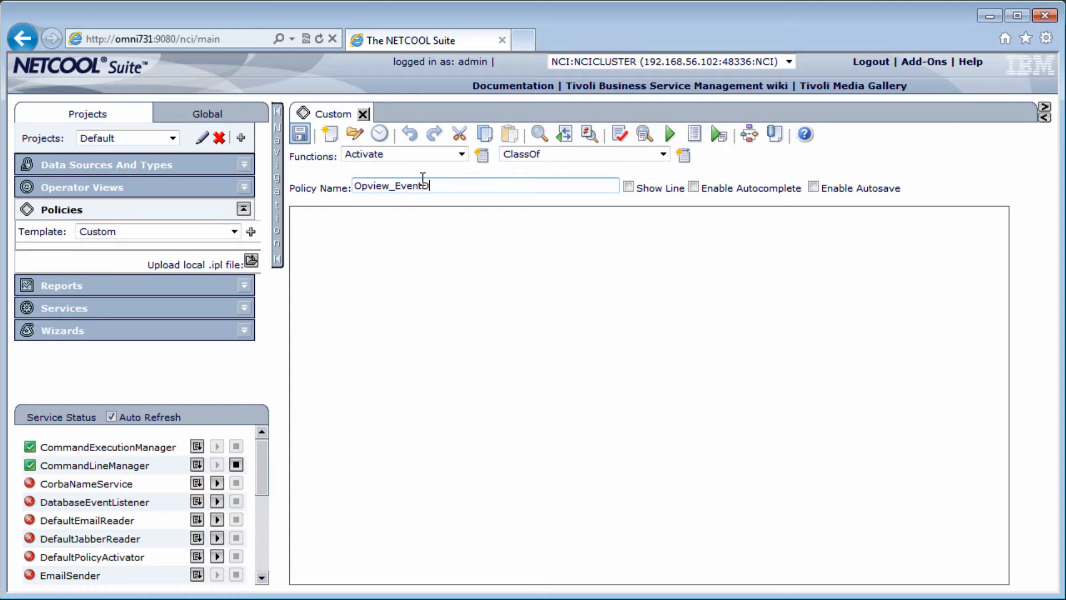
pyautogui.write('Dashboard')
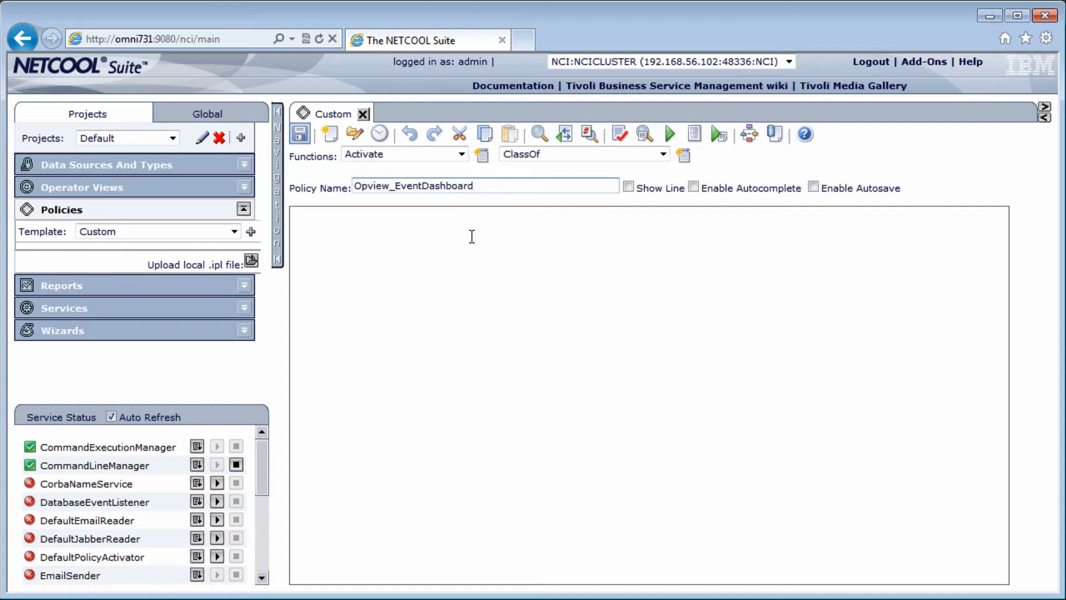
pyautogui.click(300, 132)
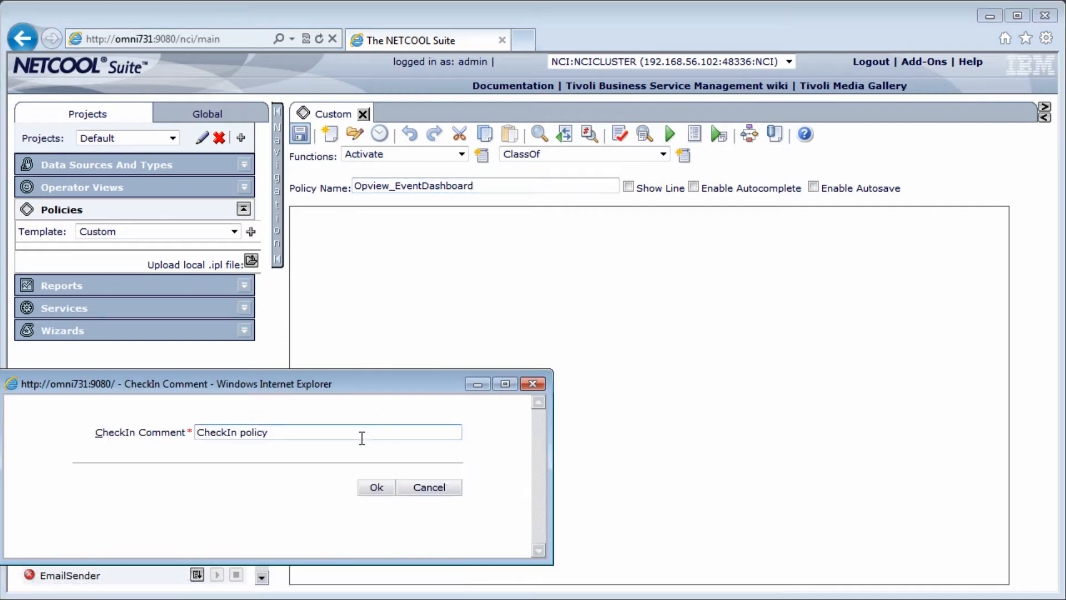
pyautogui.click(376, 487)
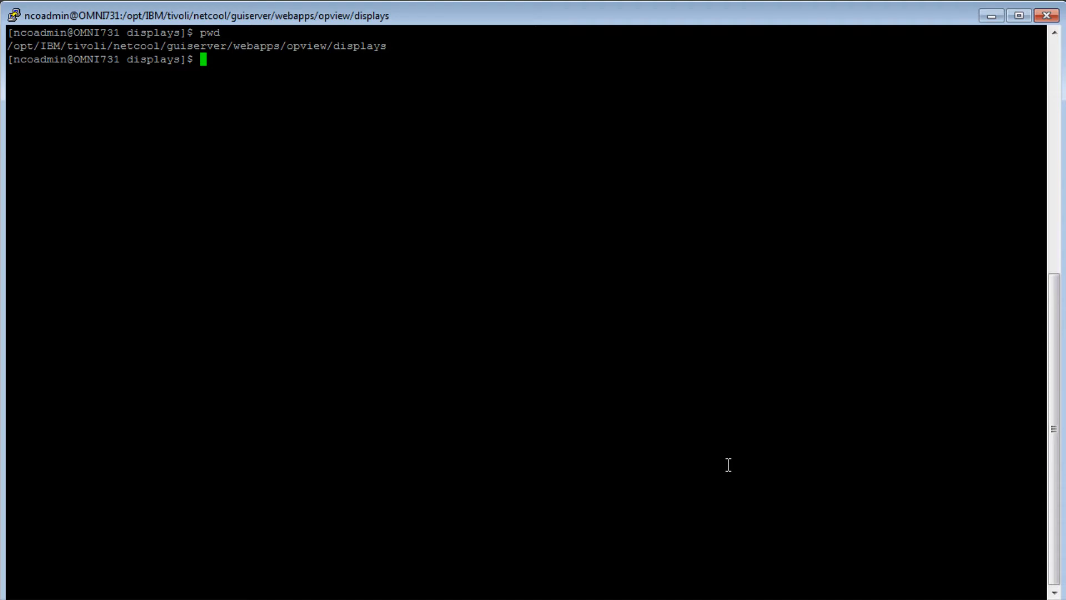
# Step: List the displays folder and start editing NCICLUSTER-EventDashboard.html in vi
pyautogui.write('ls')
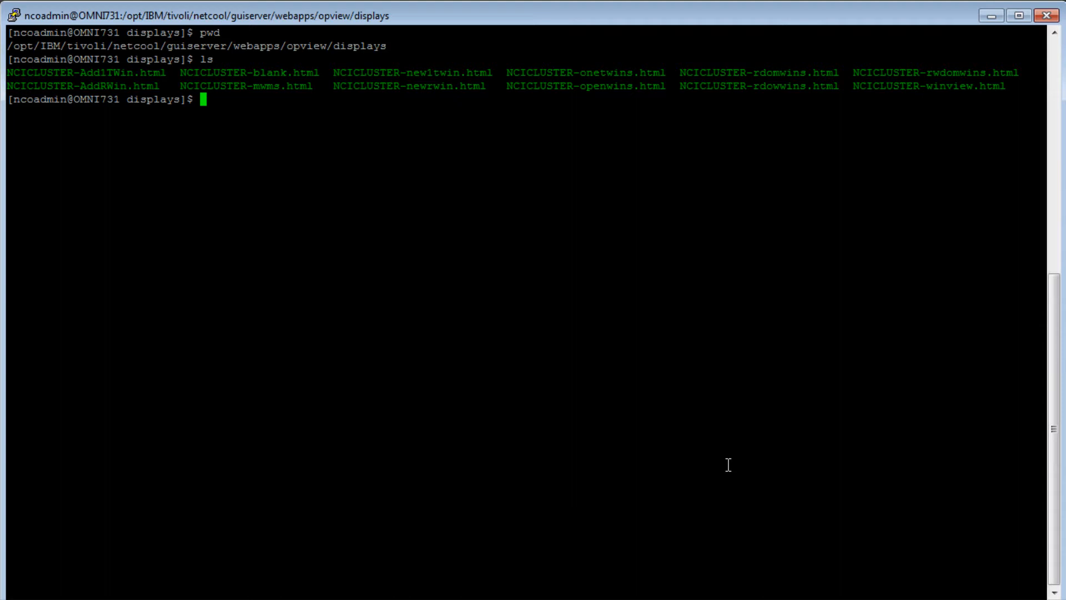
pyautogui.write('vi NCI')
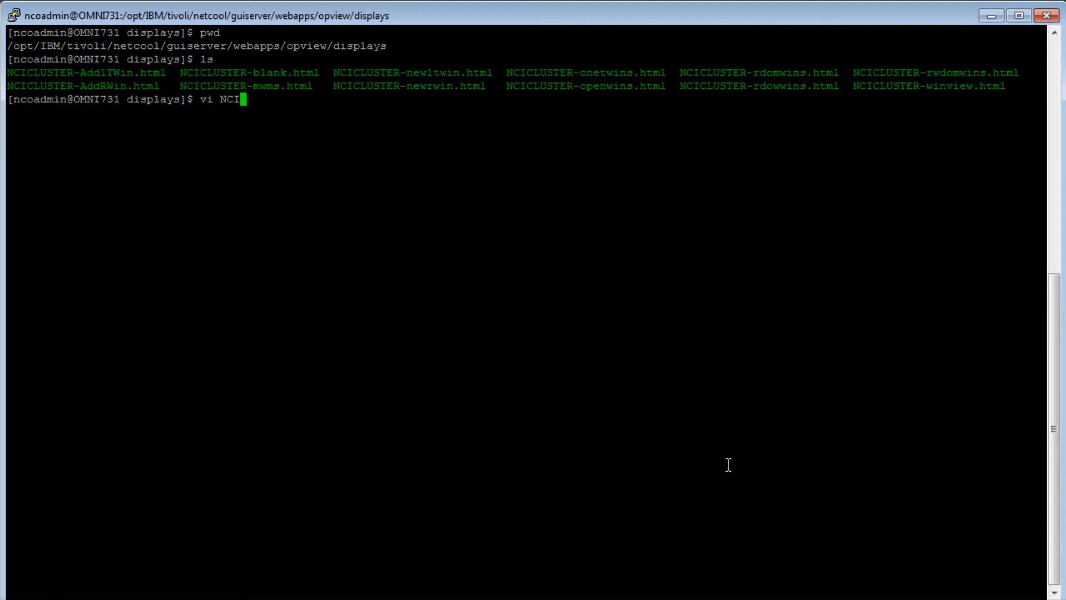
pyautogui.write('CLUSTER-')
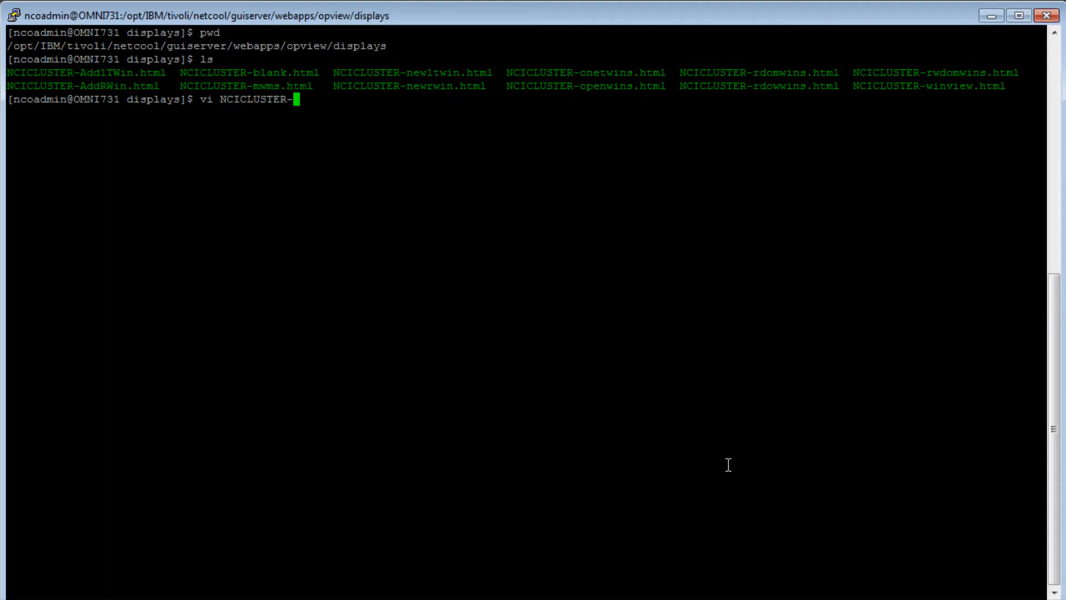
pyautogui.write('EventDashb')
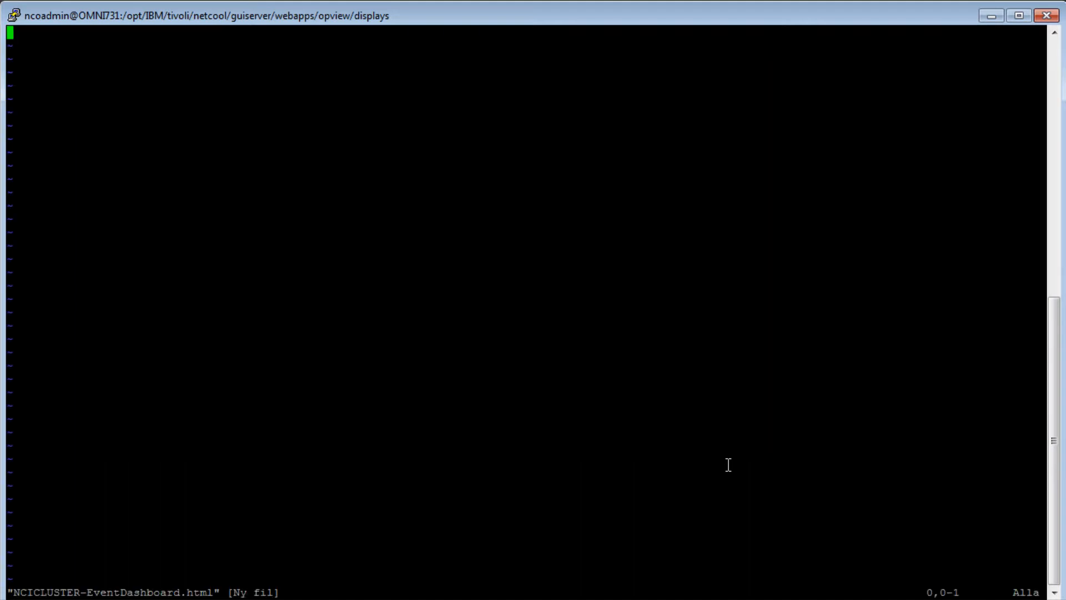
# Step: Insert the HTML template titled Impact Event Dashboard with policy property EventDashboard
pyautogui.press('i')
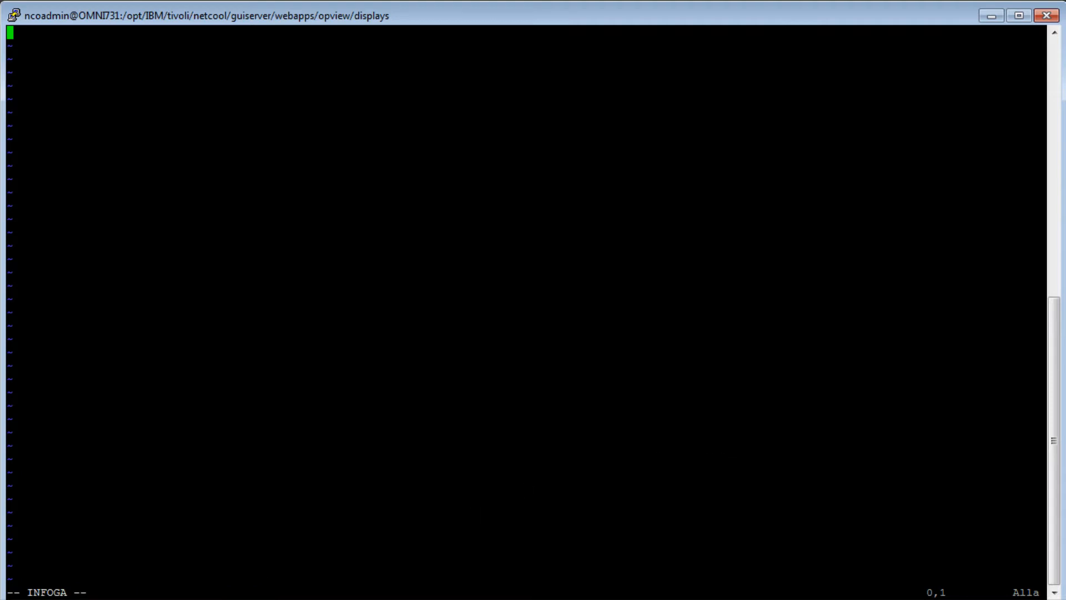
pyautogui.moveTo(170, 137)
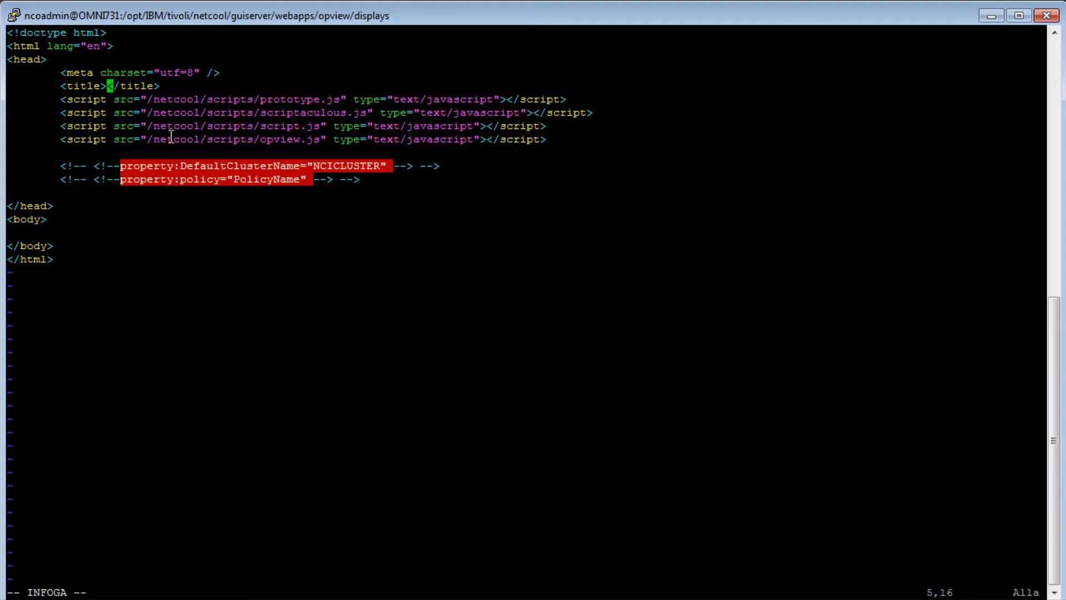
pyautogui.write('Impact Event')
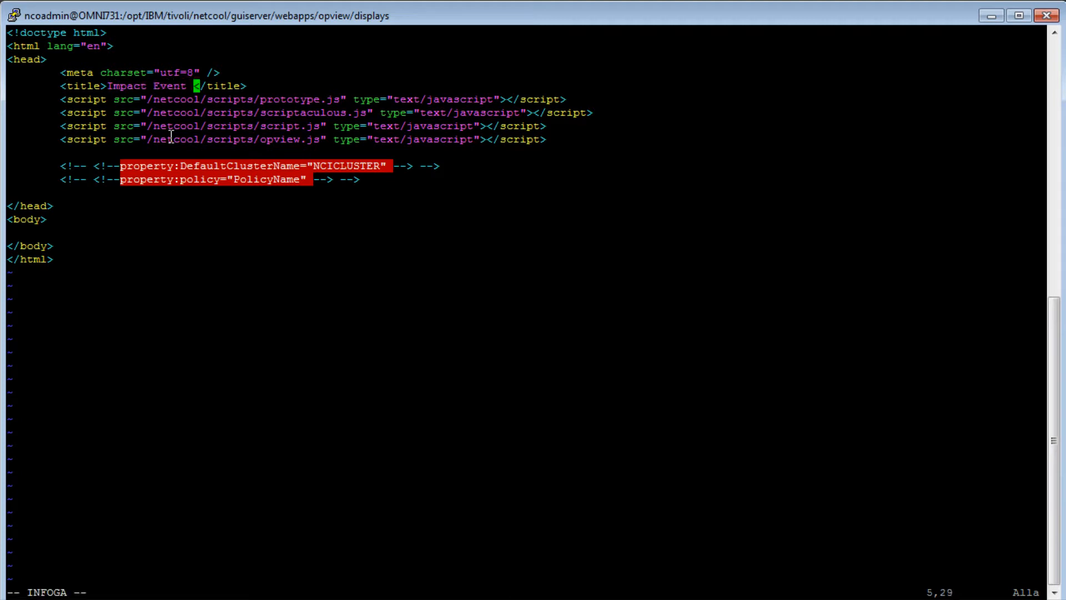
pyautogui.write('Dashboard')
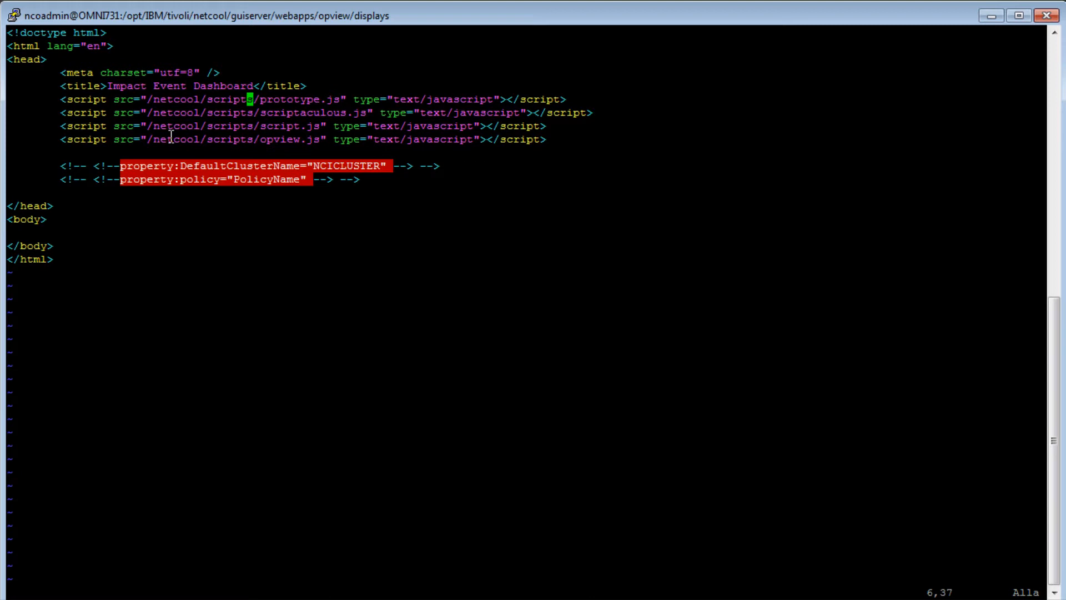
pyautogui.press('Down')
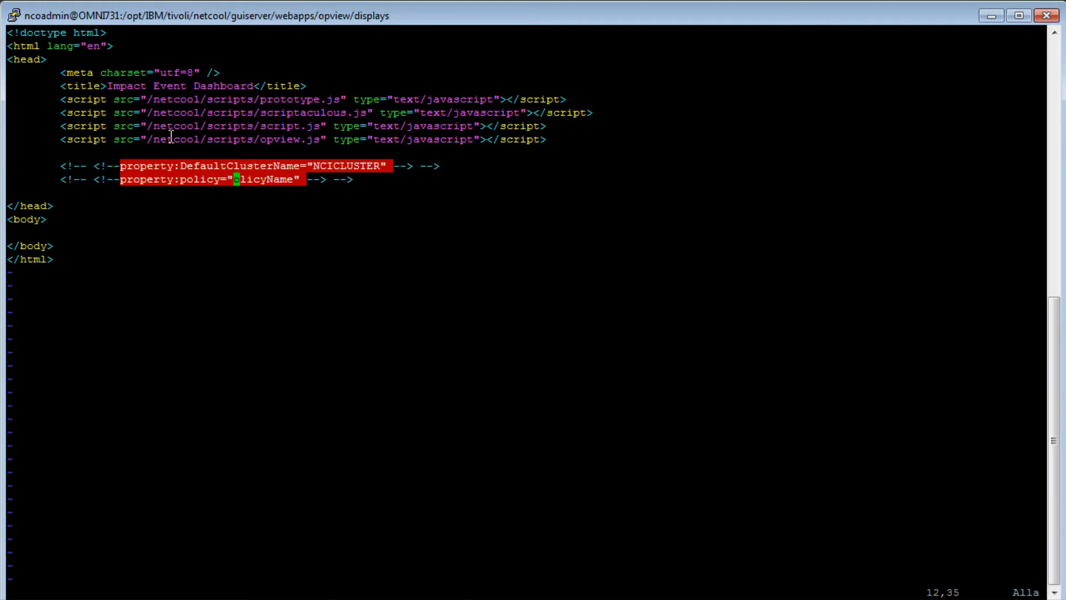
pyautogui.write('Event')
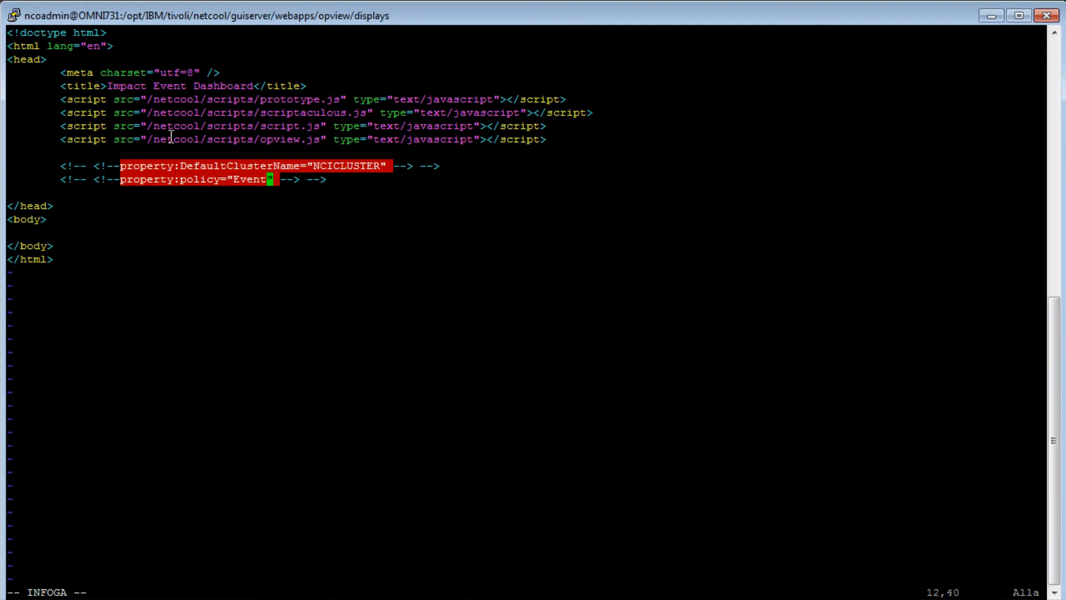
pyautogui.write('Dashboard')
pyautogui.click(526, 232)
pyautogui.write('<')
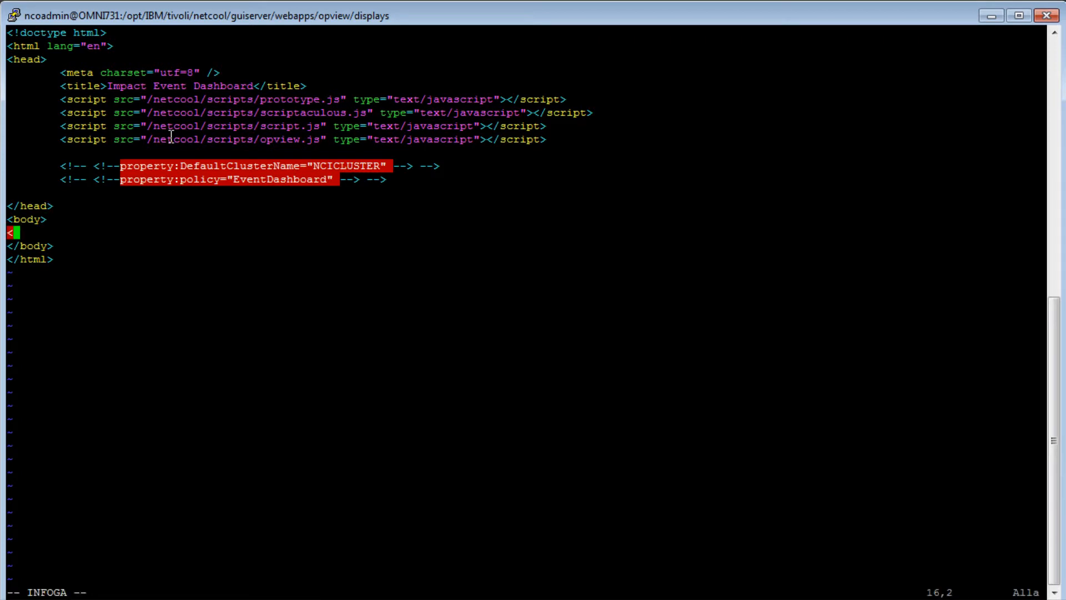
# Step: Add a centred h2 'Impact Event Dashboard' heading and save the file with :w
pyautogui.write('h2><cetn')
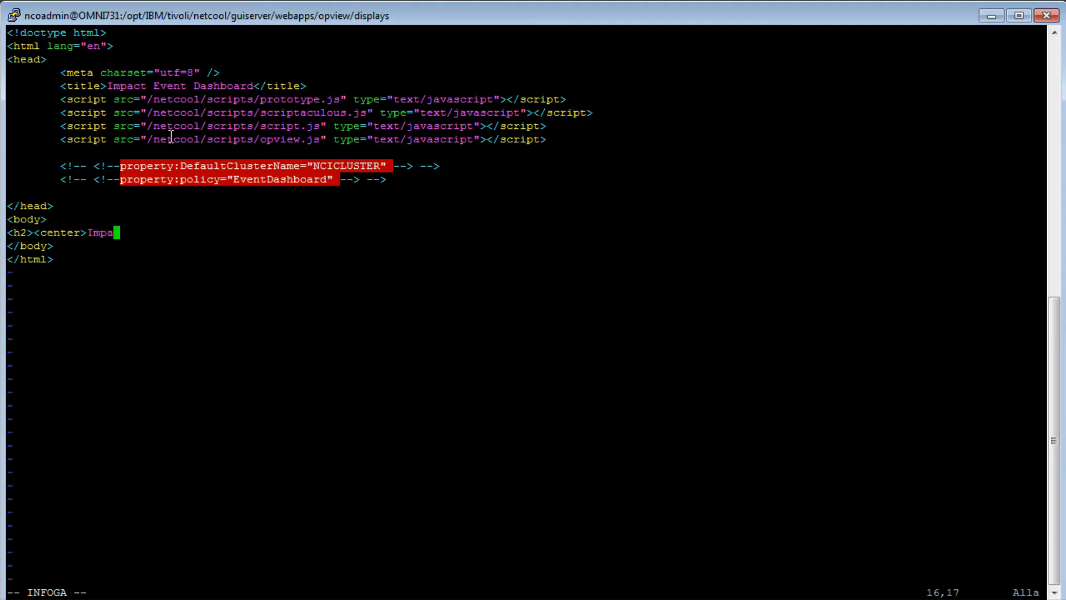
pyautogui.write('ct Event Dash')
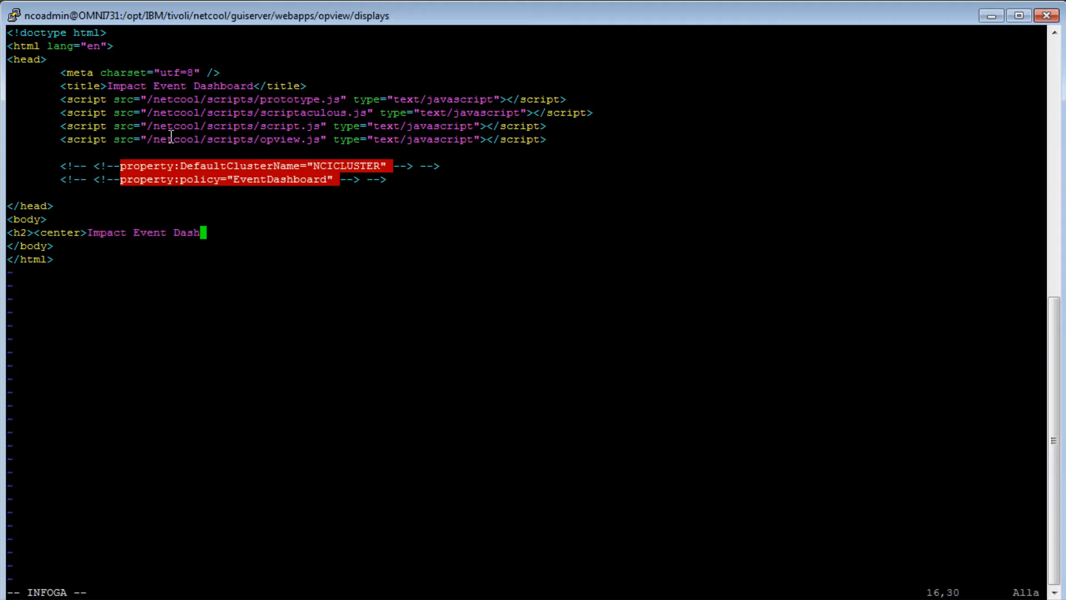
pyautogui.write('board</cetn')
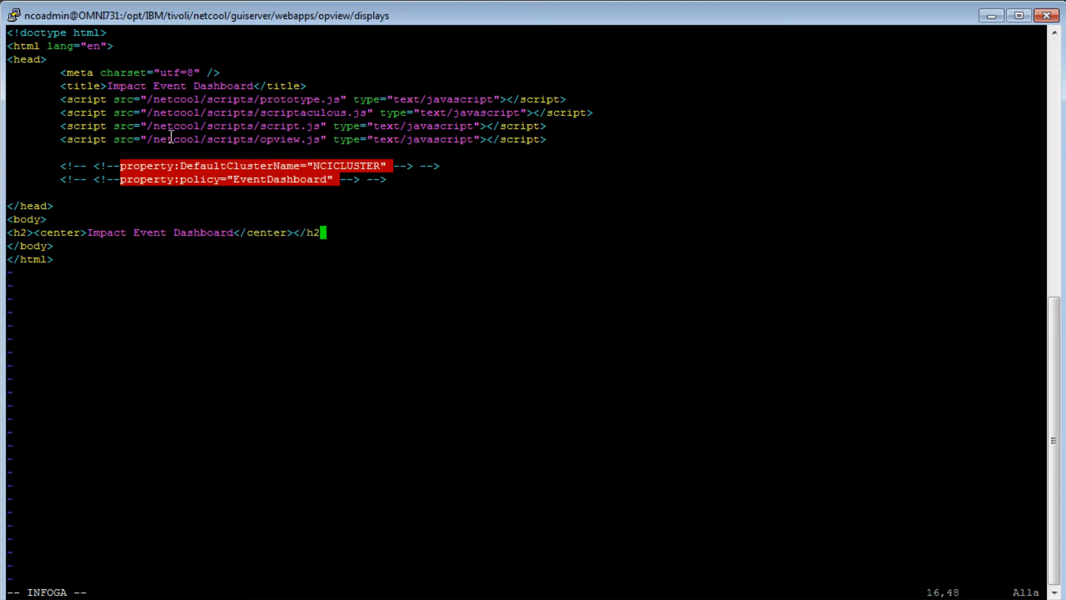
pyautogui.write(':w')
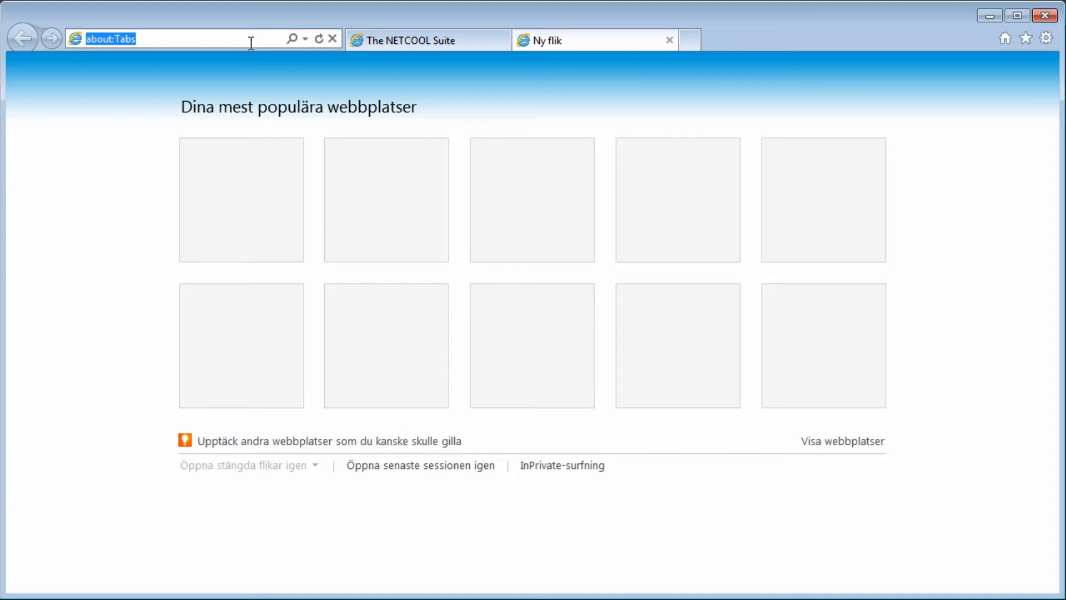
# Step: Open the EventDashboard display from Operator View at omni731:9080, then return to Netcool Suite
pyautogui.write('http:/')
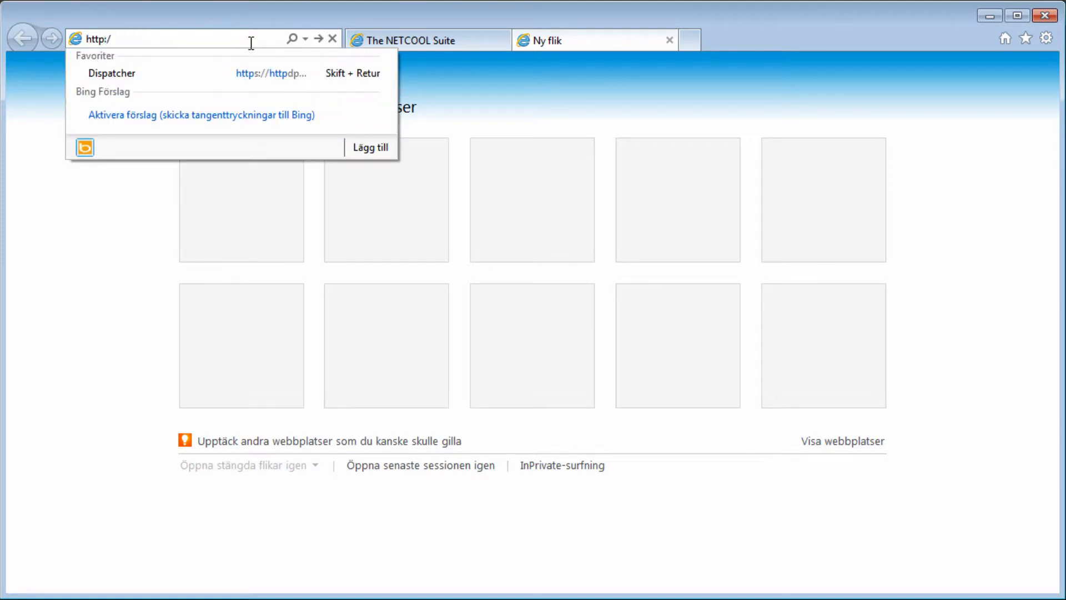
pyautogui.write('omni731:9080/opview')
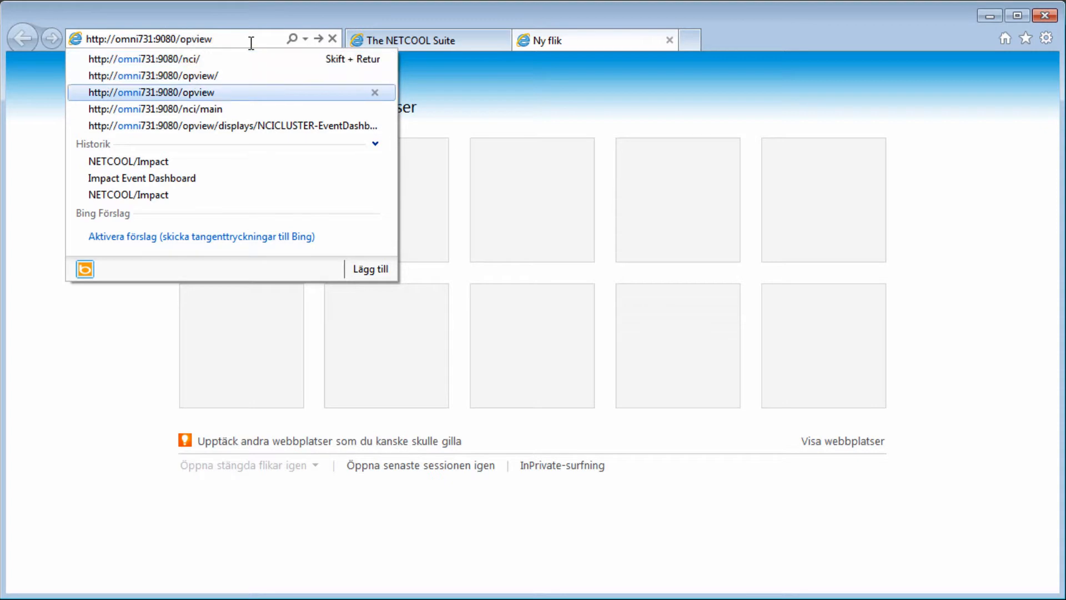
pyautogui.click(151, 92)
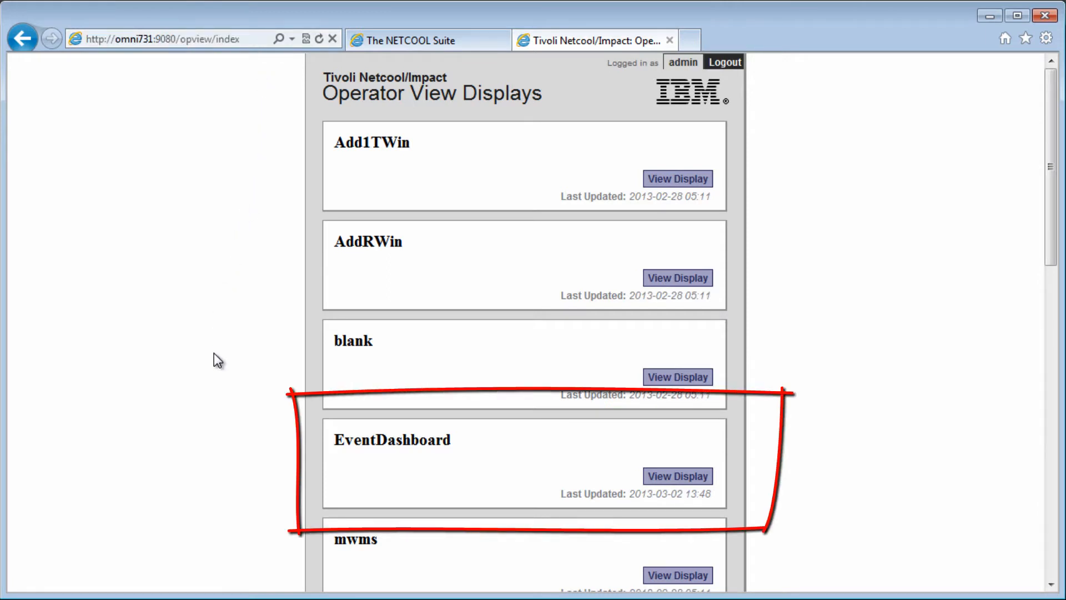
pyautogui.moveTo(223, 432)
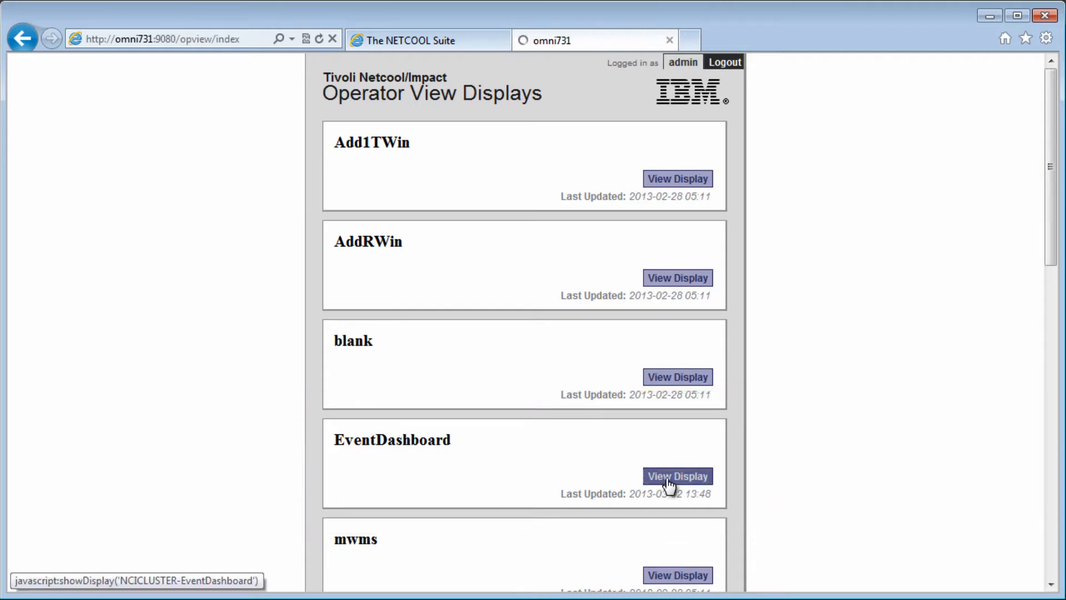
pyautogui.click(676, 476)
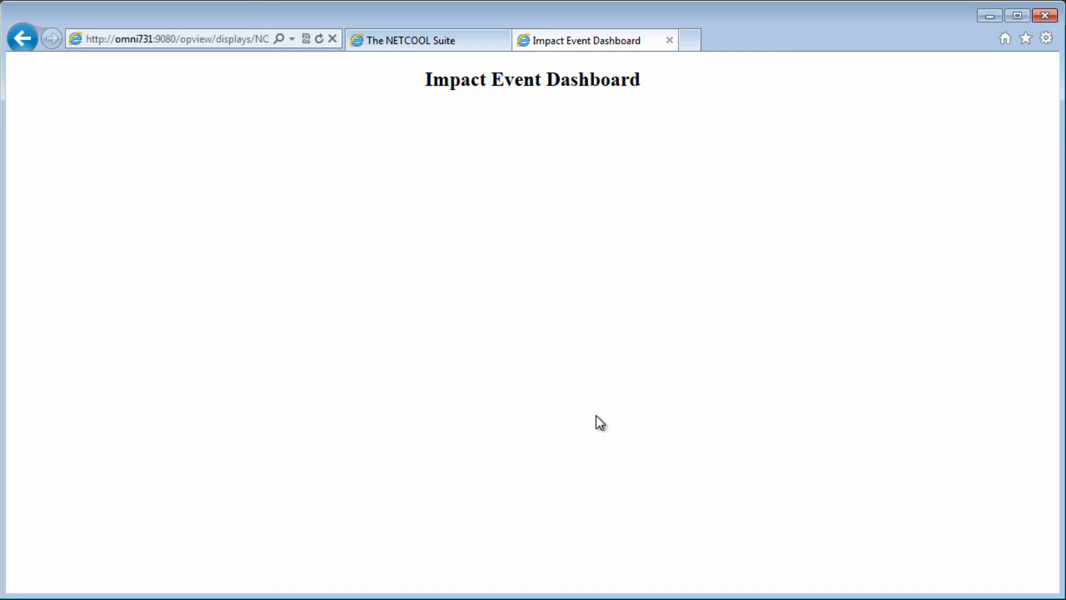
pyautogui.click(408, 40)
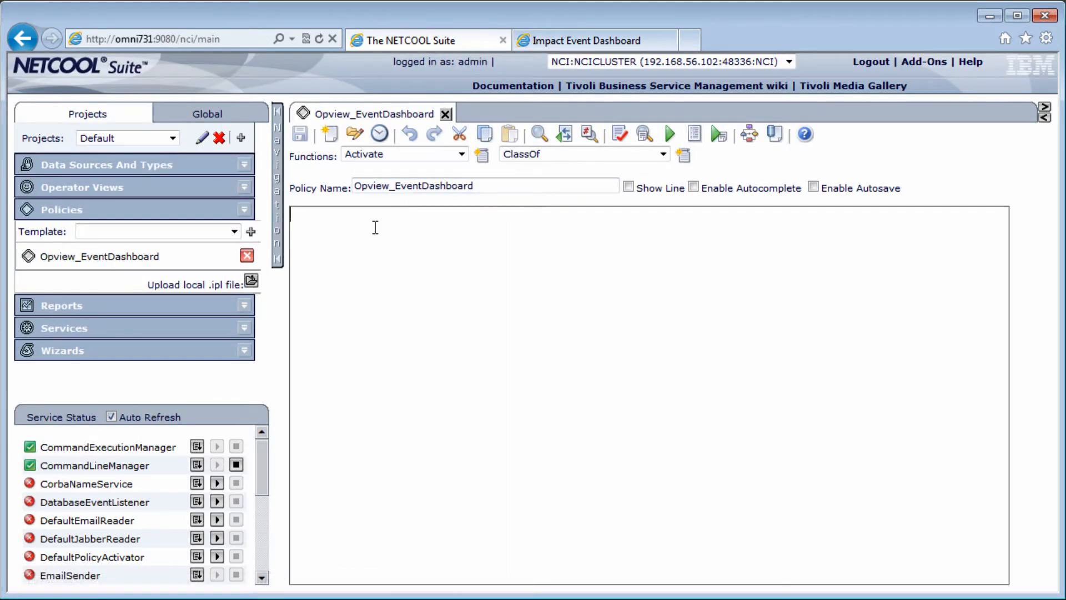
# Step: Set EventData="This is sample data from Opview_EventDashboard policy", then check syntax and save
pyautogui.write('EventData')
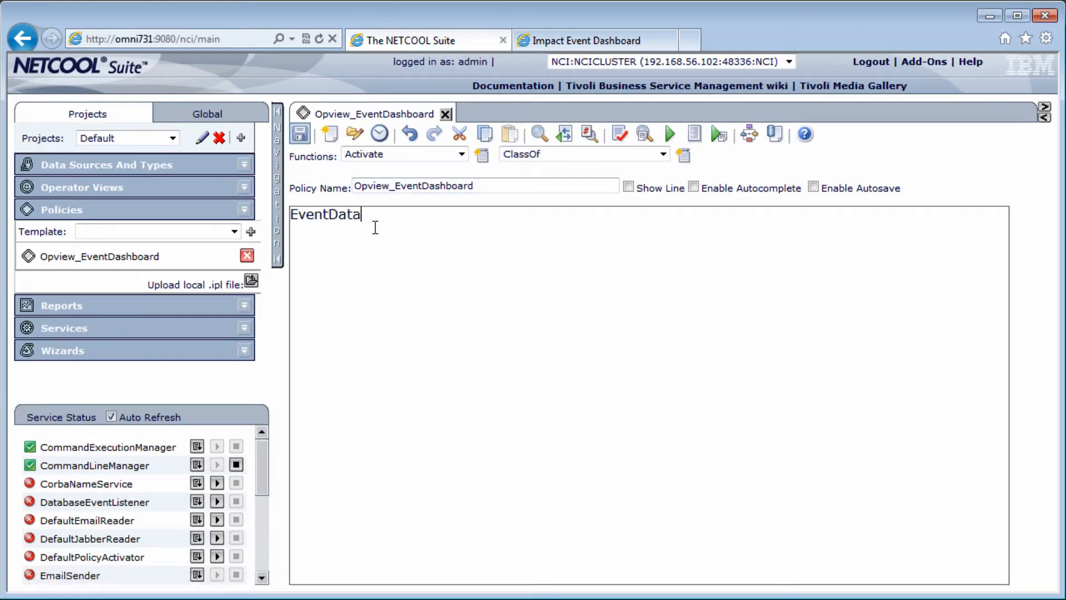
pyautogui.write('="This is sa')
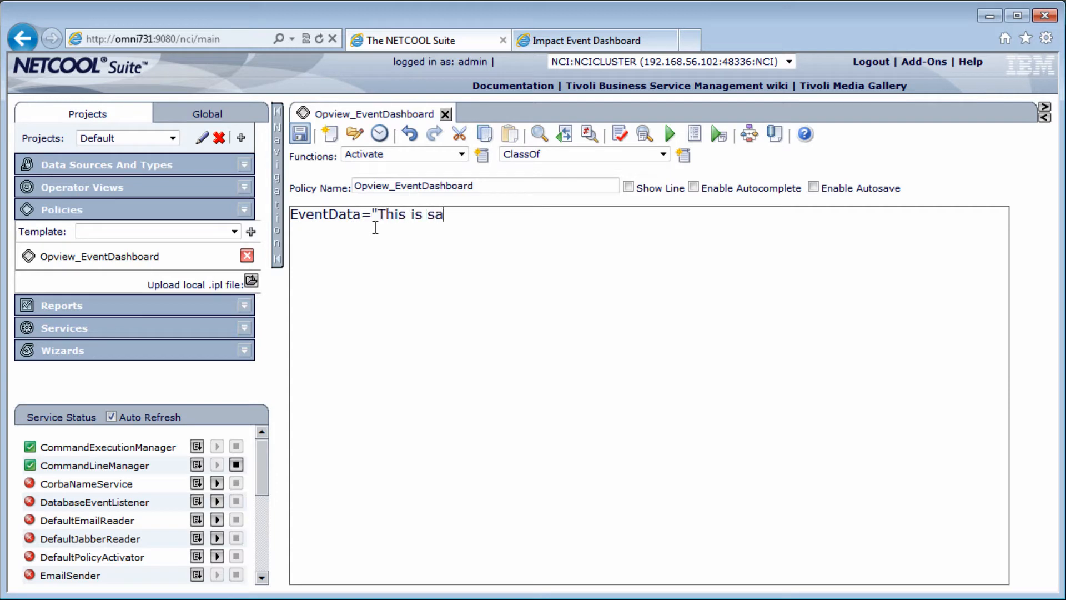
pyautogui.write('mple data from Op')
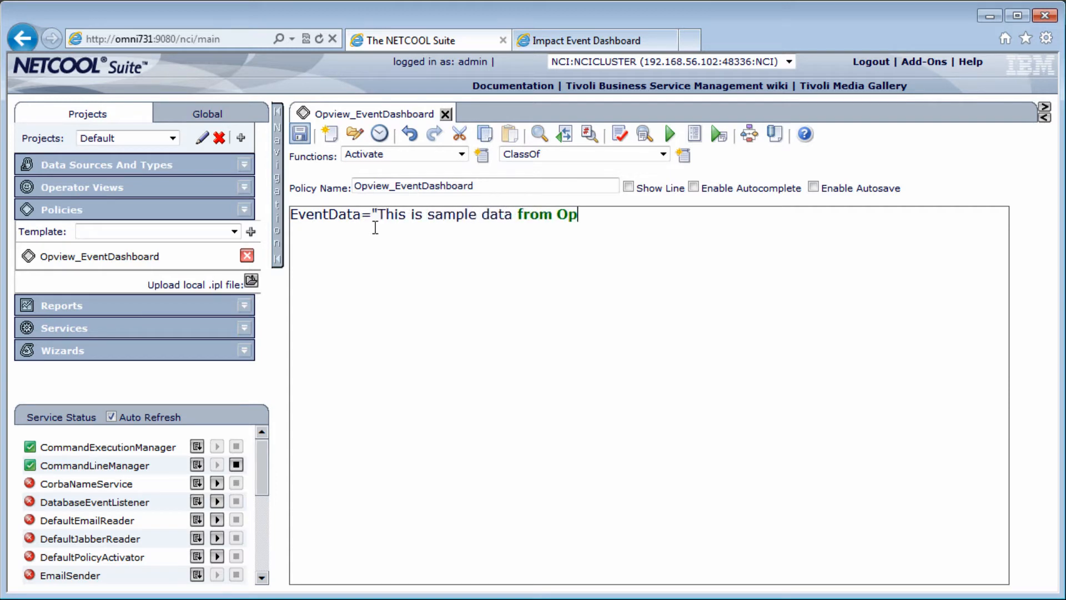
pyautogui.write('view_EventDa')
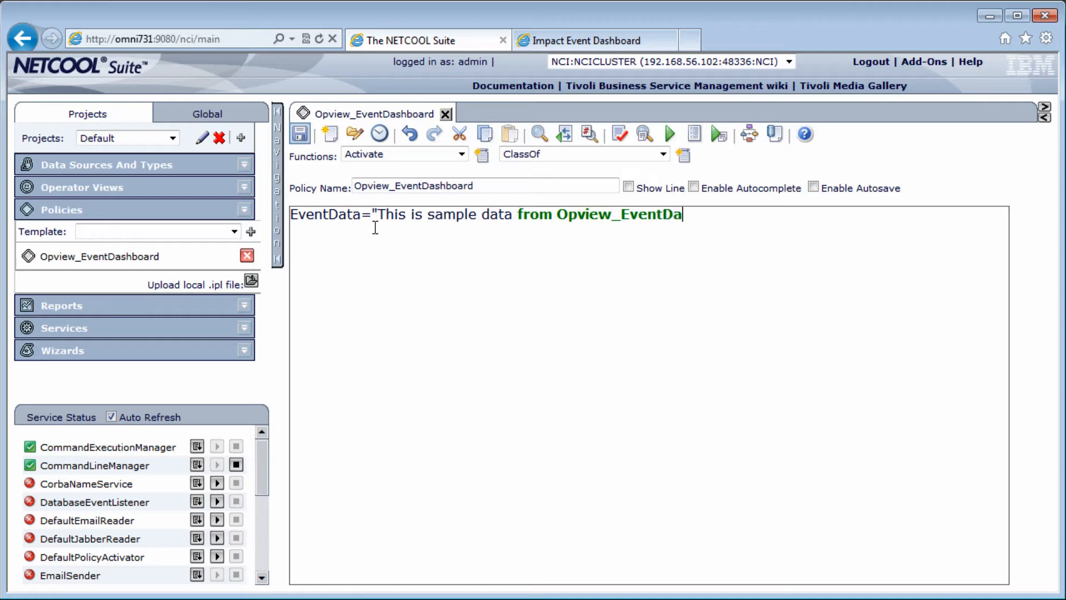
pyautogui.write('shboard policy"')
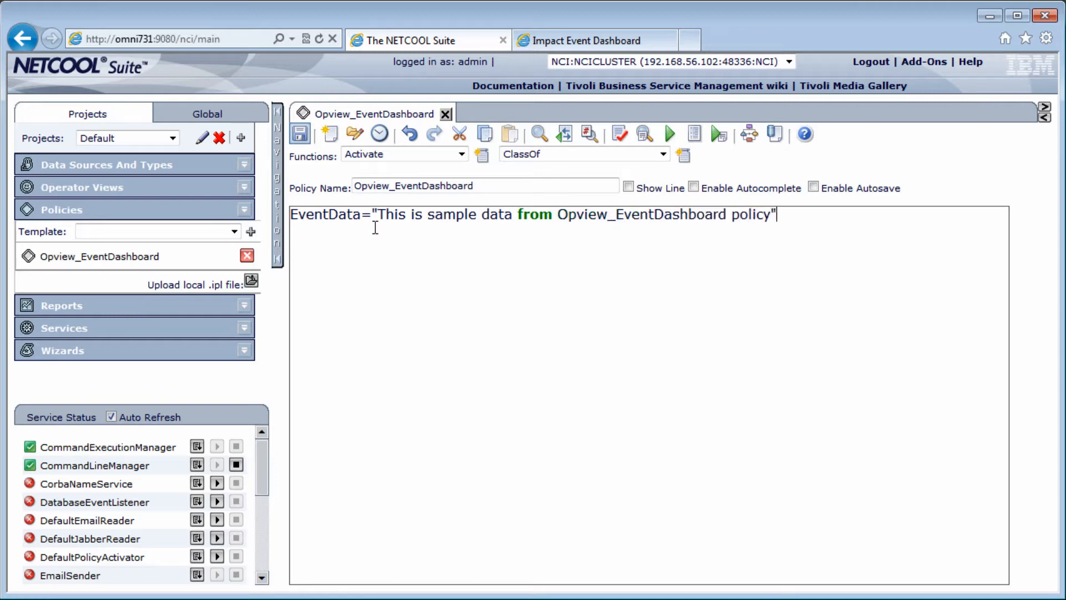
pyautogui.click(618, 133)
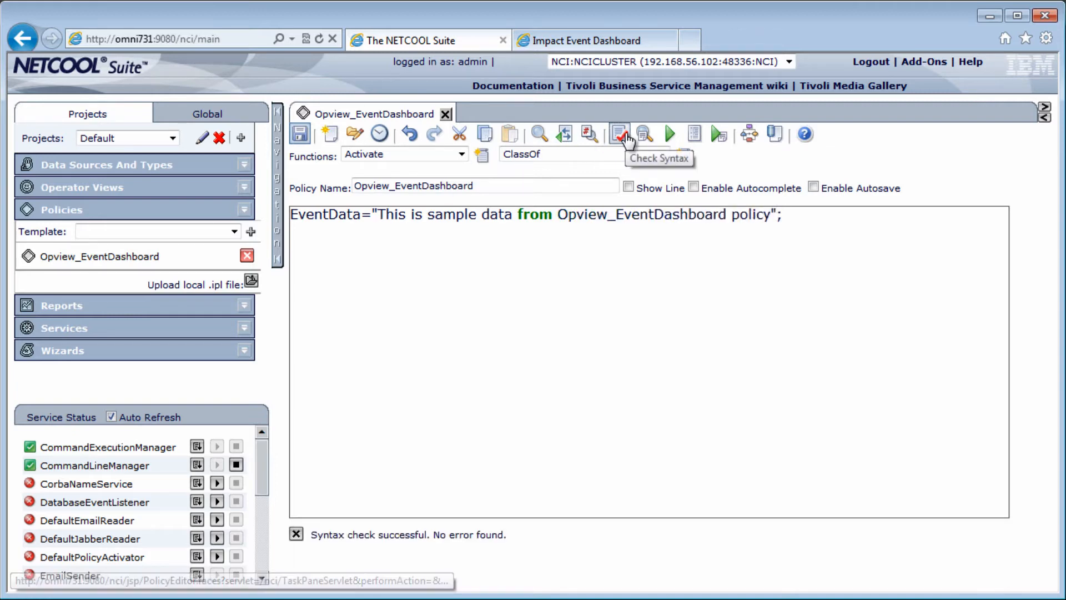
pyautogui.click(300, 134)
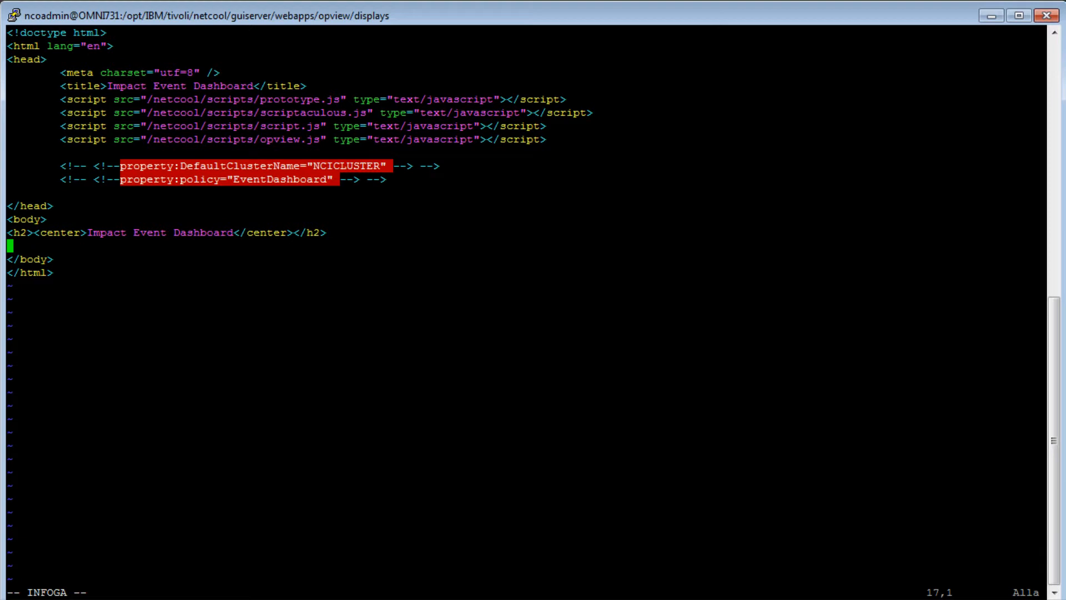
# Step: Add <!--showdata: var="EventData" type="scalar" format="string"--> below the heading
pyautogui.write('<!--showdata: var="EventData" type="scalar" format="string"-->')
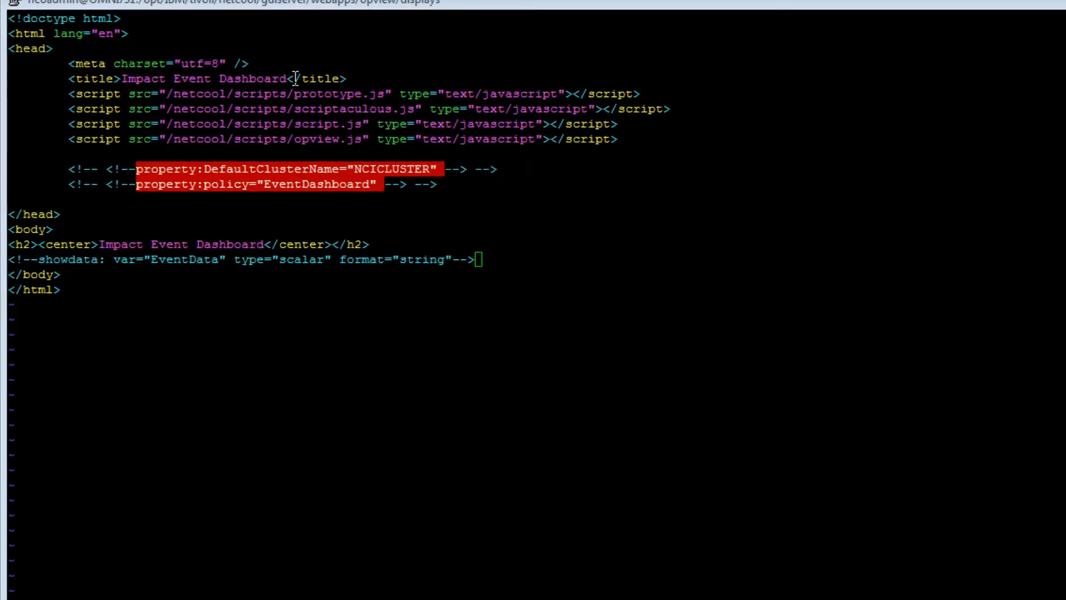
pyautogui.scroll(-3)
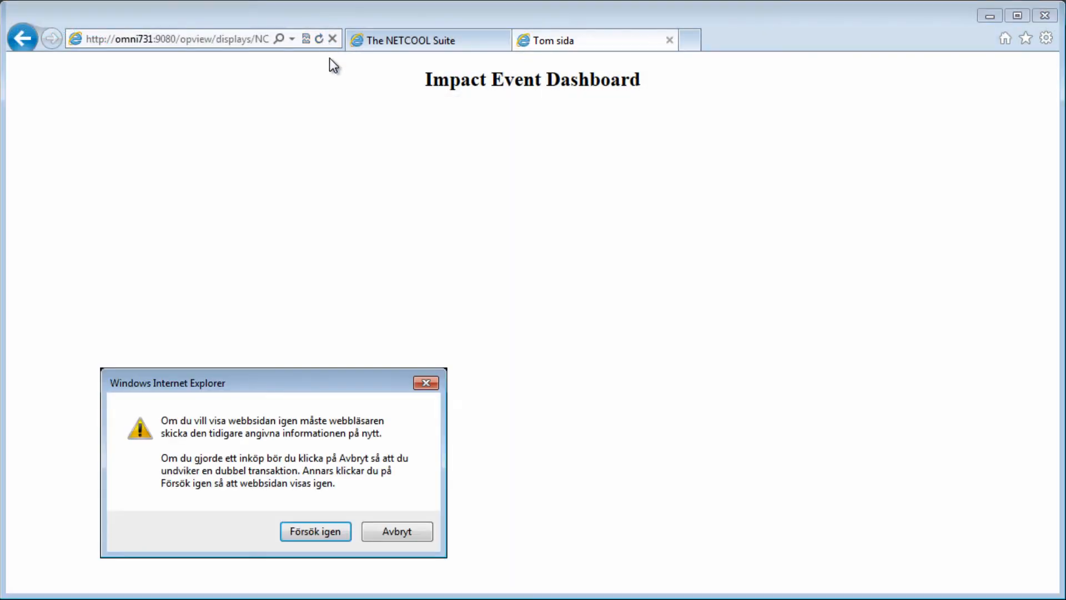
# Step: Reload the display, confirming the resend with Försök igen, to show the sample text
pyautogui.click(314, 531)
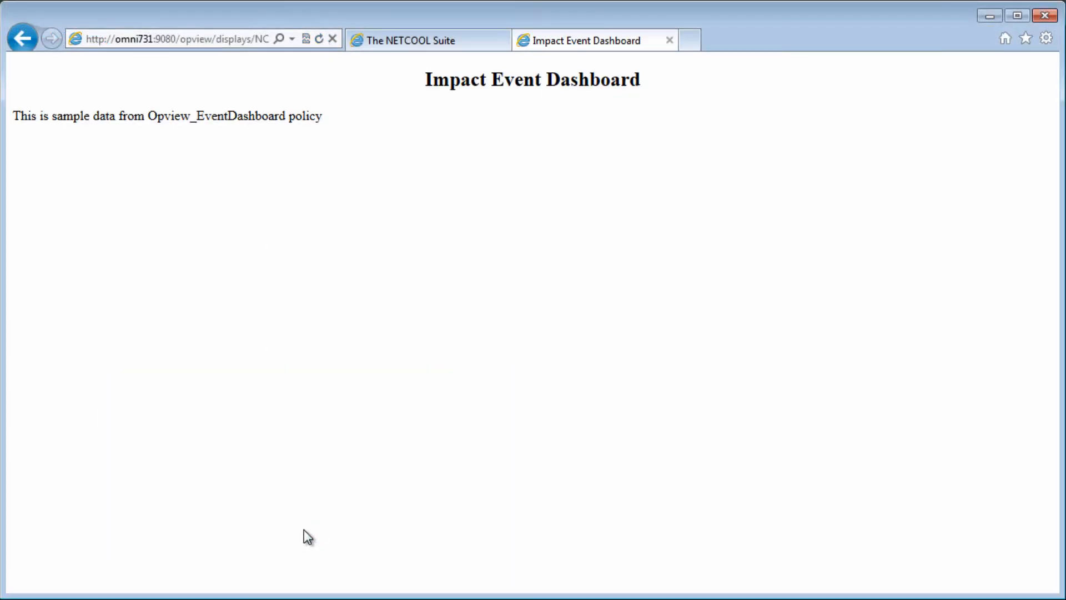
pyautogui.moveTo(290, 531)
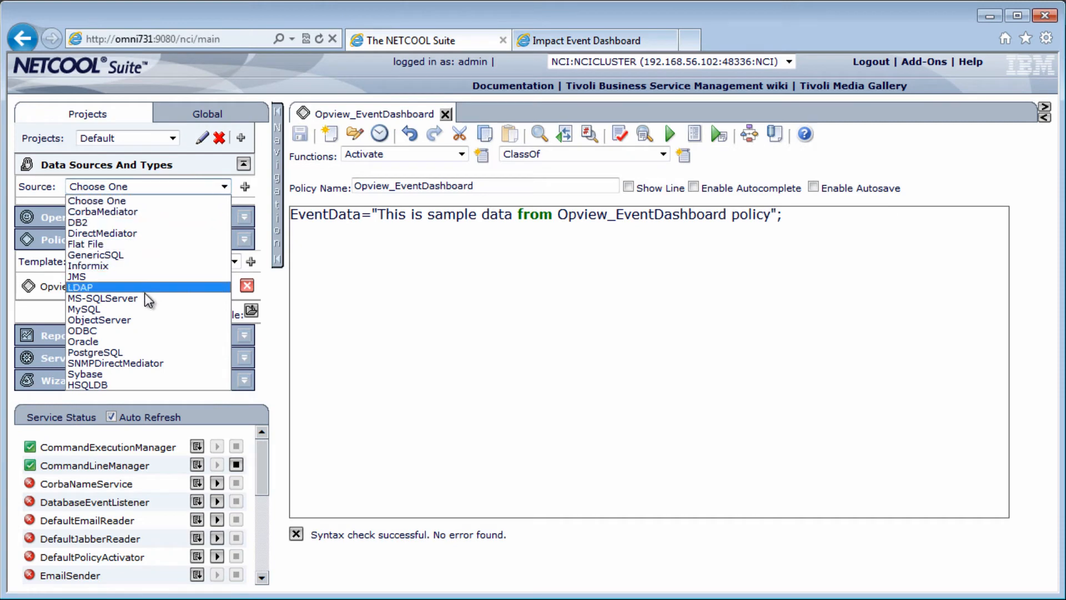
# Step: Create ObjectServer source DT_ObjectServer as root on omni731, backup disabled, test and save
pyautogui.click(99, 320)
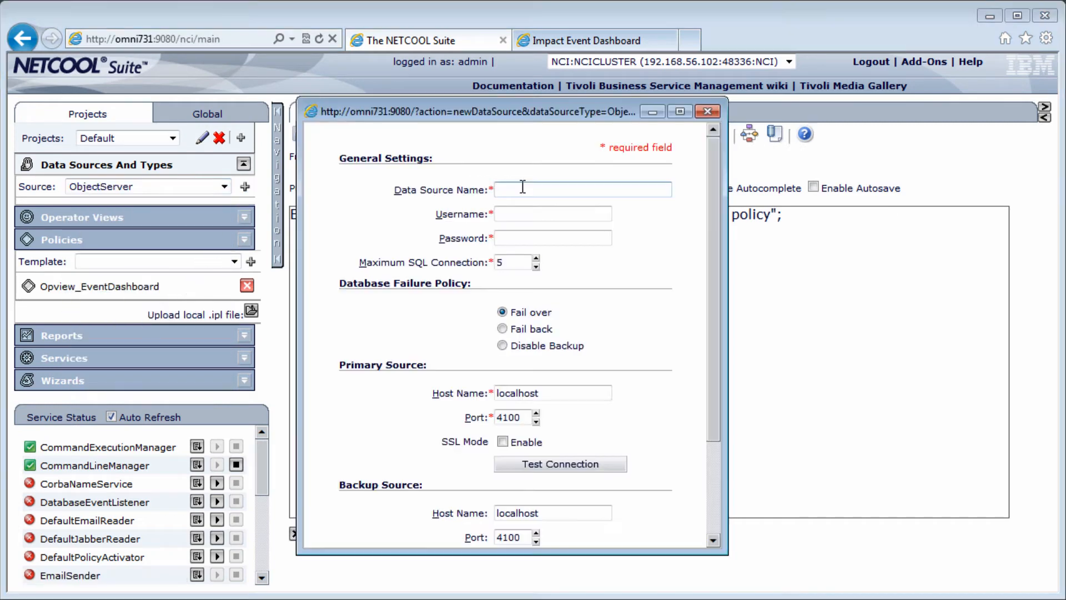
pyautogui.write('DT_')
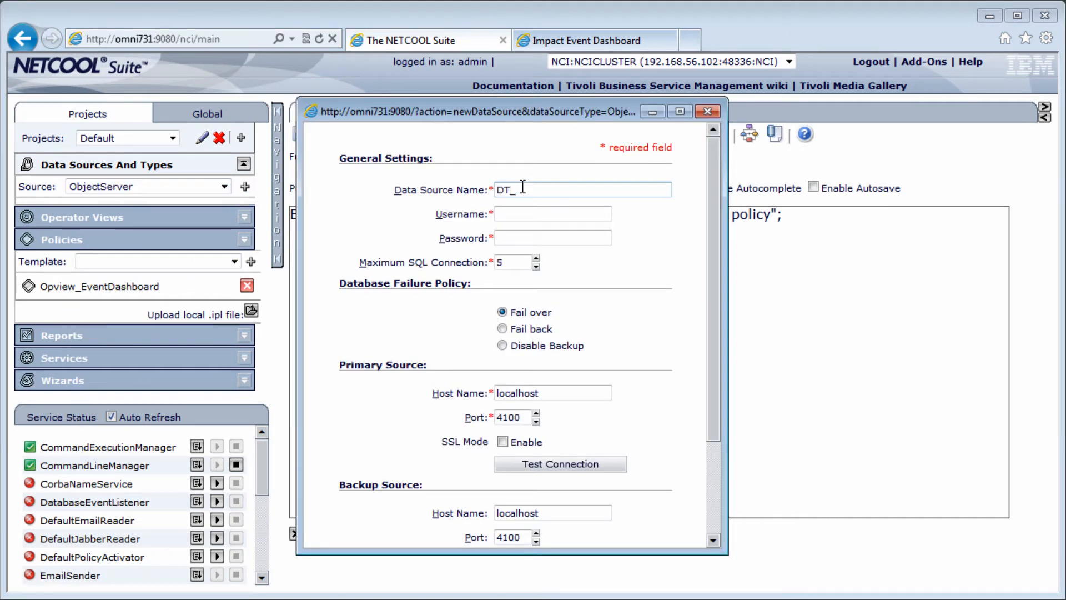
pyautogui.write('root')
pyautogui.click(553, 393)
pyautogui.write('omni7')
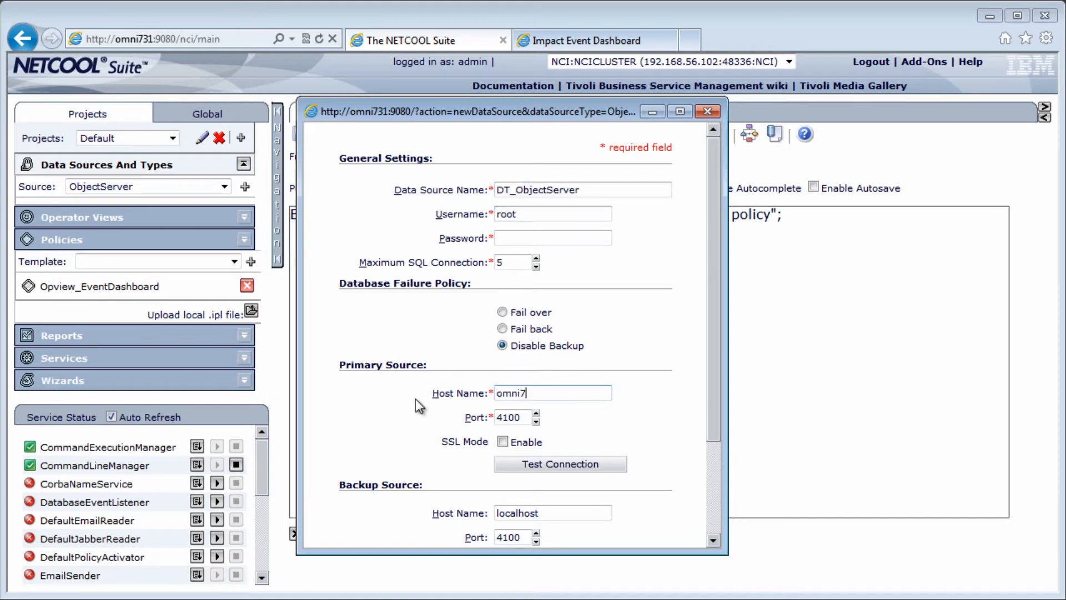
pyautogui.click(560, 463)
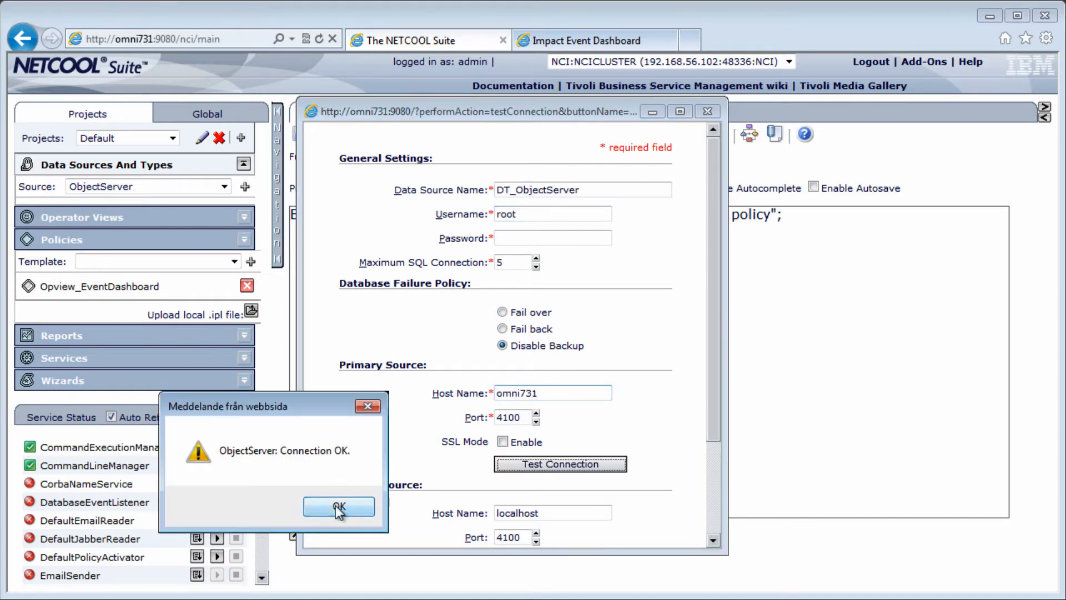
pyautogui.click(338, 507)
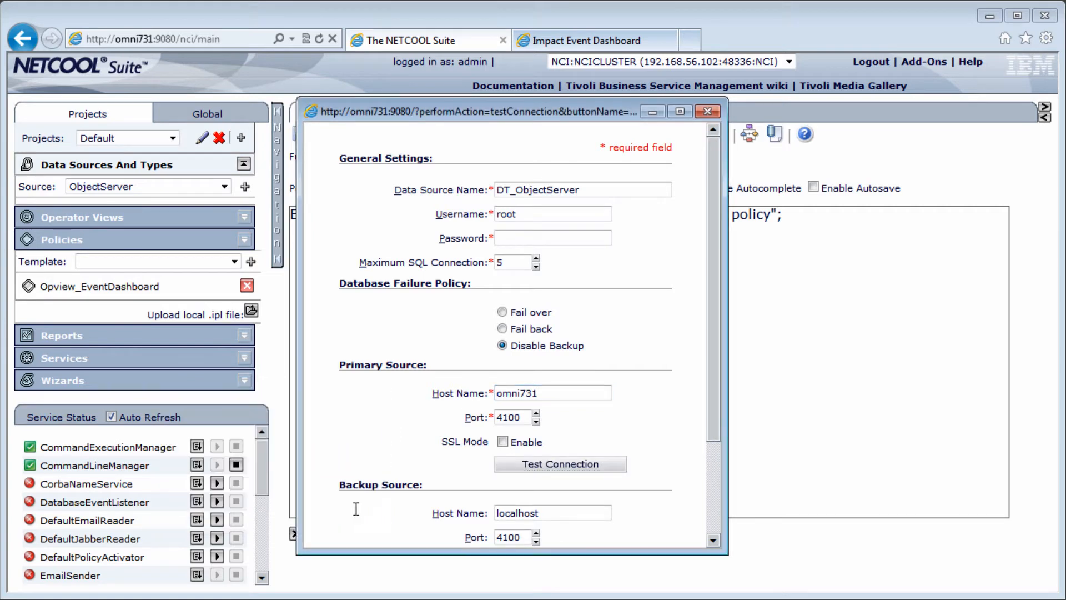
pyautogui.scroll(-3)
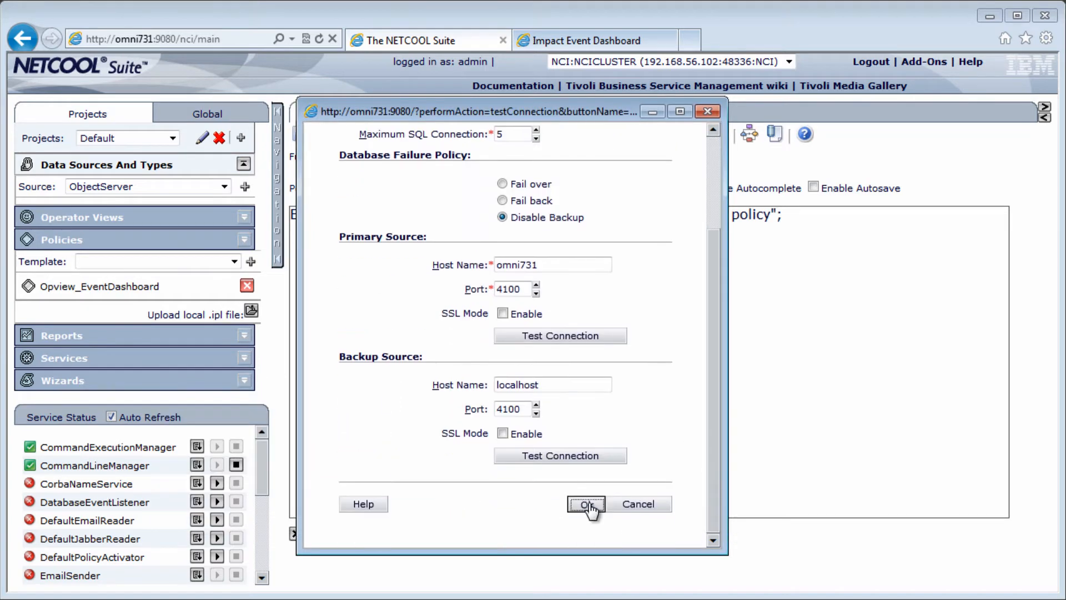
pyautogui.click(585, 504)
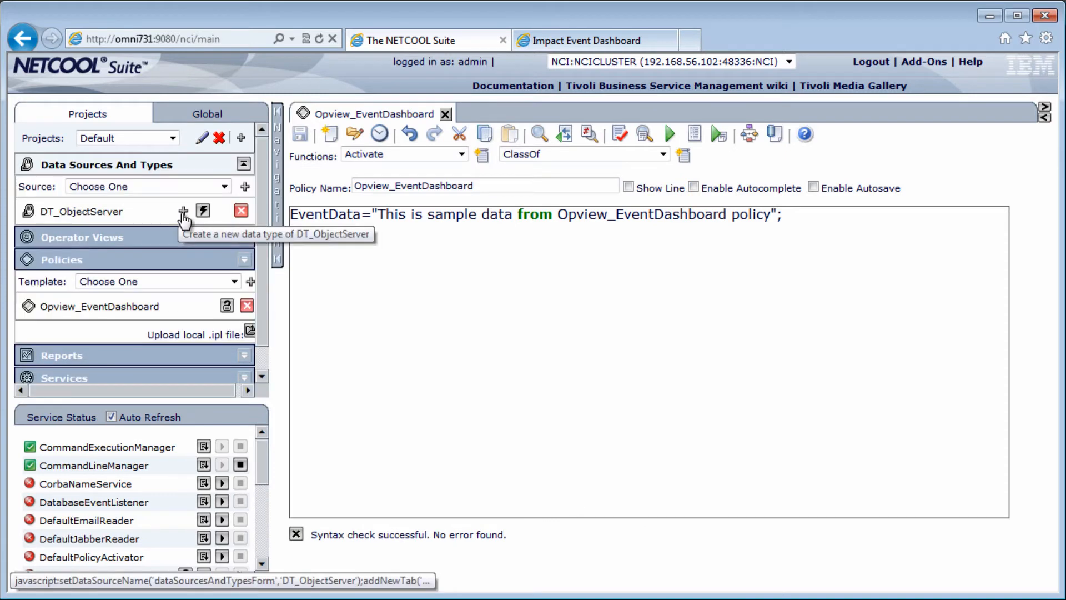
# Step: Create data type DT_EventDashboard on alerts.status and load its fields
pyautogui.click(182, 211)
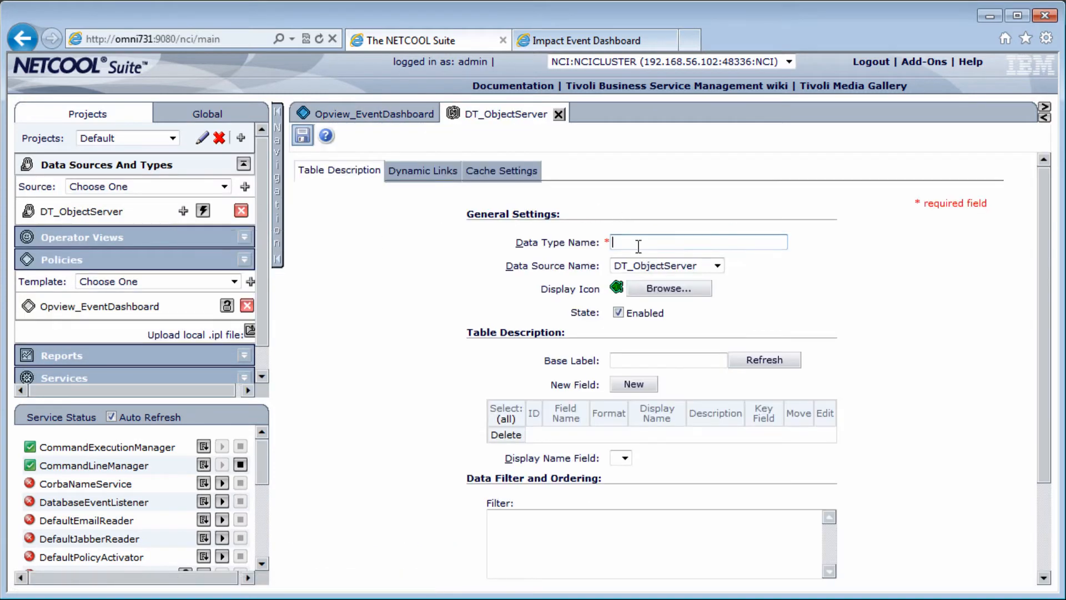
pyautogui.write('DT_')
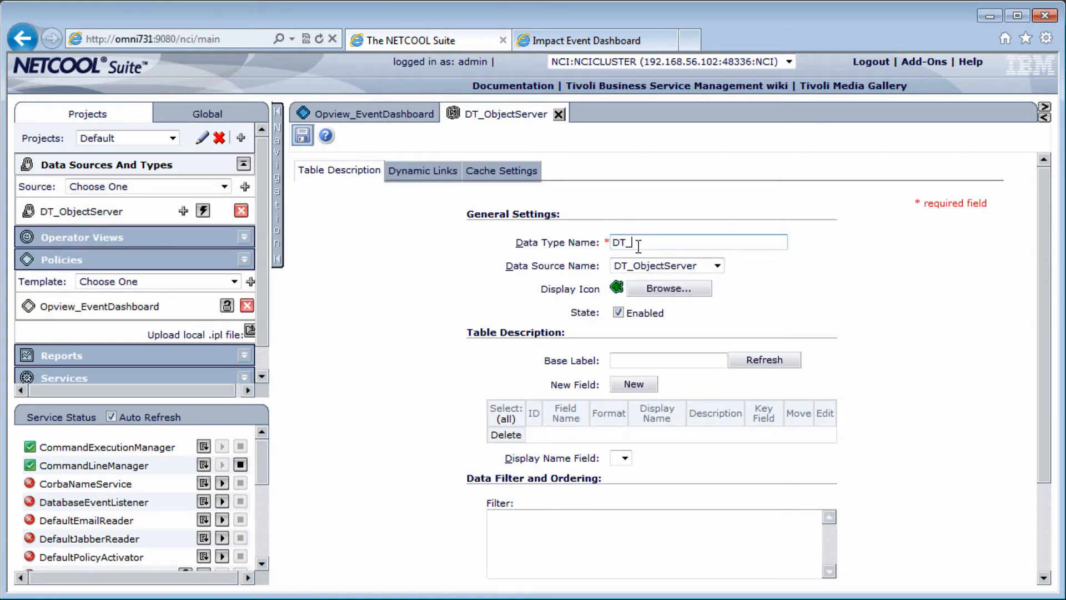
pyautogui.write('EventDash')
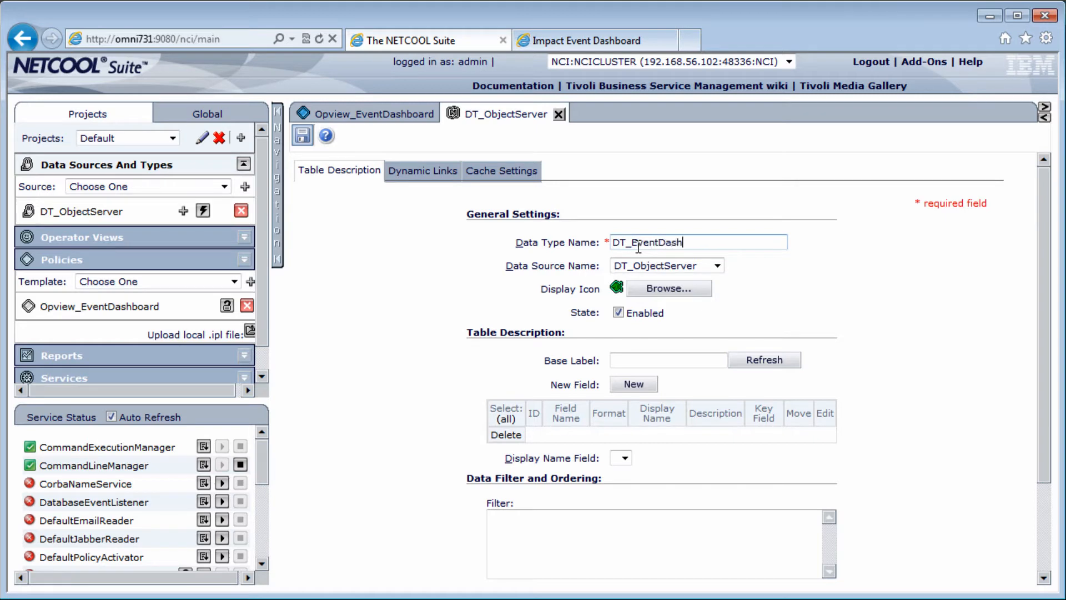
pyautogui.write('board')
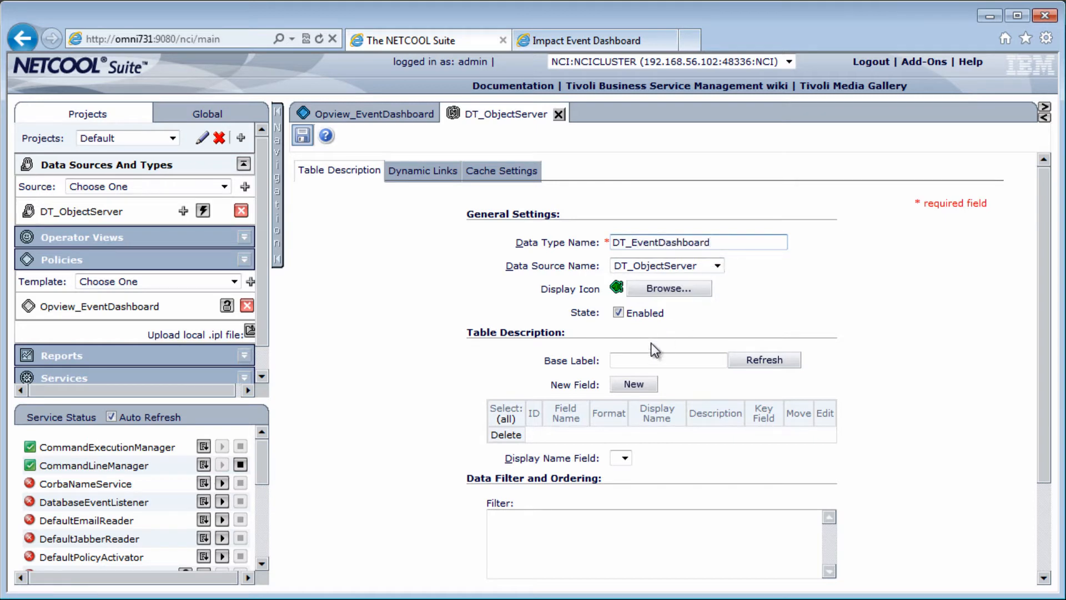
pyautogui.write('alerts.status')
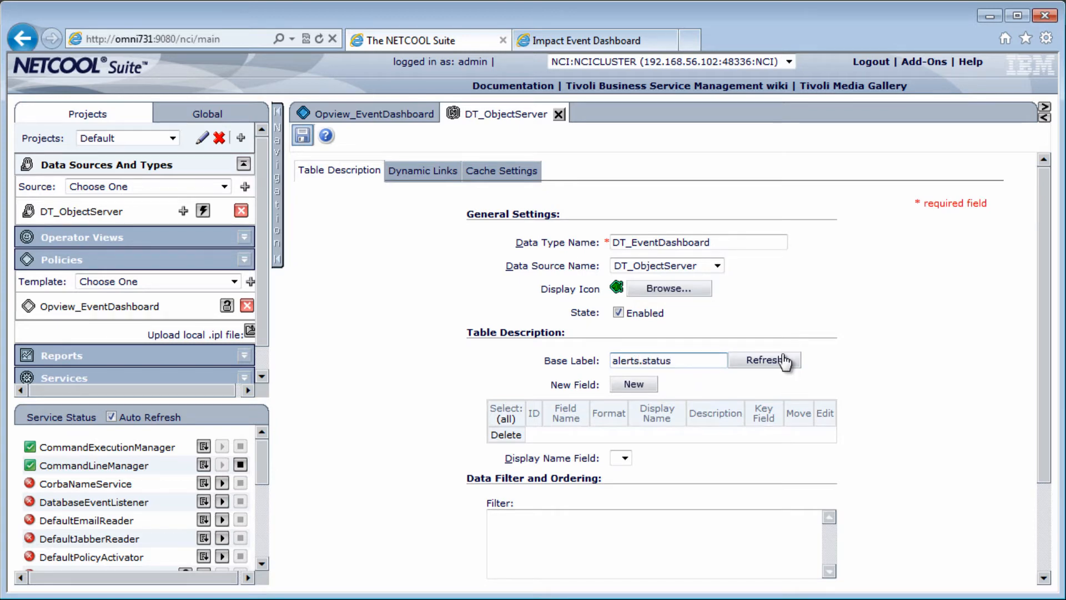
pyautogui.click(764, 359)
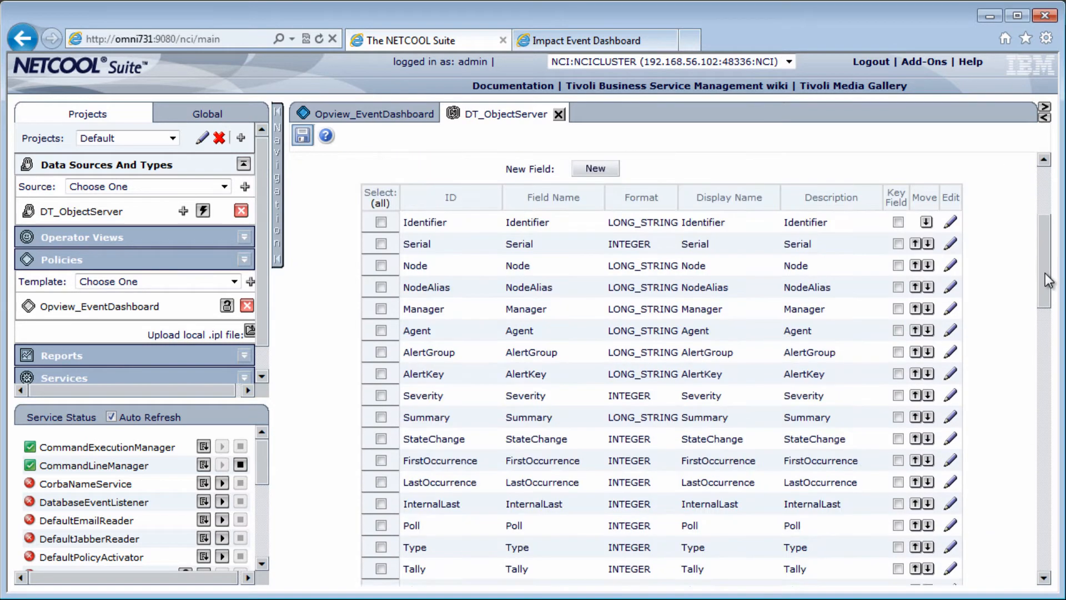
# Step: Delete all fields except Serial, Node, Severity and Tally, and make Serial the key
pyautogui.scroll(-3)
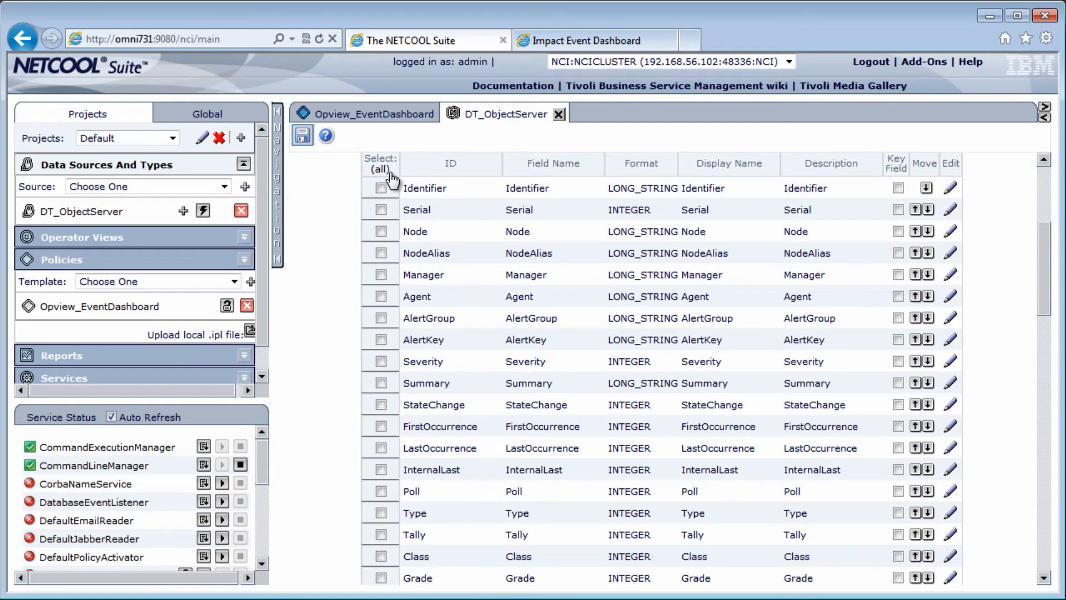
pyautogui.click(380, 169)
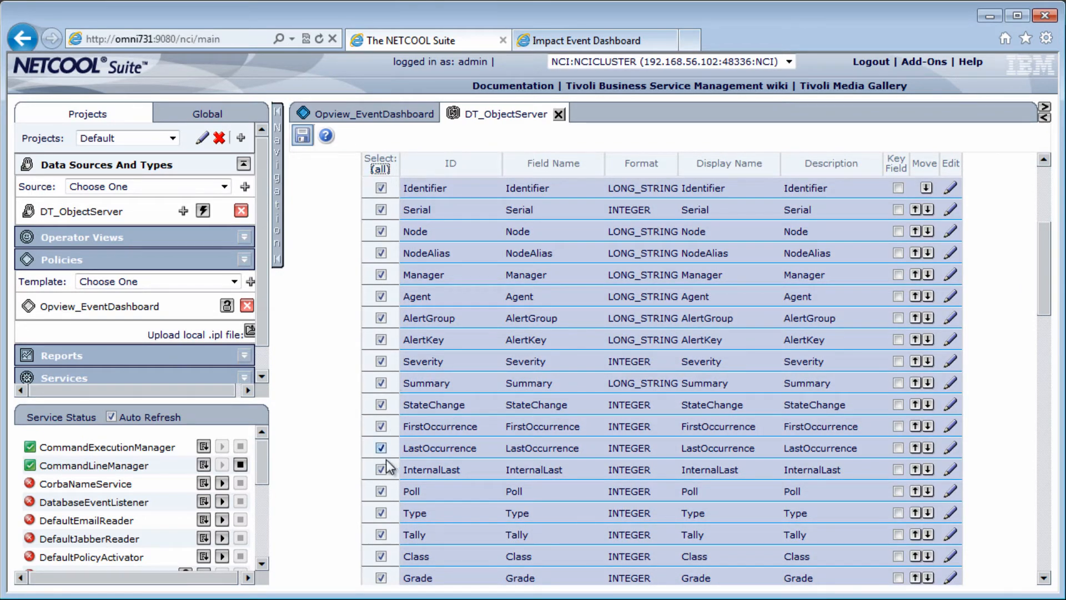
pyautogui.click(379, 231)
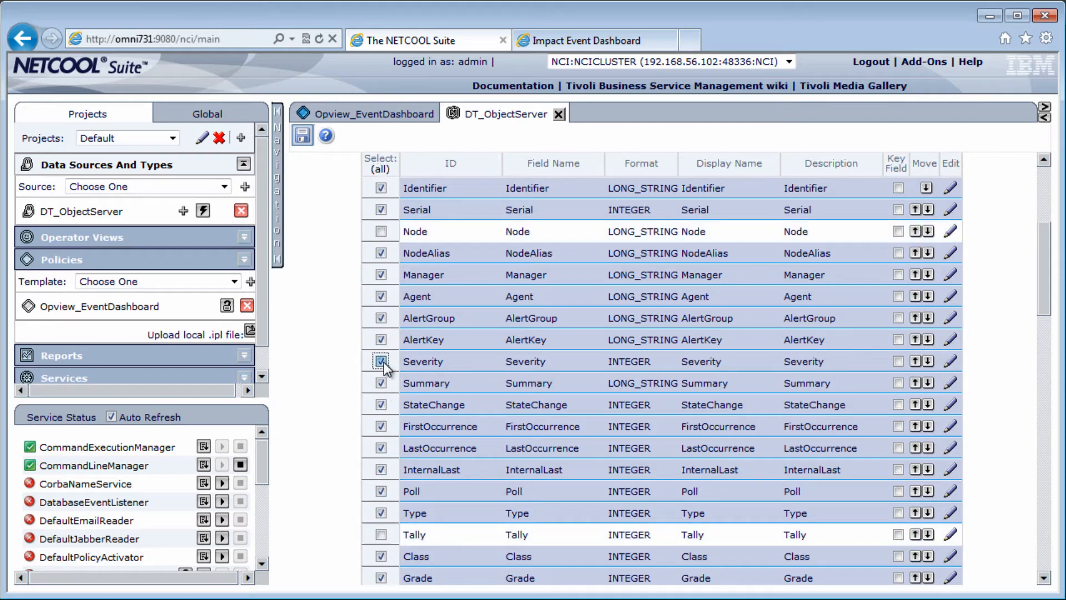
pyautogui.click(381, 361)
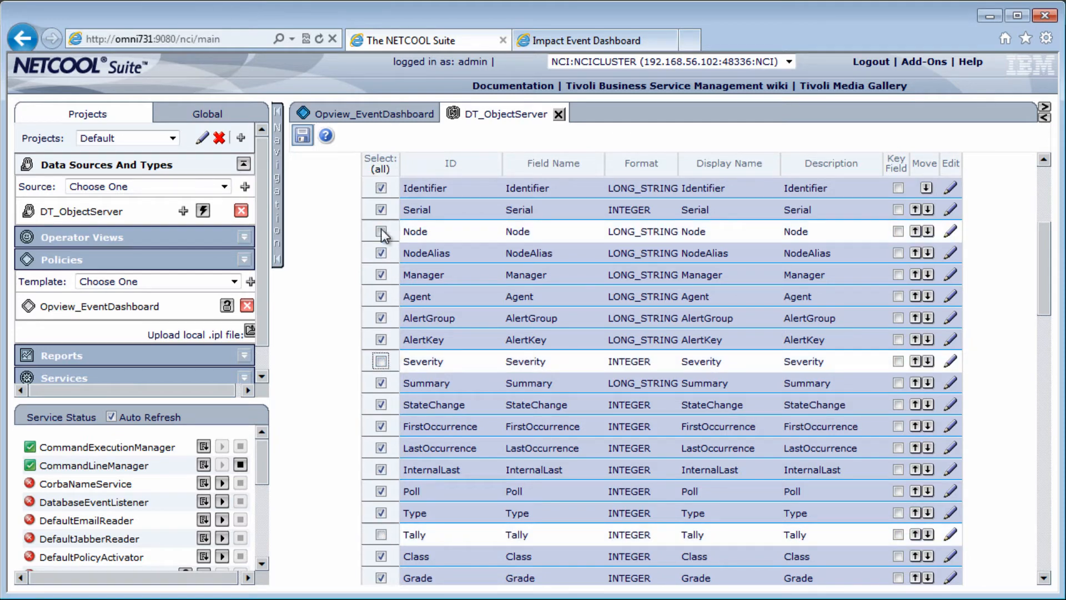
pyautogui.scroll(-3)
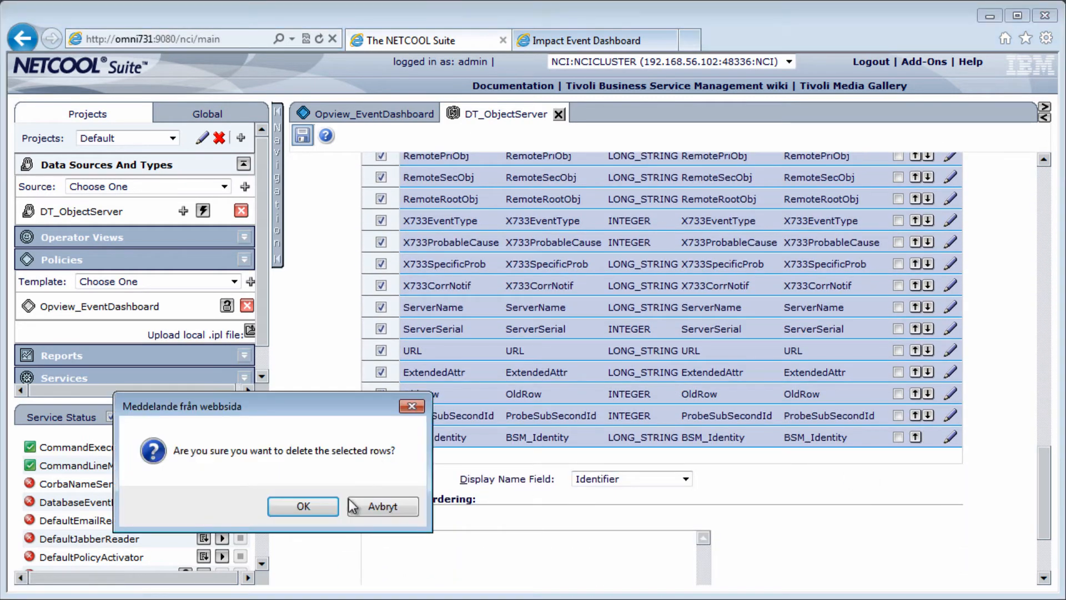
pyautogui.click(302, 505)
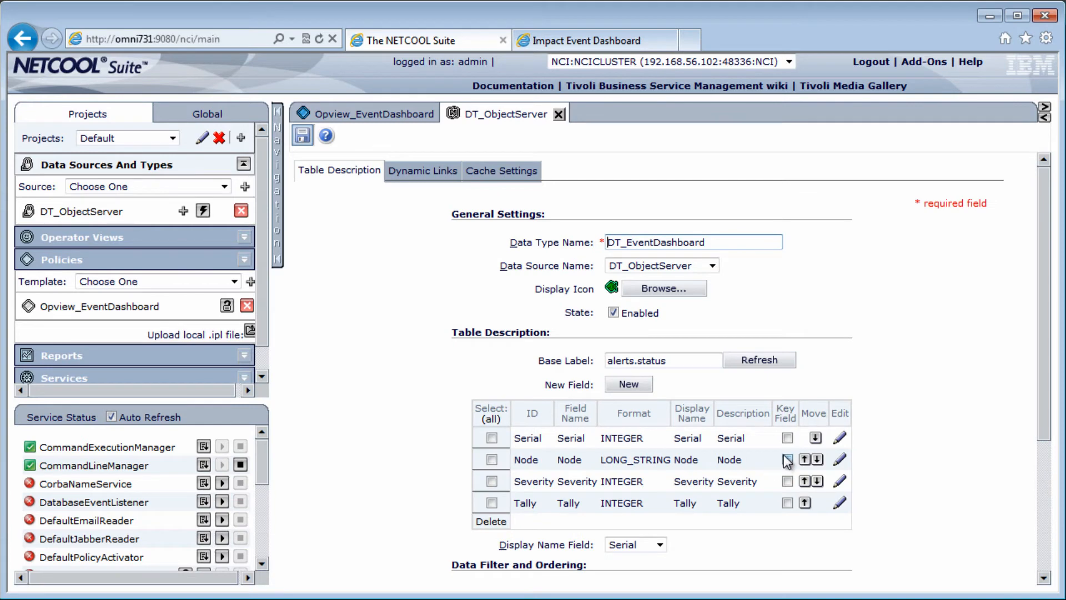
pyautogui.click(787, 437)
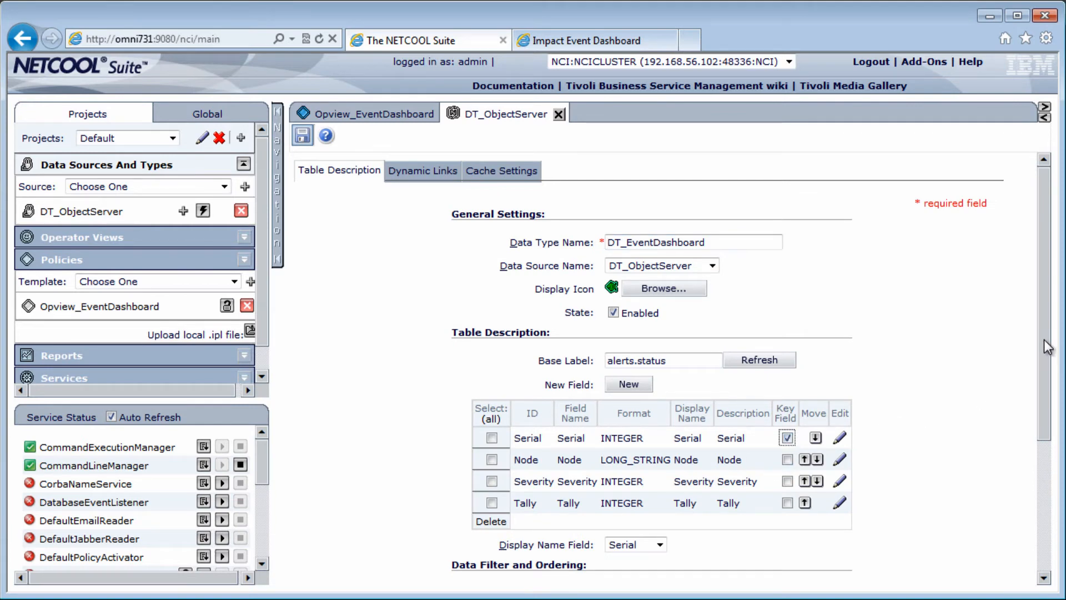
pyautogui.scroll(-3)
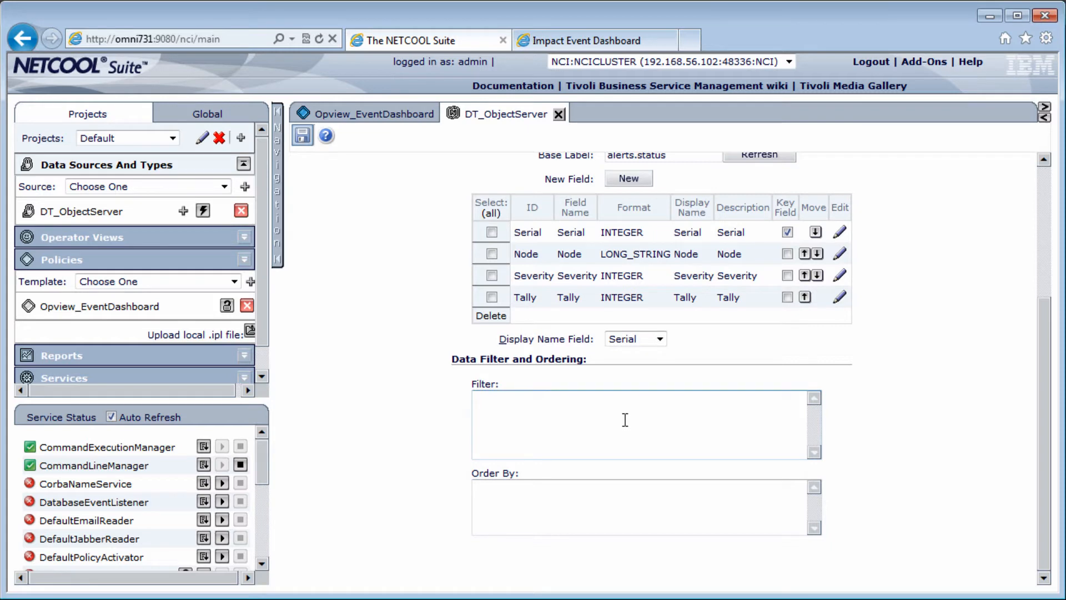
# Step: Set the filter to Node not like 'link', order by Node, and save
pyautogui.write('N')
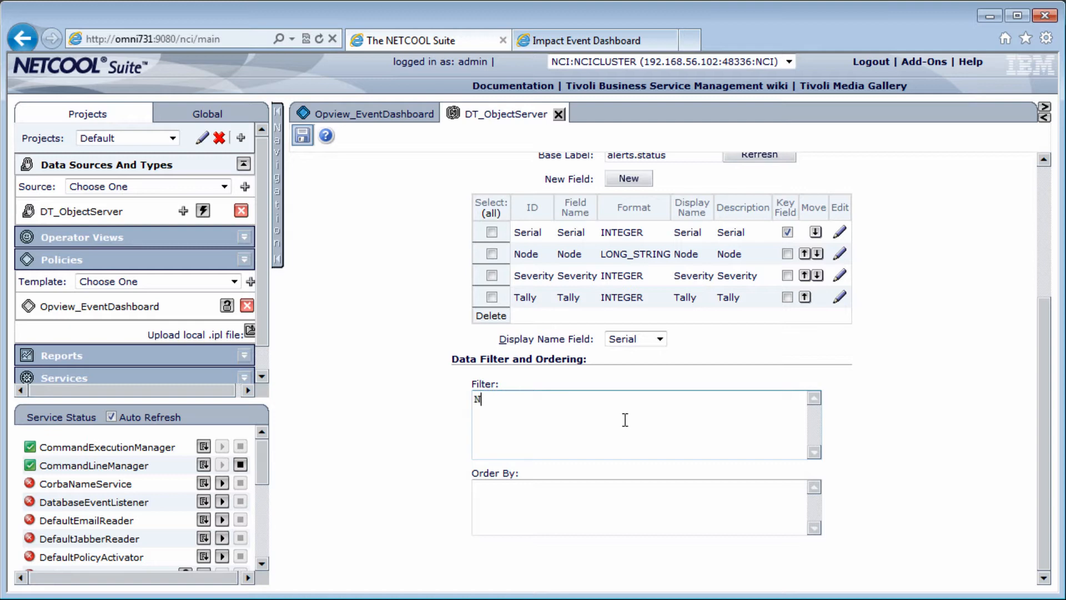
pyautogui.write("ode not like 'li")
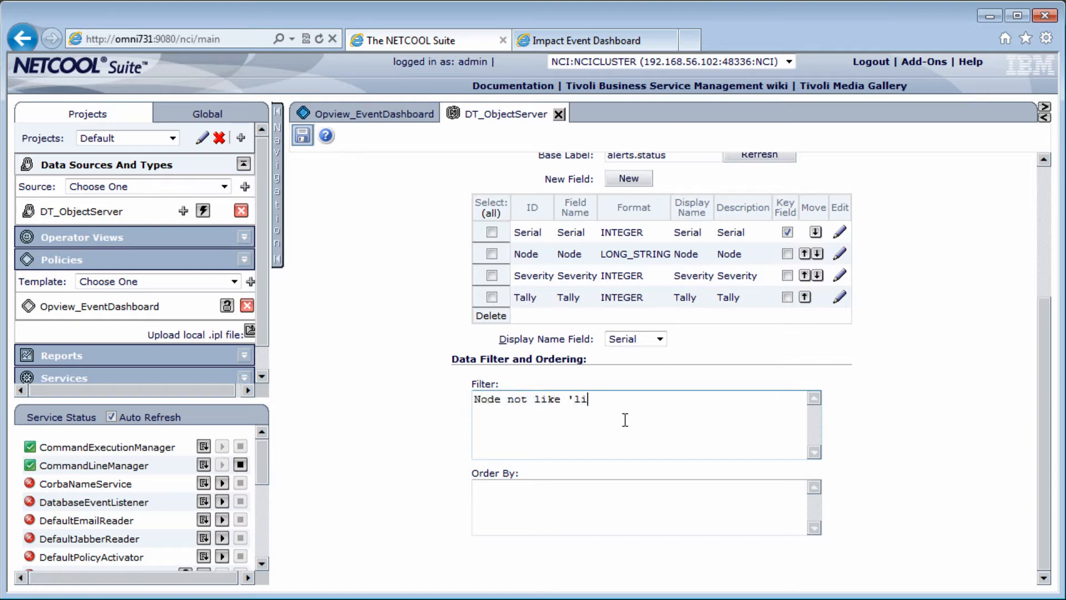
pyautogui.write('Node')
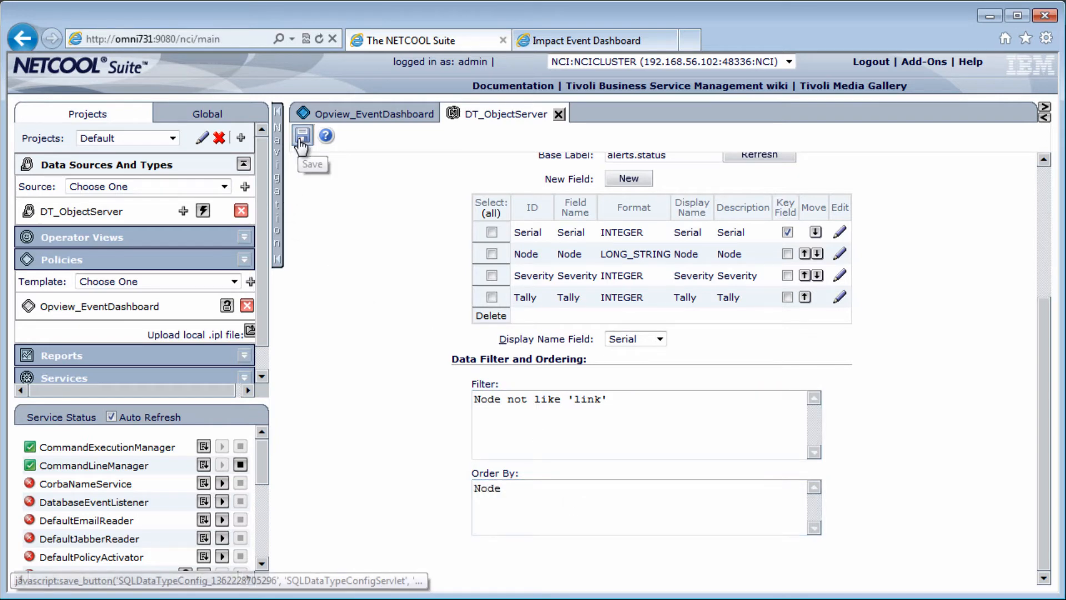
pyautogui.click(302, 135)
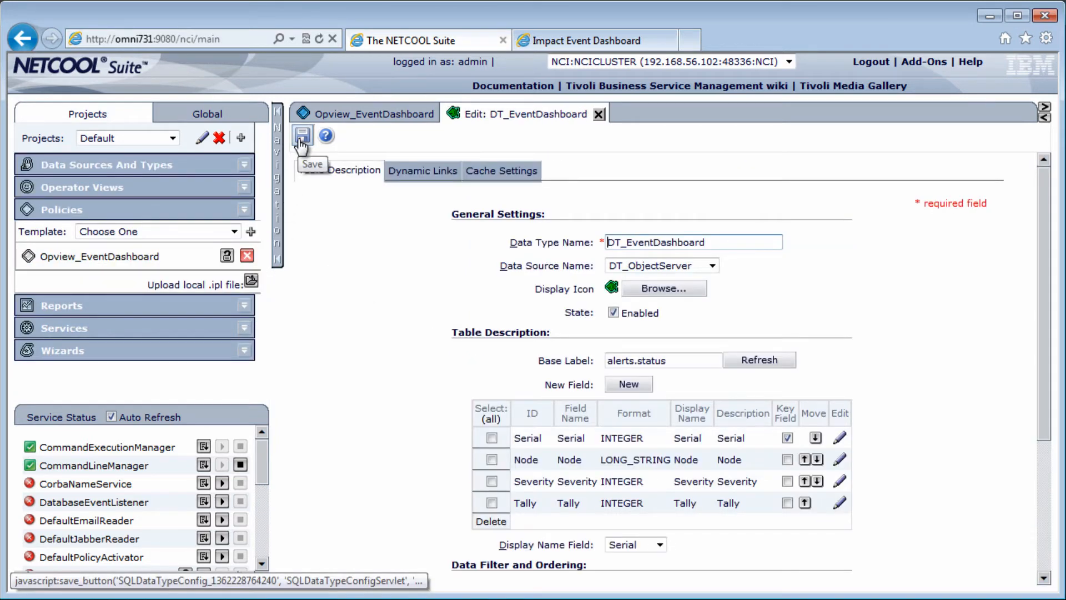
# Step: Preview DT_EventDashboard's 19 data items, then close the preview
pyautogui.click(244, 164)
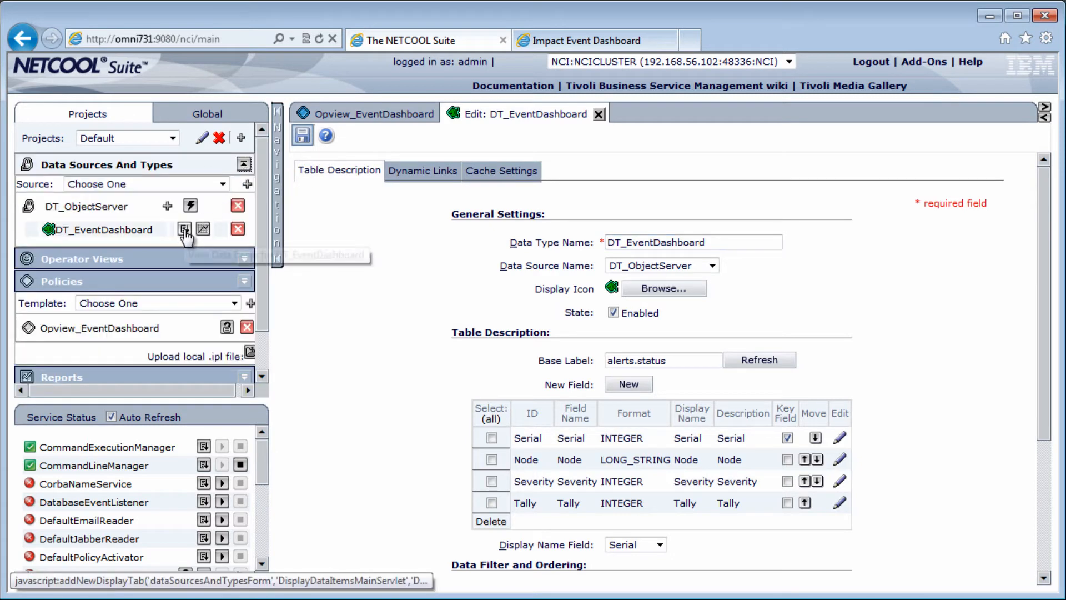
pyautogui.click(184, 229)
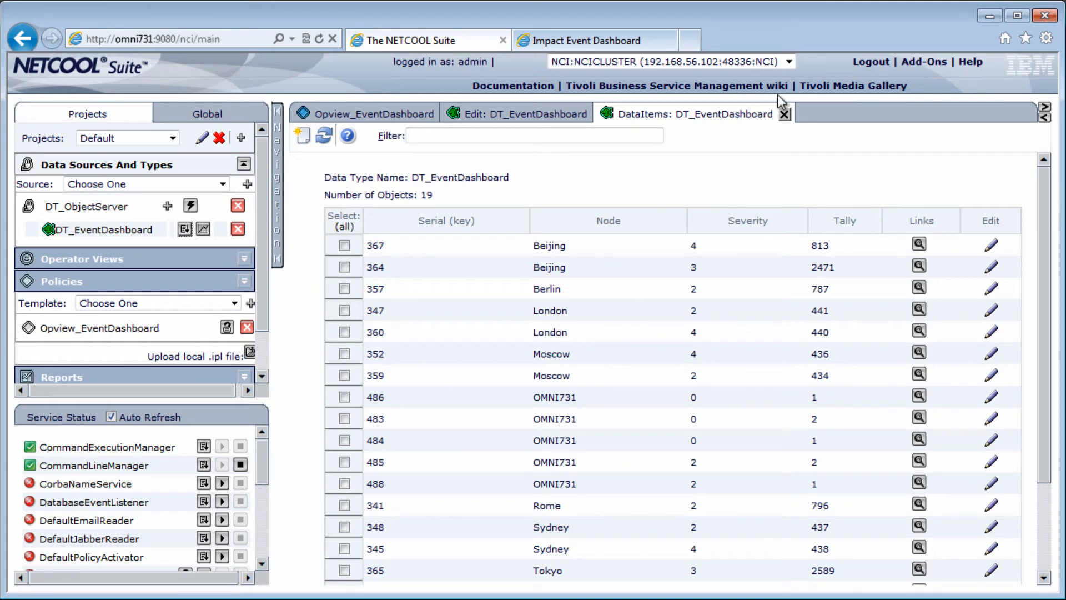
pyautogui.moveTo(785, 113)
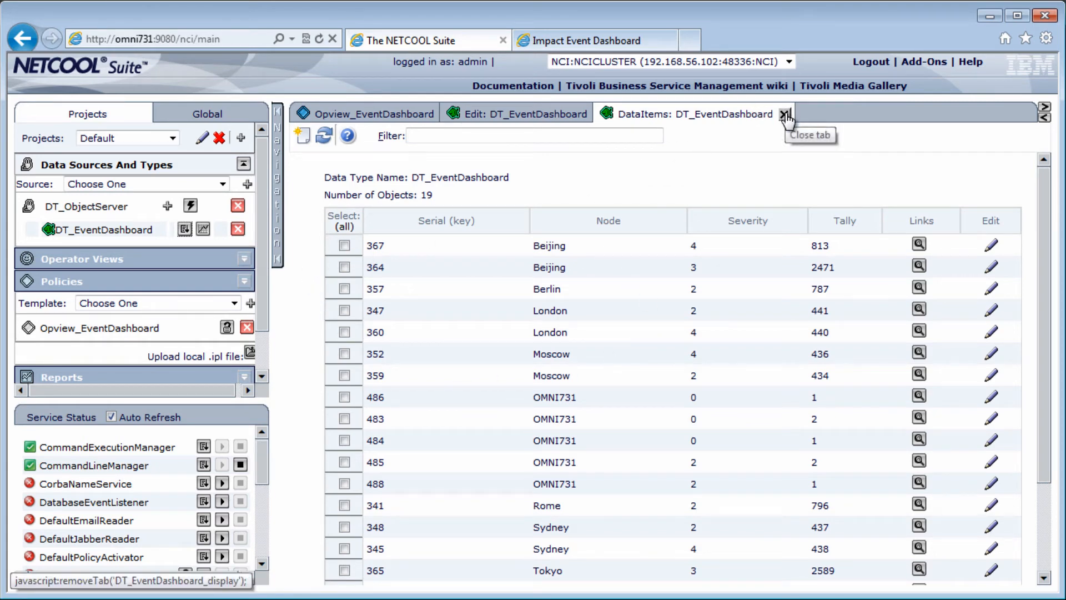
pyautogui.click(786, 113)
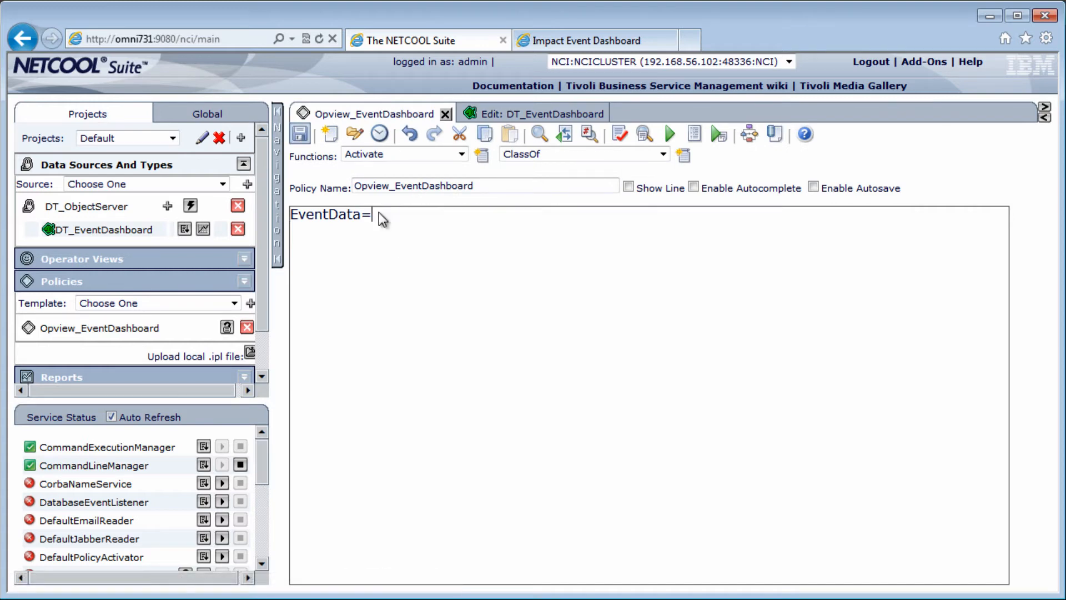
# Step: Write a GetByFilter call loading all DT_EventDashboard rows, with false as the last argument
pyautogui.write('GetByFilt')
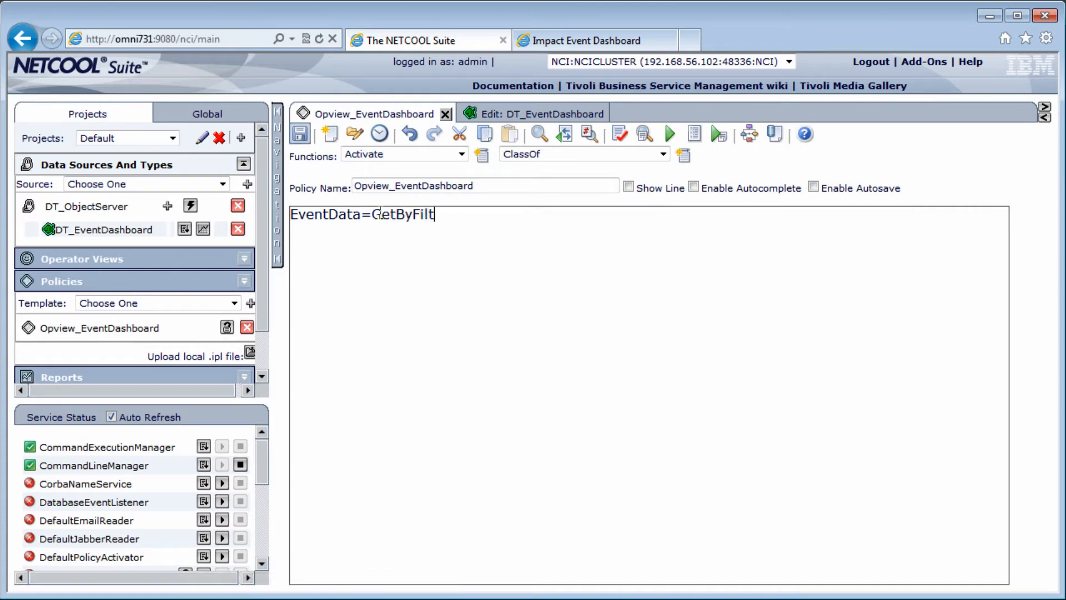
pyautogui.write("er('")
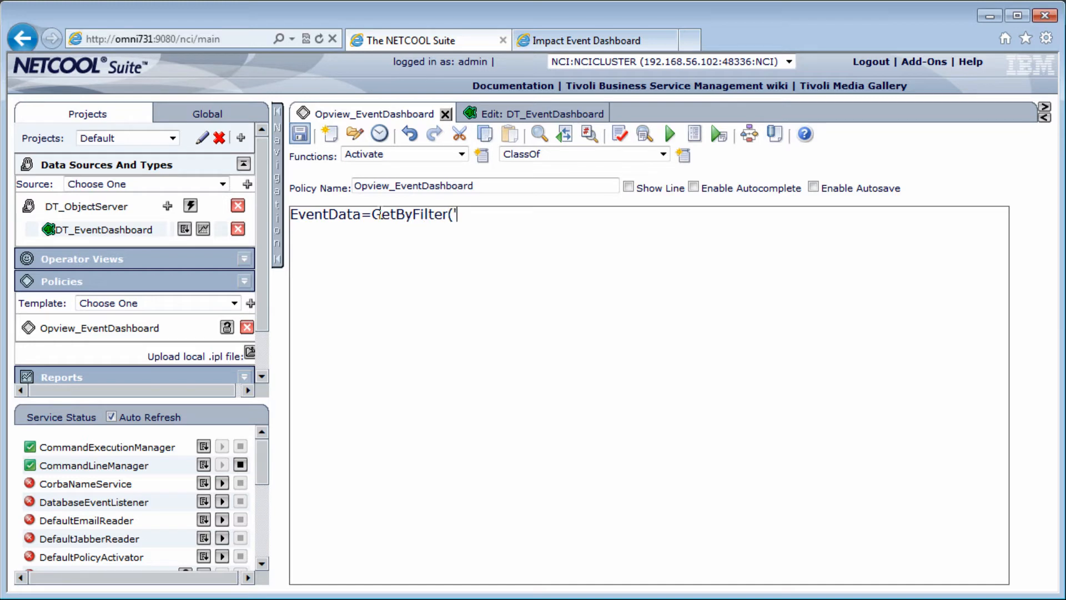
pyautogui.write('DT_EventDashboa')
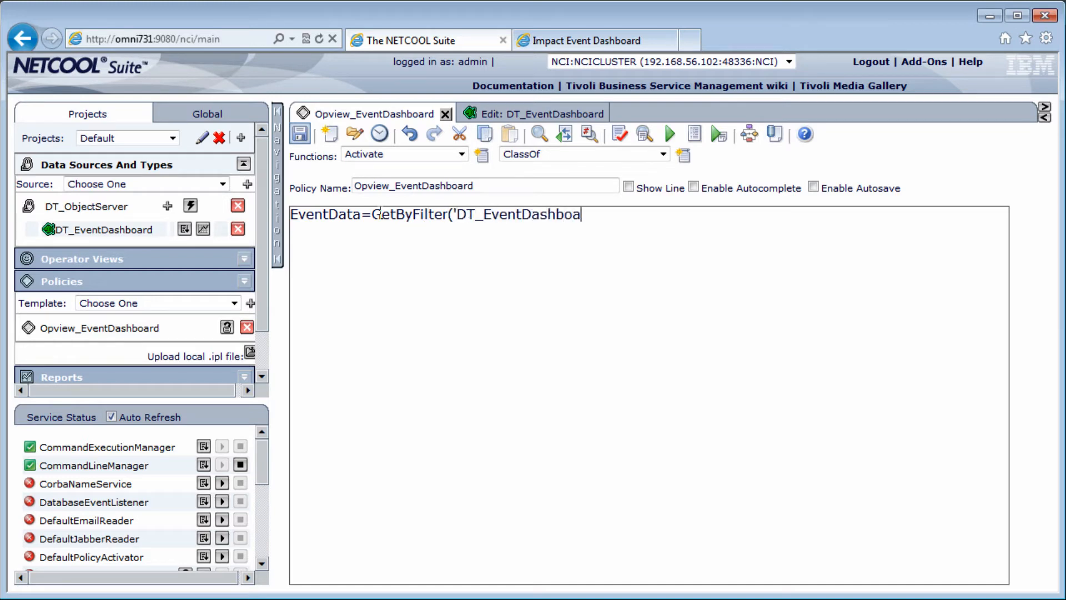
pyautogui.write('rd\',"')
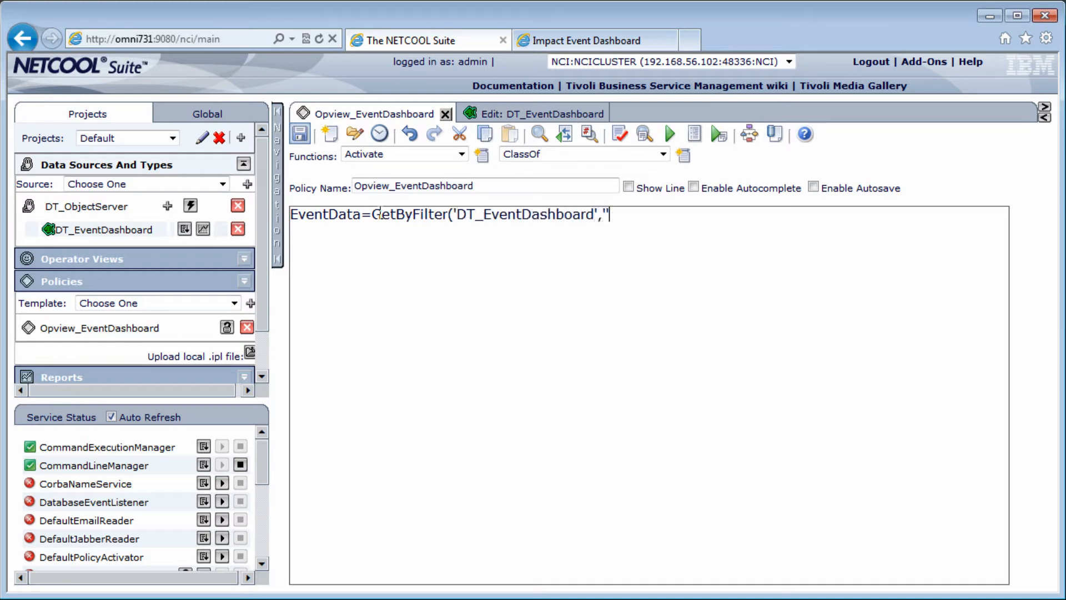
pyautogui.write(',false)')
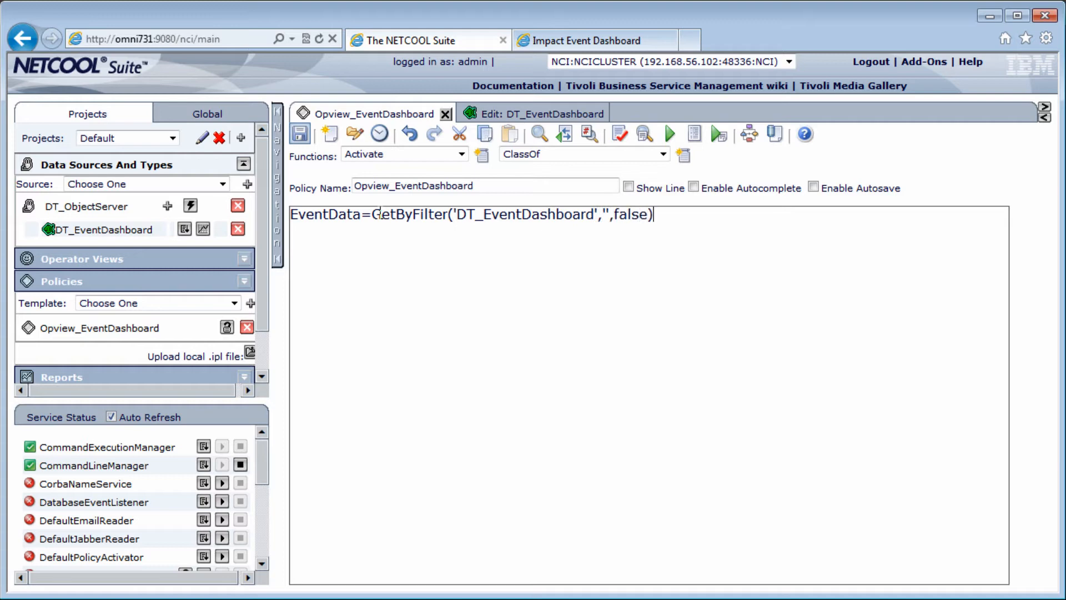
pyautogui.write(';')
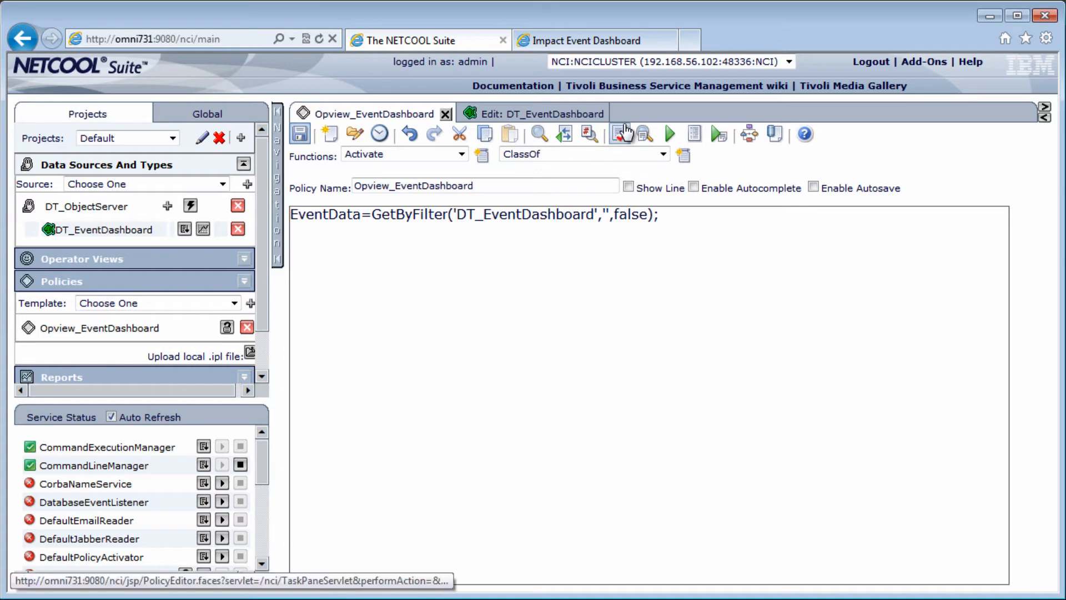
# Step: Check the policy syntax and save Opview_EventDashboard
pyautogui.click(621, 134)
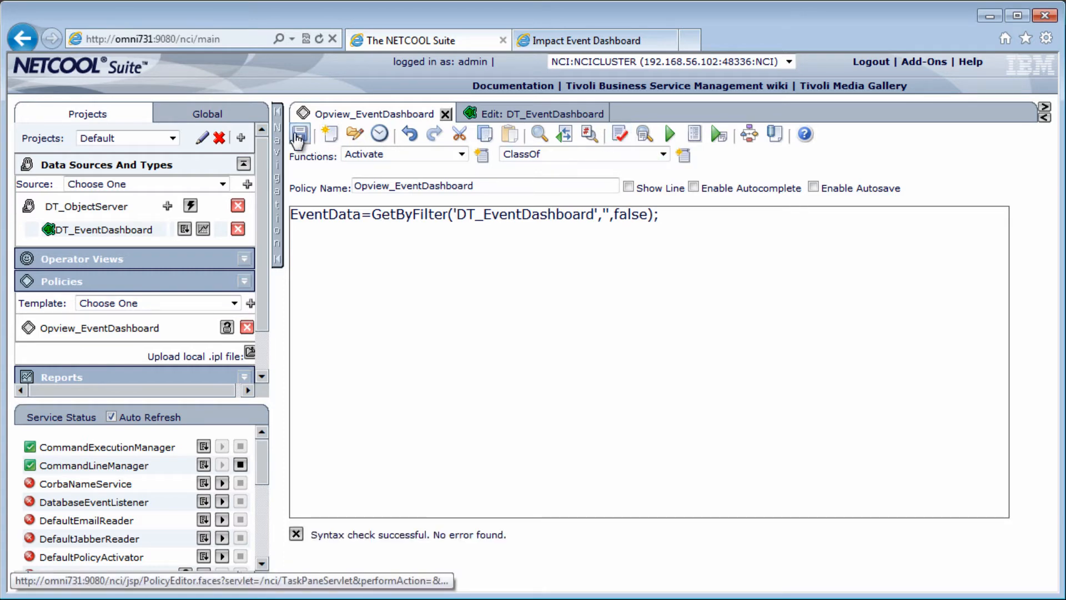
pyautogui.click(298, 133)
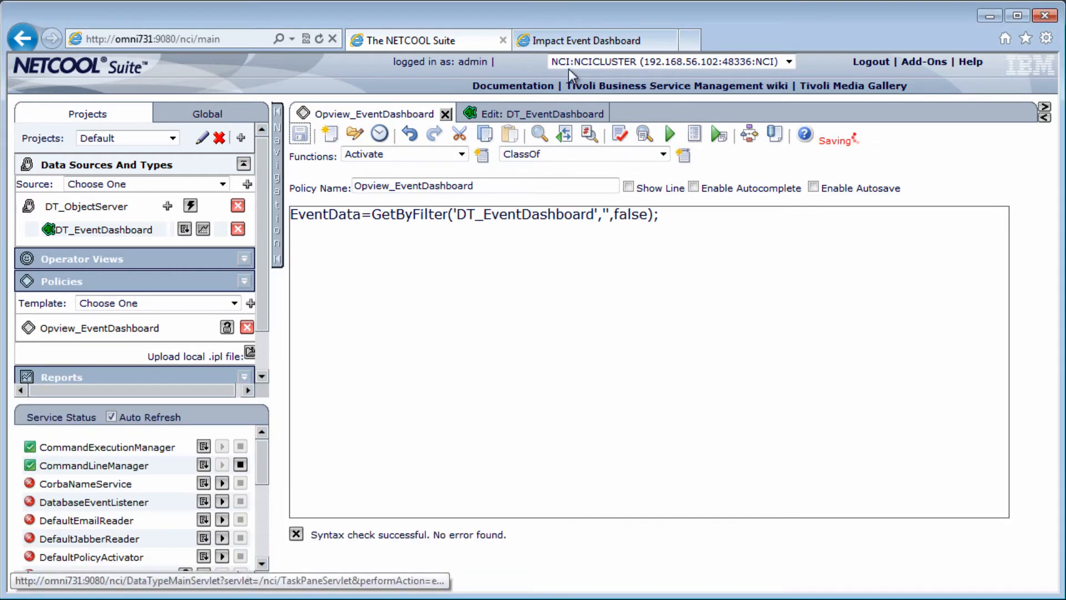
pyautogui.click(595, 40)
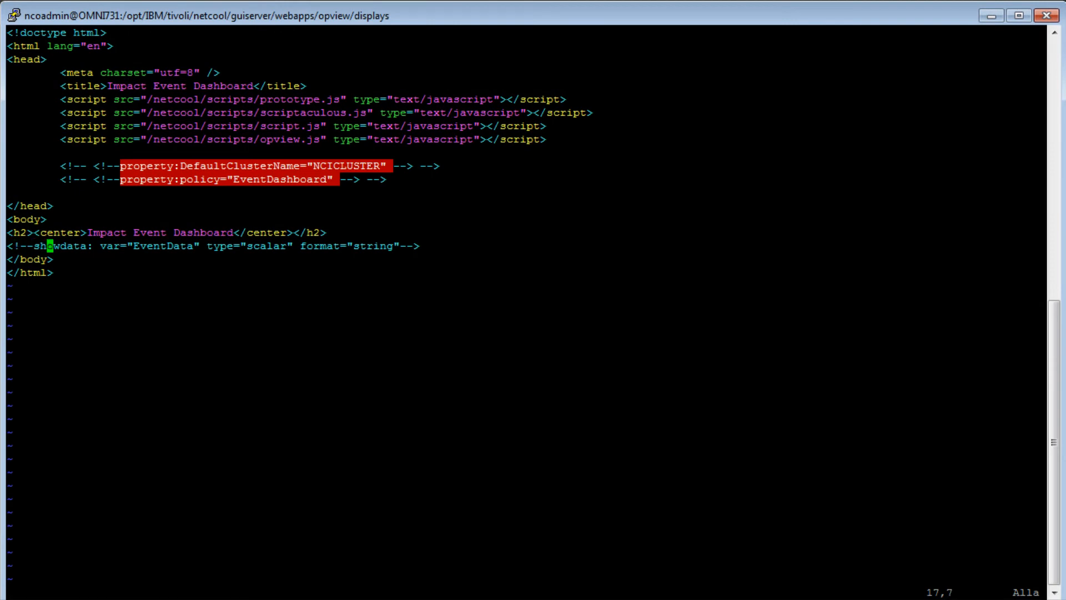
# Step: In vi, change the showdata type value to orgnodes
pyautogui.click(172, 246)
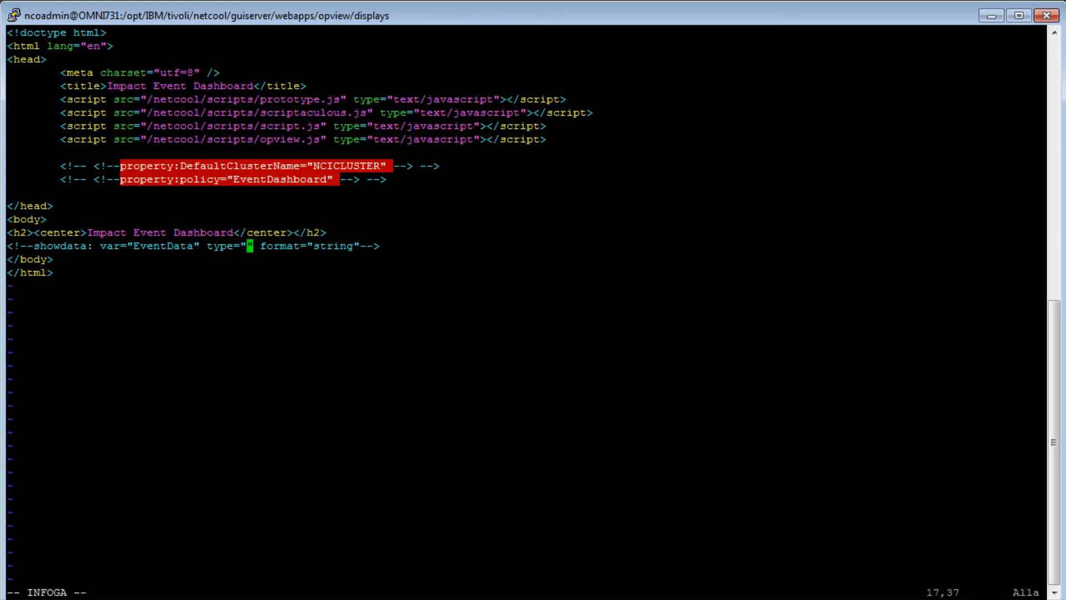
pyautogui.write('orgnodes')
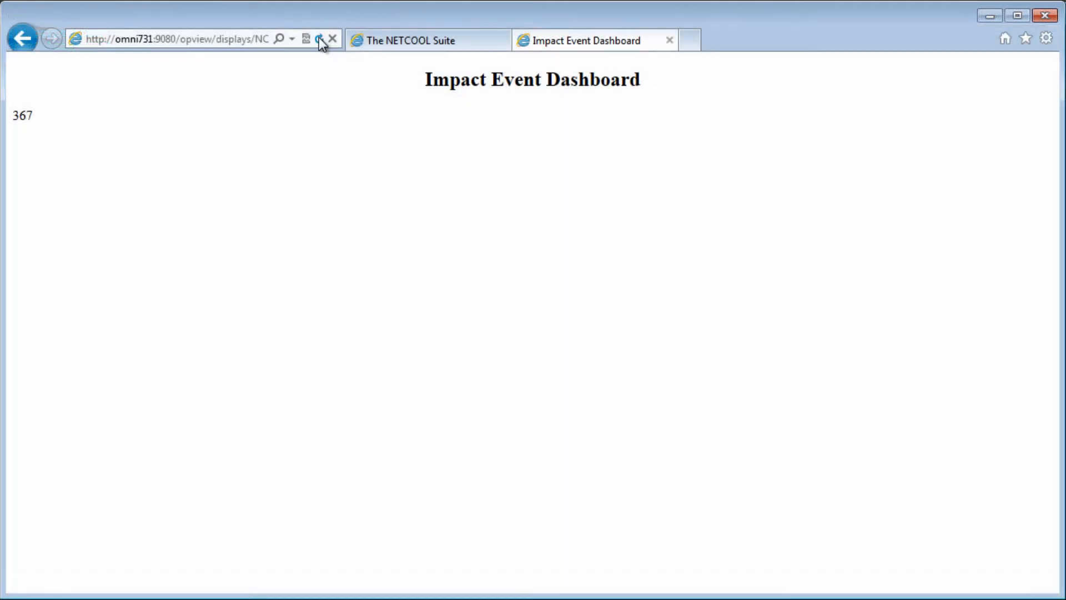
# Step: Reload the dashboard to show Serial, Node, Severity and Tally rows, then return to NETCOOL Suite
pyautogui.click(318, 39)
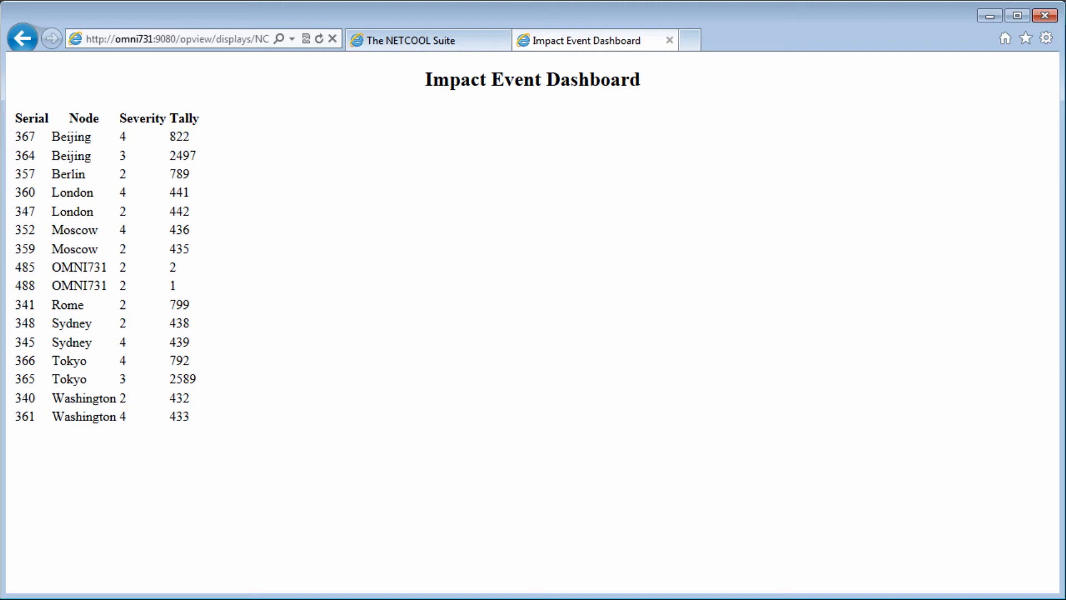
pyautogui.click(427, 40)
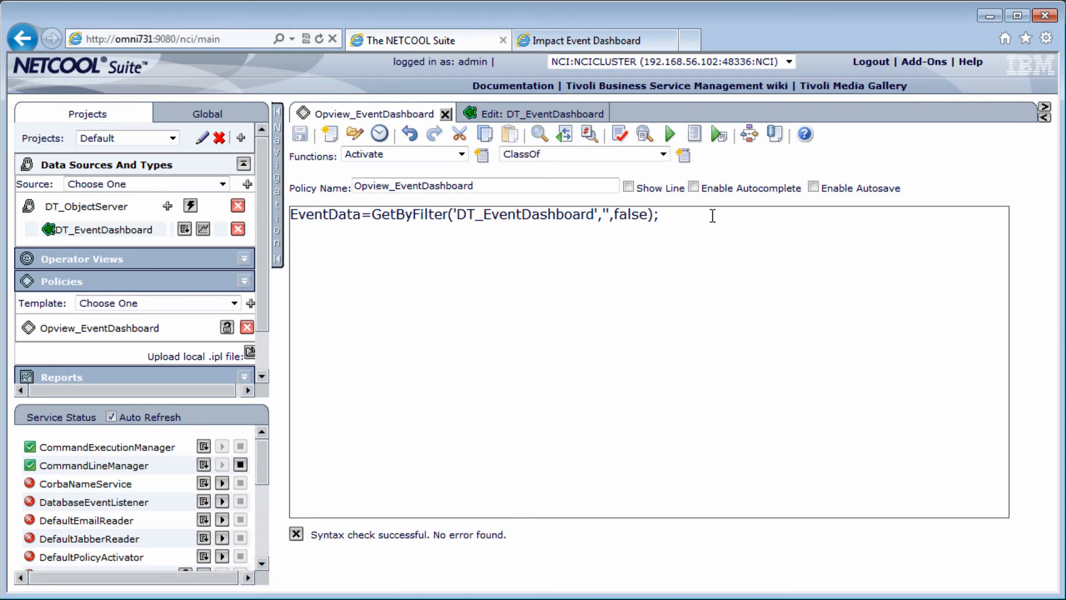
# Step: Initialize htmlOutput to empty and append an opening <ul id="dashboarditems"> tag
pyautogui.write('htmlOut')
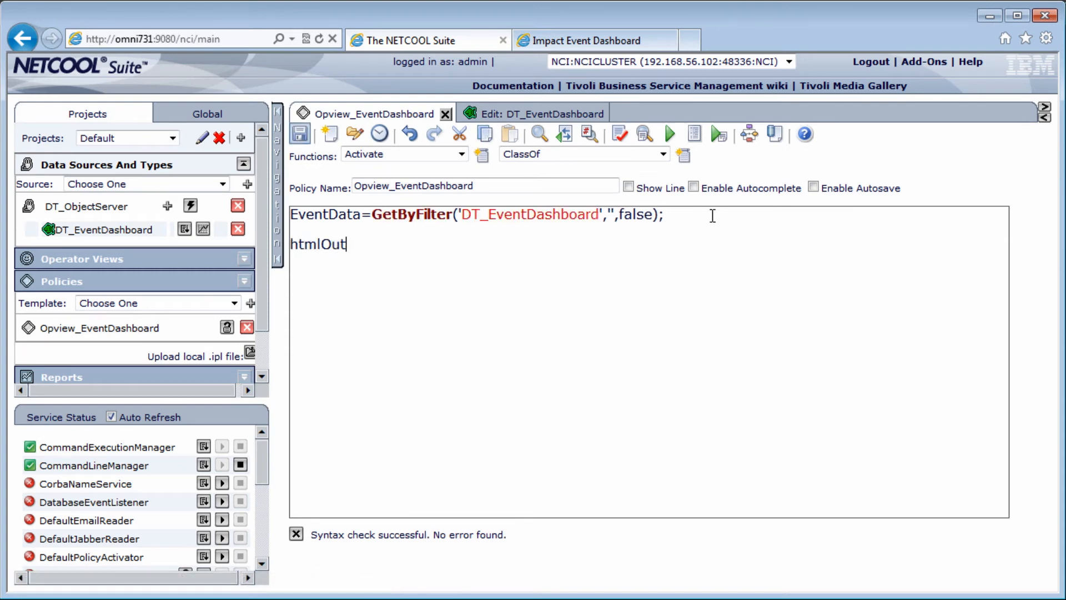
pyautogui.write('put="";')
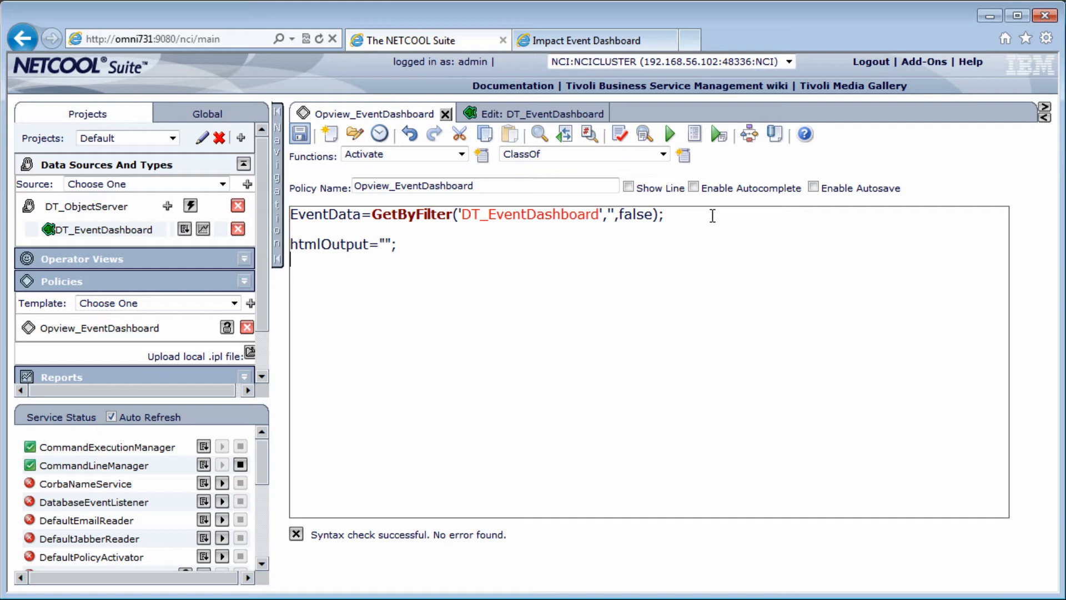
pyautogui.write('htmlOut')
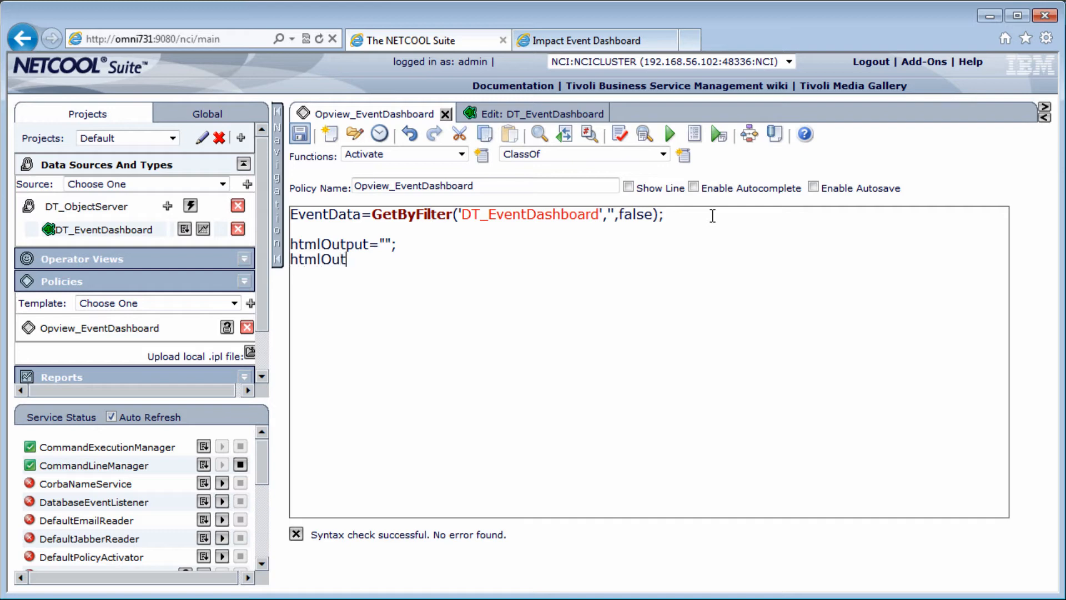
pyautogui.write('put=htmlOutput+"";')
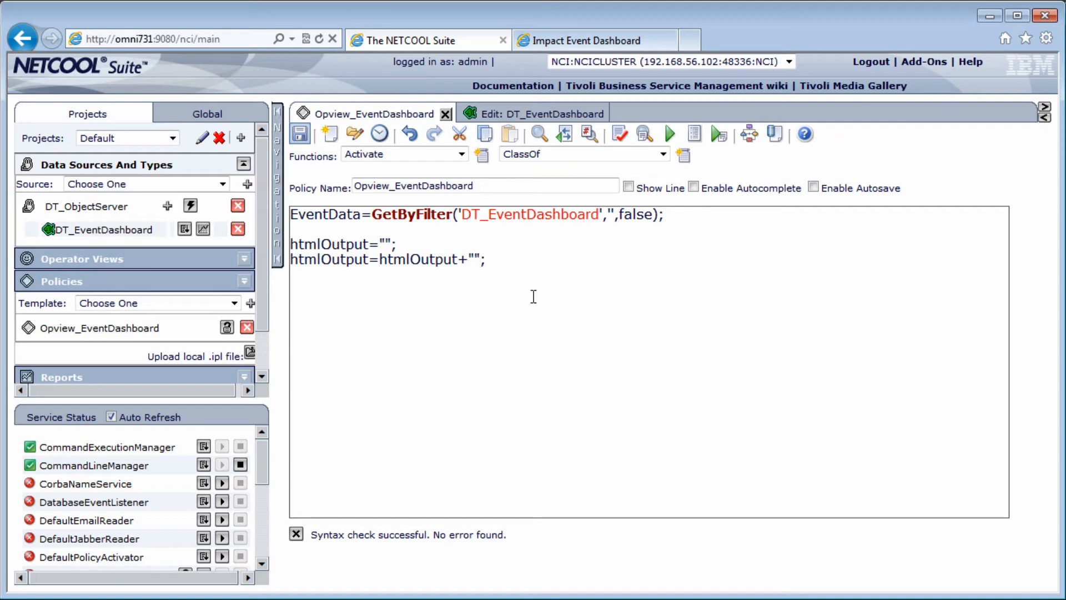
pyautogui.write('<')
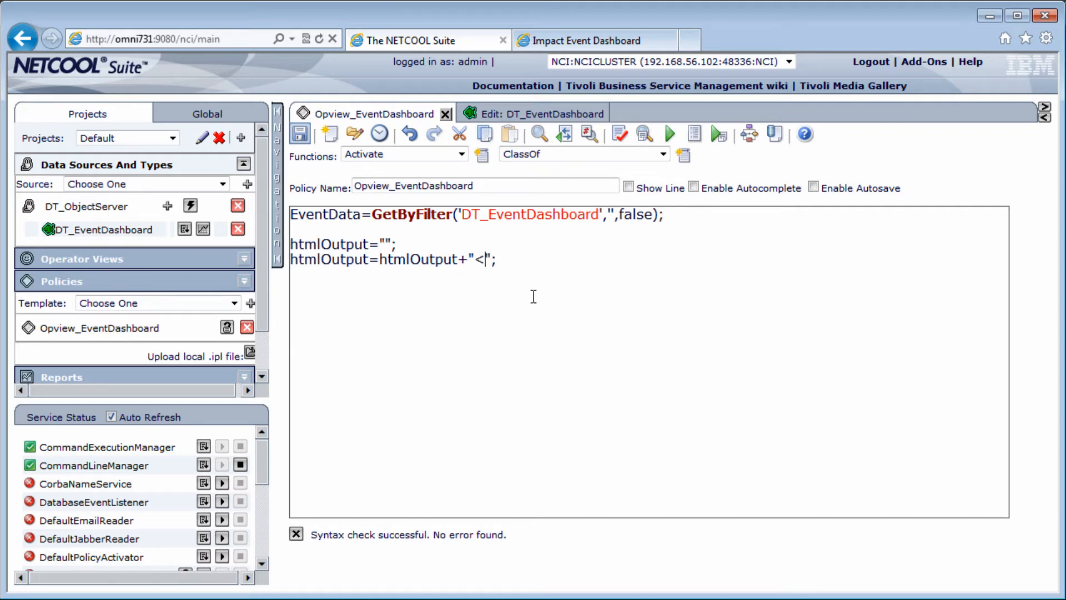
pyautogui.write('ul id')
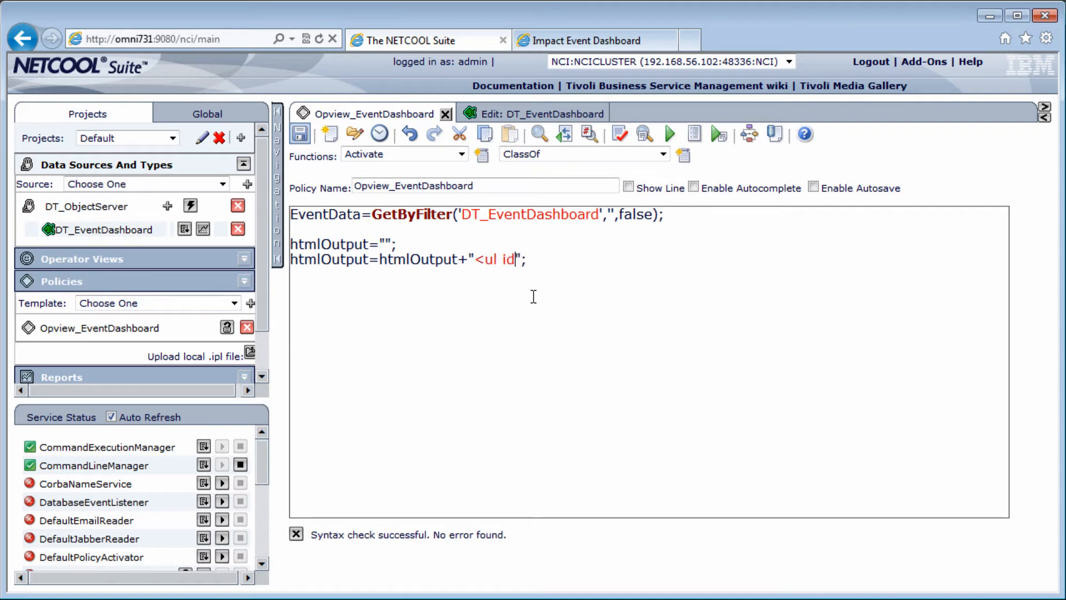
pyautogui.write('=\\"')
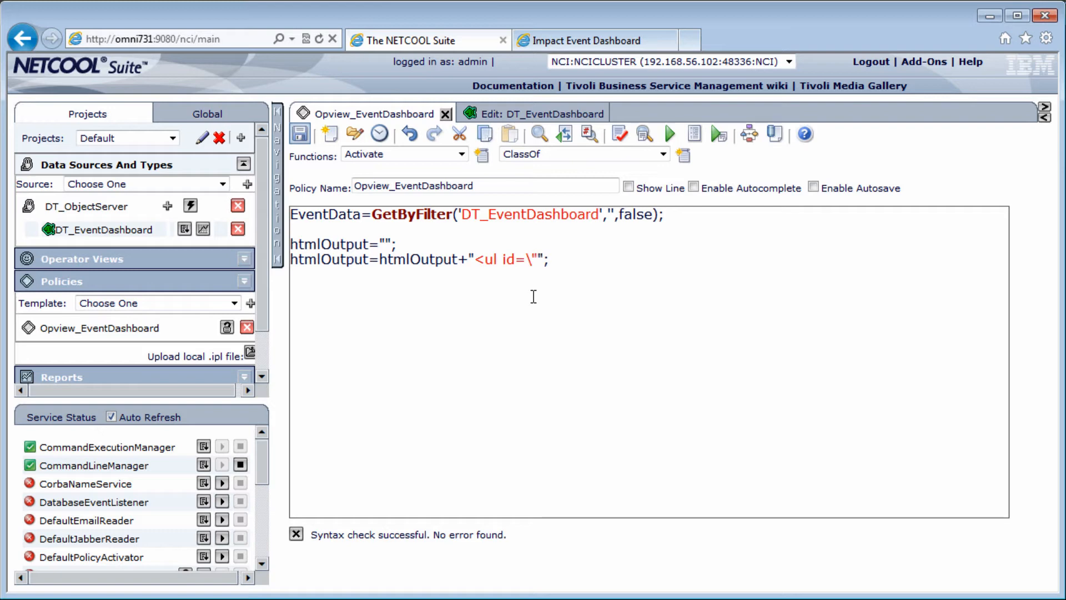
pyautogui.write('dashboarditems')
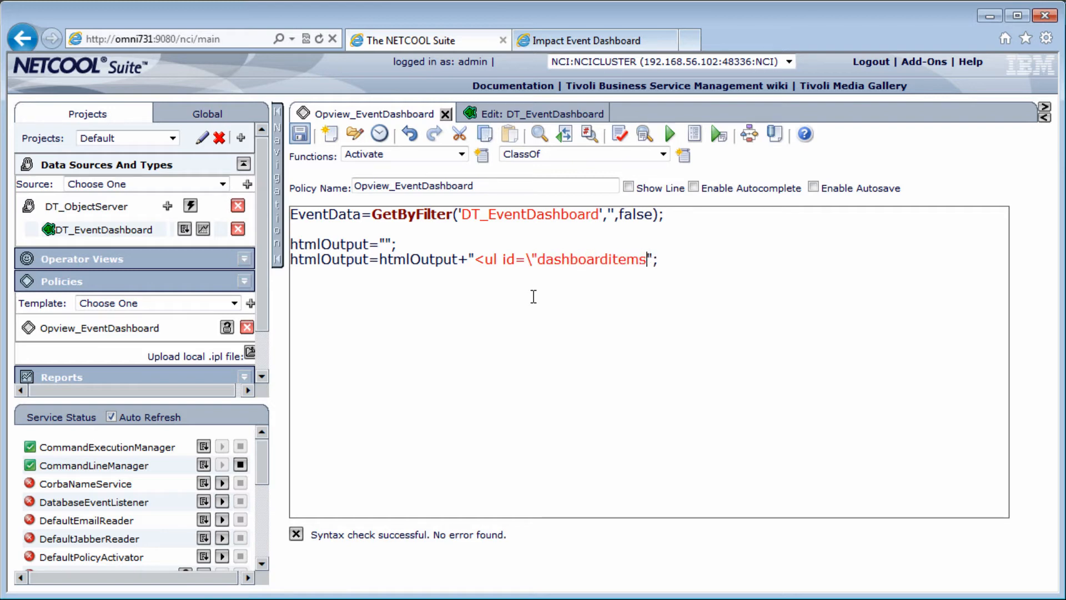
pyautogui.write('\\"')
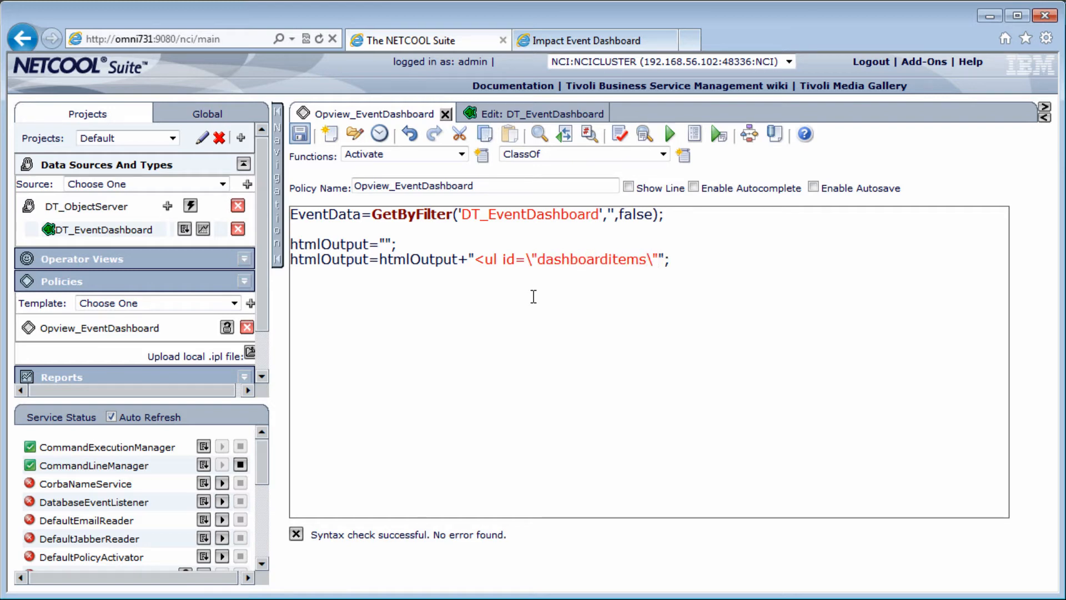
pyautogui.write('>')
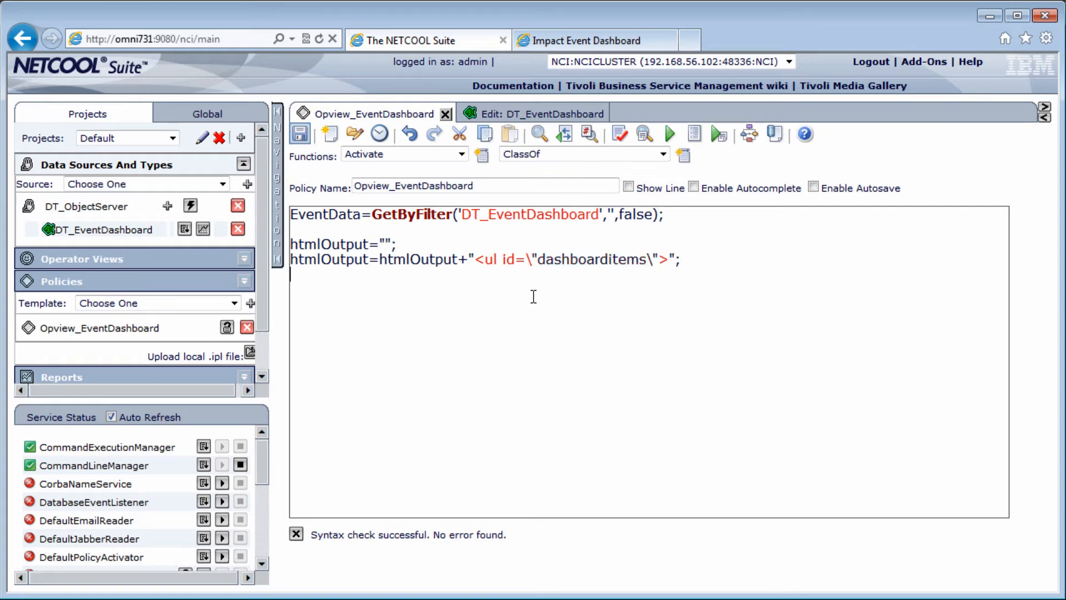
# Step: Append a Tokyo <li> with <h2>256 events</h2> and the closing list tag to htmlOutput
pyautogui.write('htmlOutput=html')
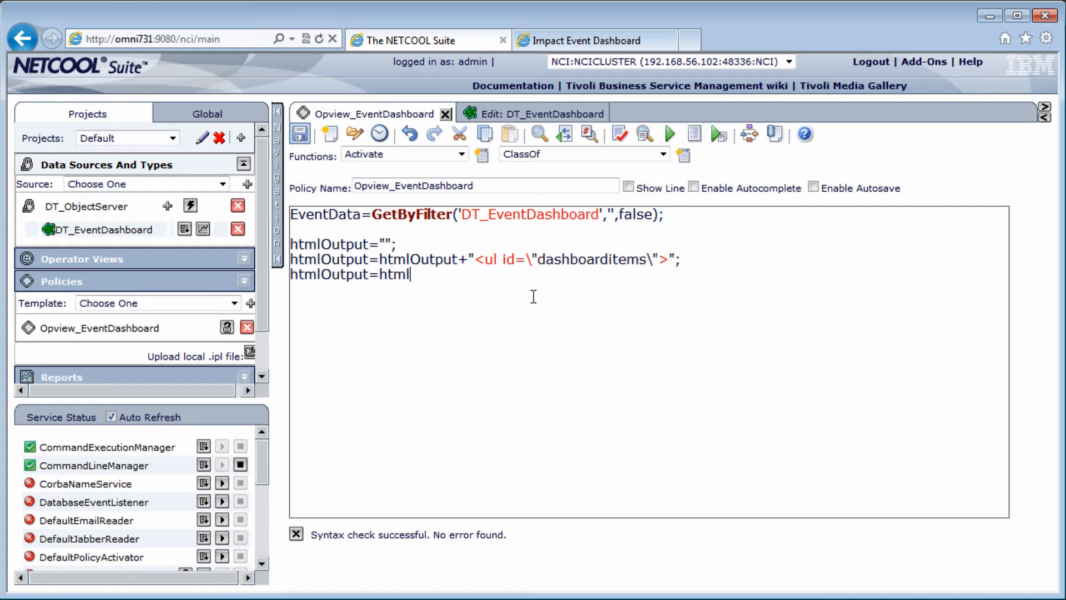
pyautogui.write('Output+"')
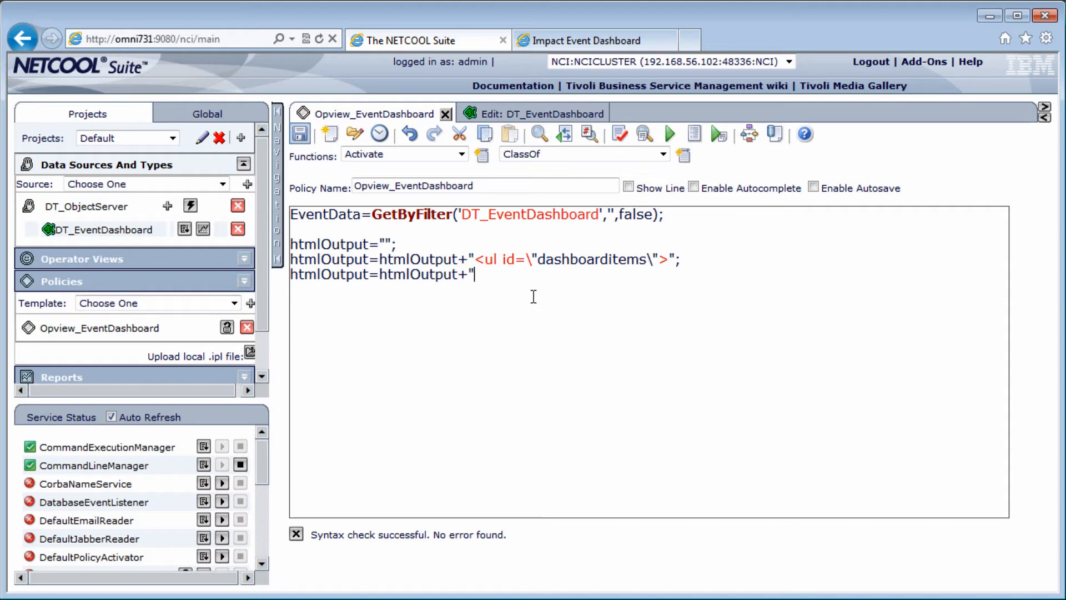
pyautogui.write('<li>')
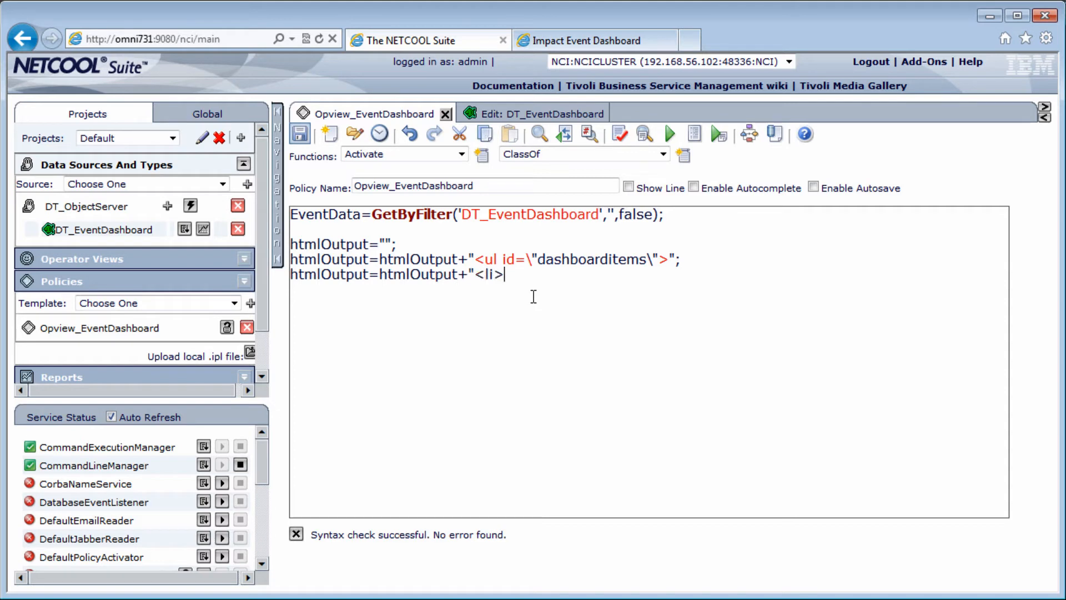
pyautogui.write('<h3>')
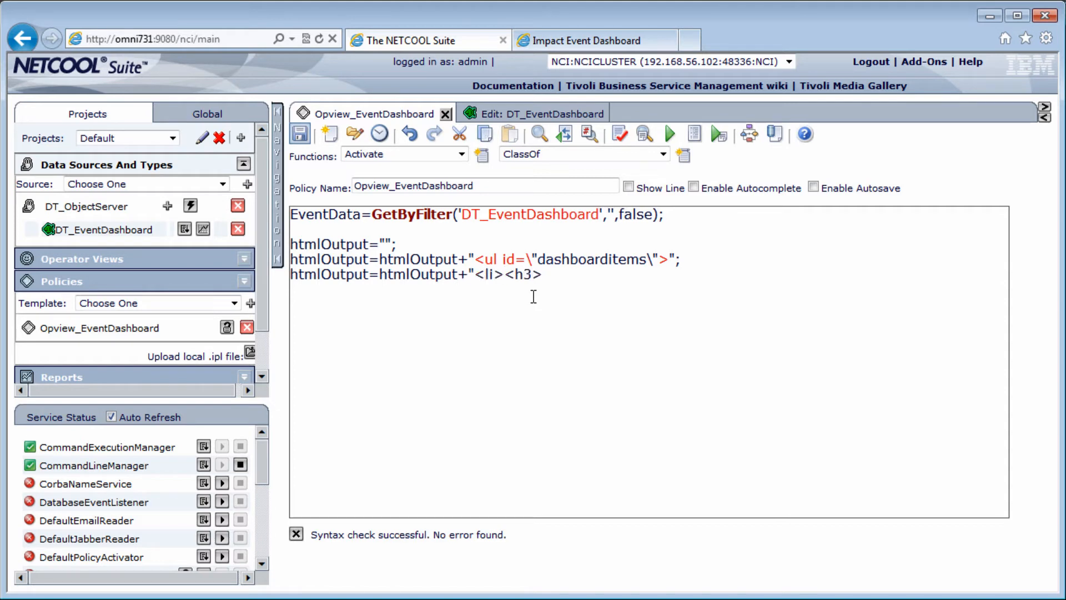
pyautogui.write('Tokyo</h')
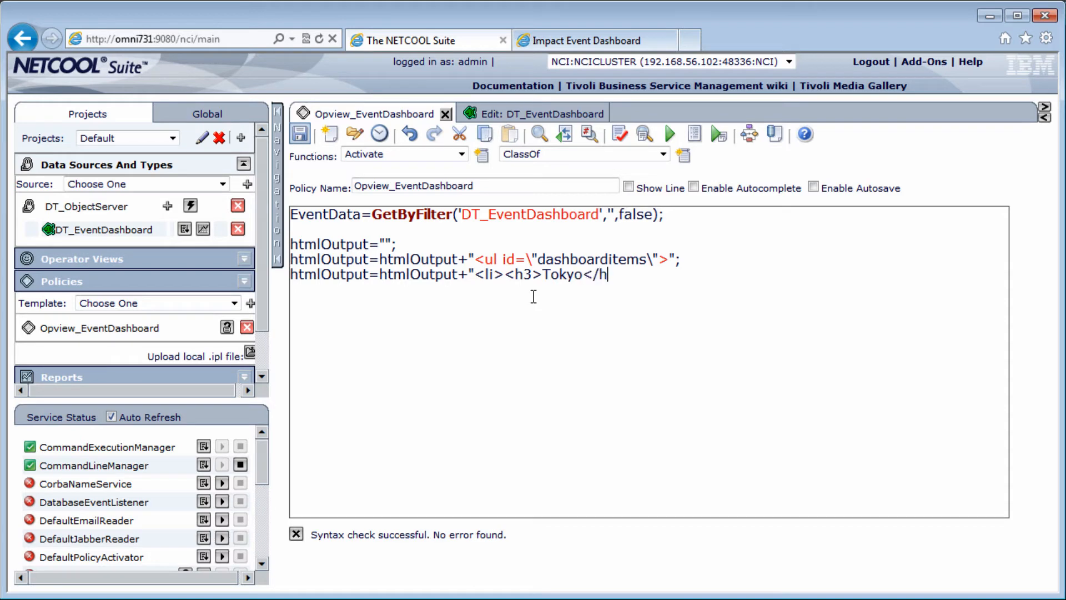
pyautogui.write('3><h2>')
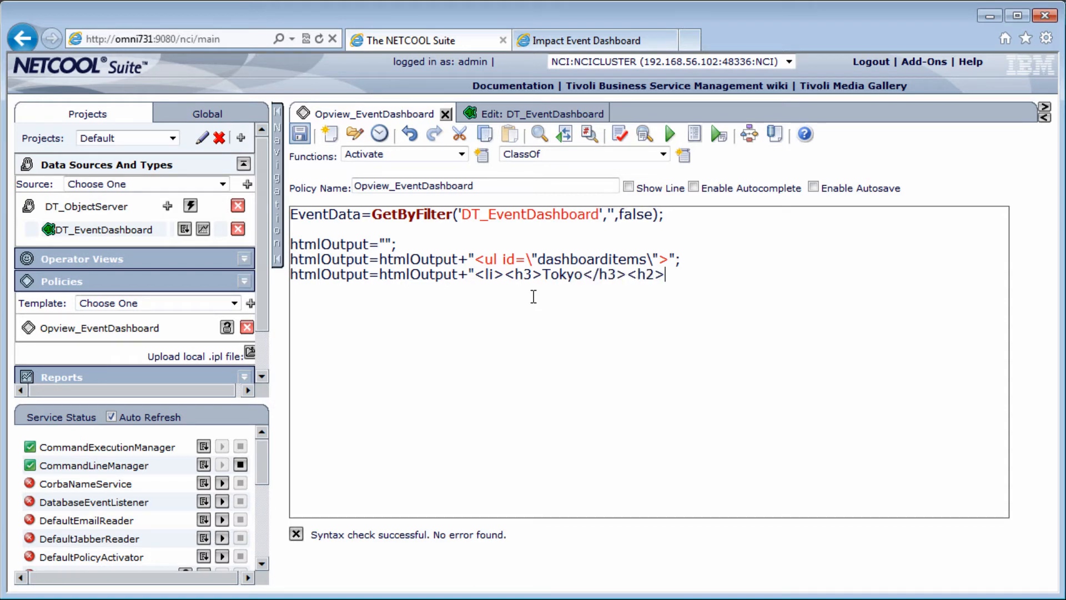
pyautogui.write('256<')
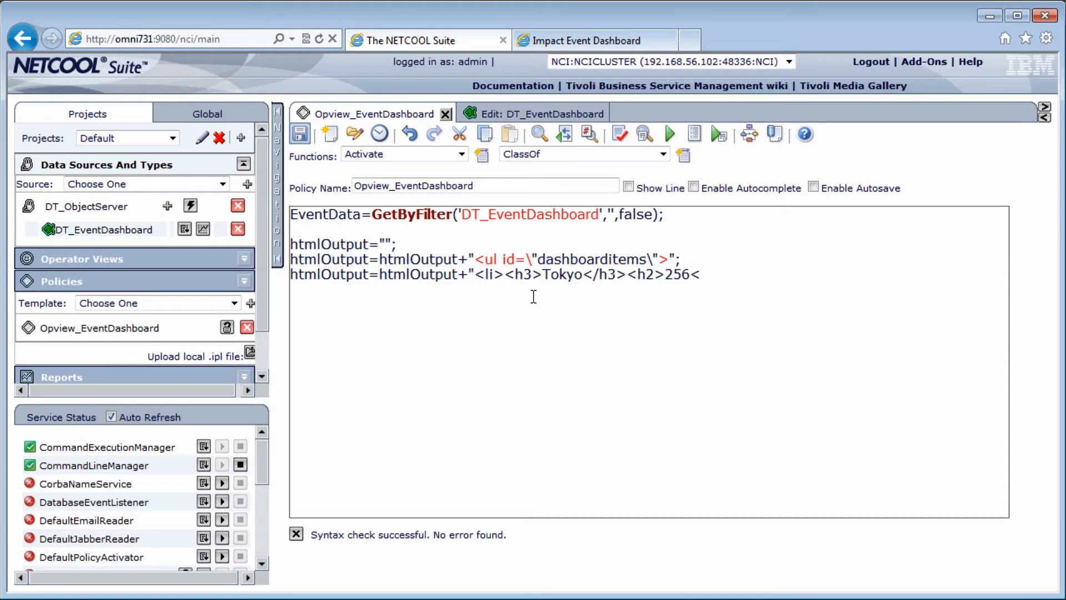
pyautogui.write('<span> events<')
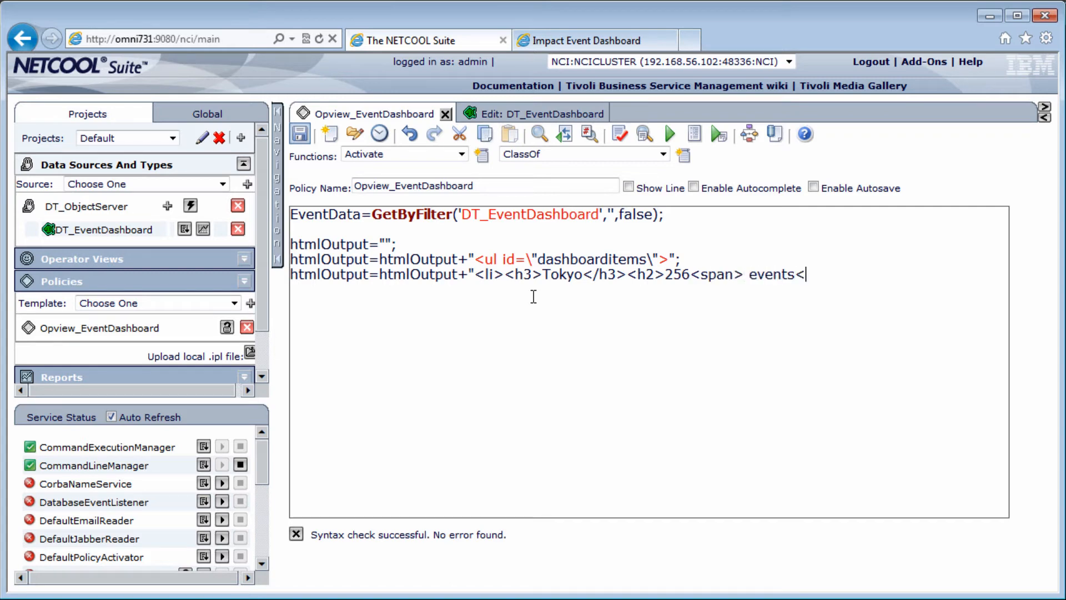
pyautogui.write('/h2')
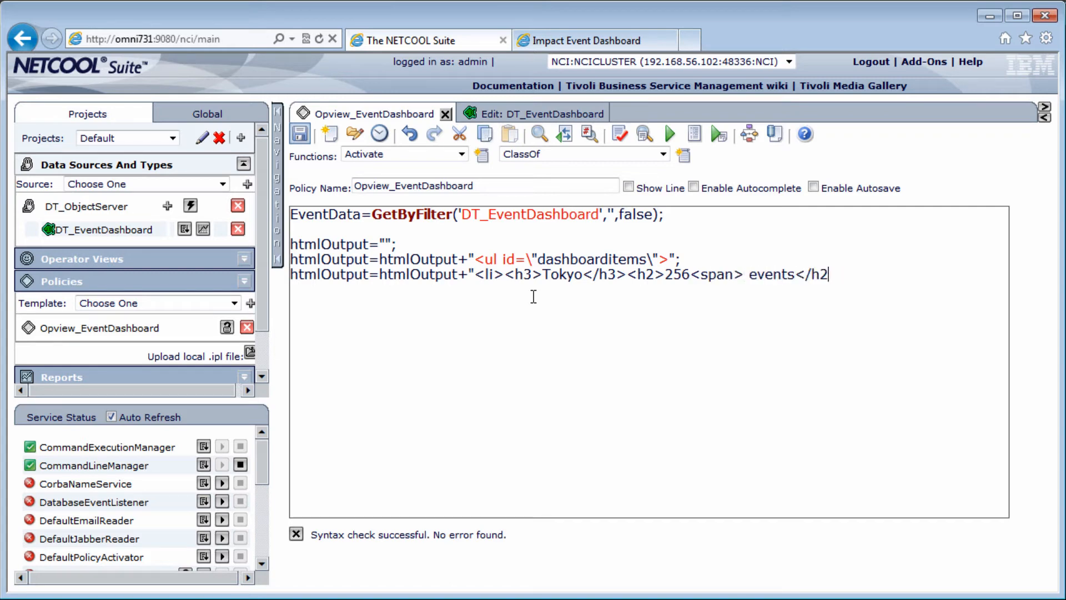
pyautogui.write('</span><z')
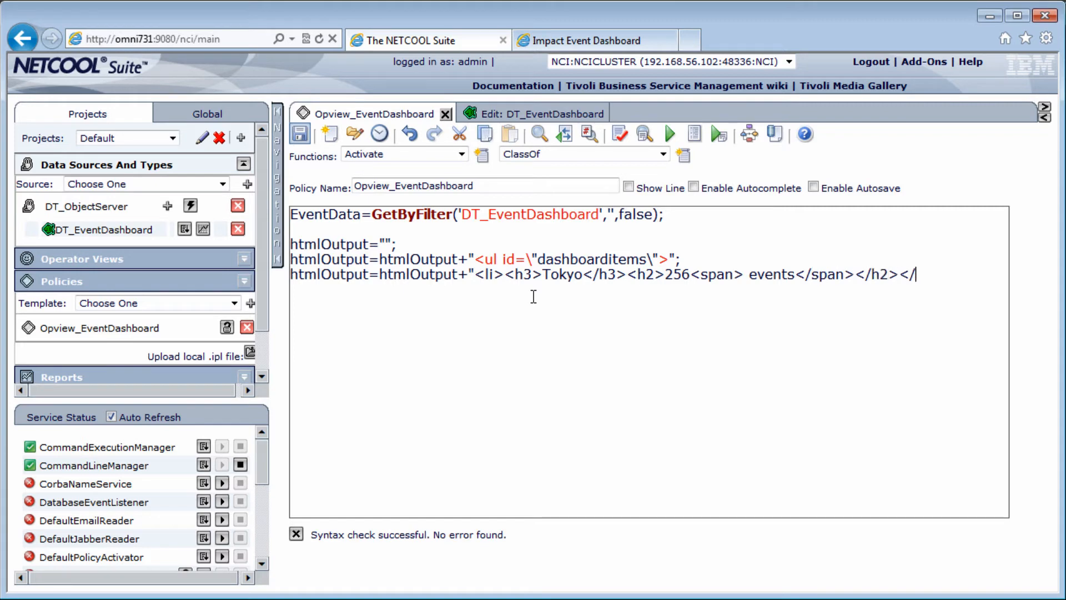
pyautogui.write('li>";')
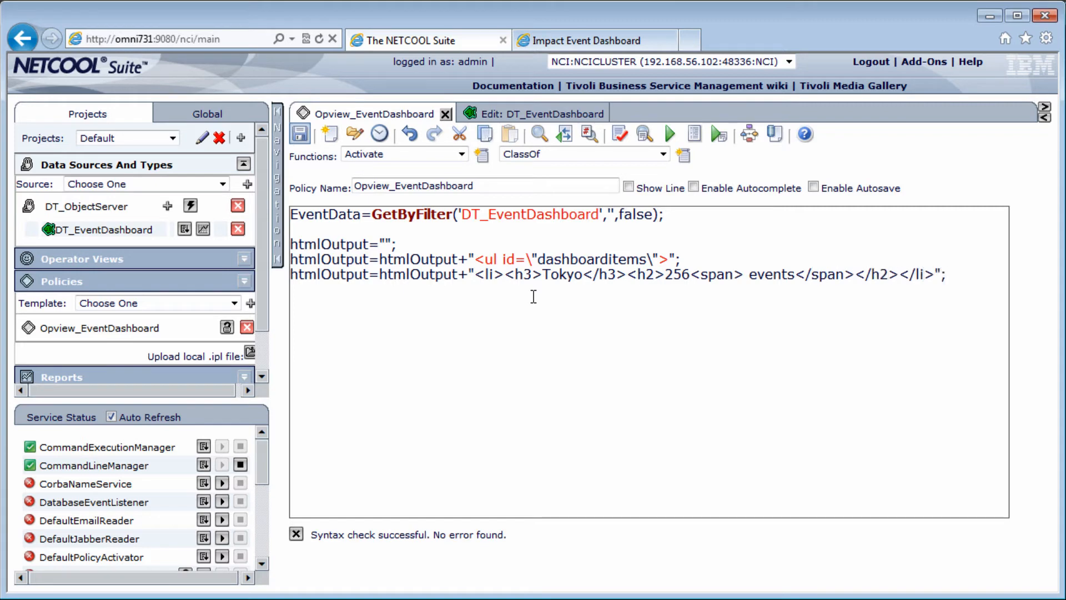
pyautogui.write('htmlOutput=htmlOutput+"</ul')
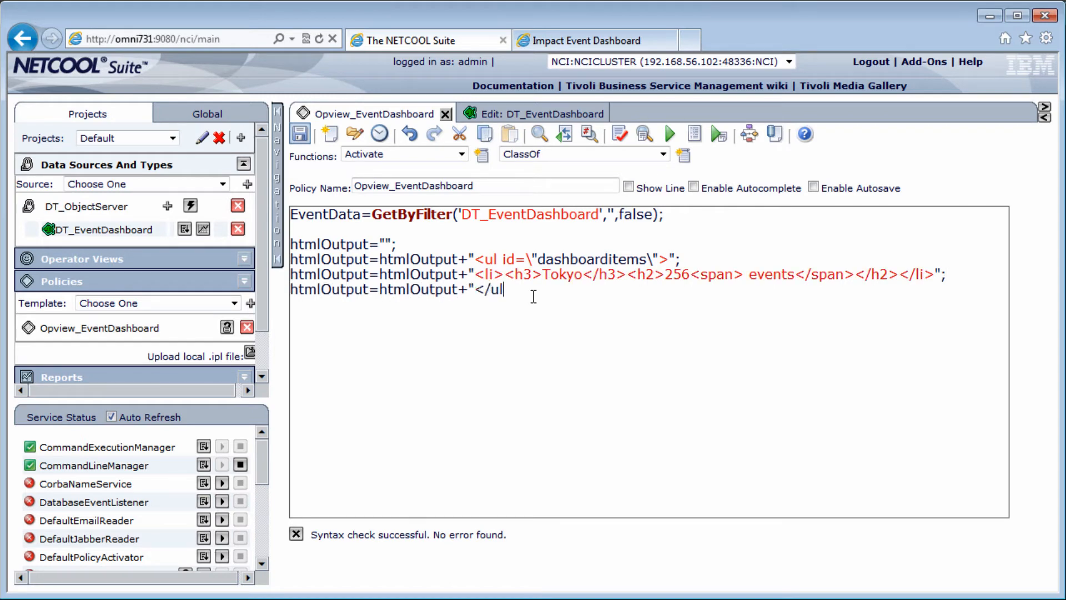
pyautogui.write('>";')
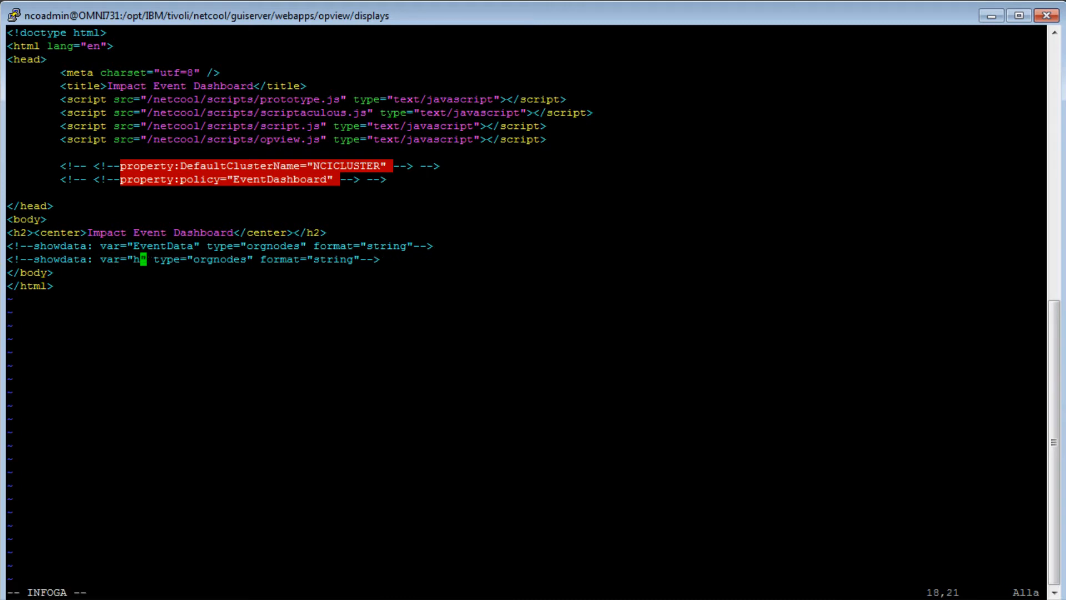
# Step: Set the duplicated showdata line's var to htmlOutput
pyautogui.write('tmlOutput')
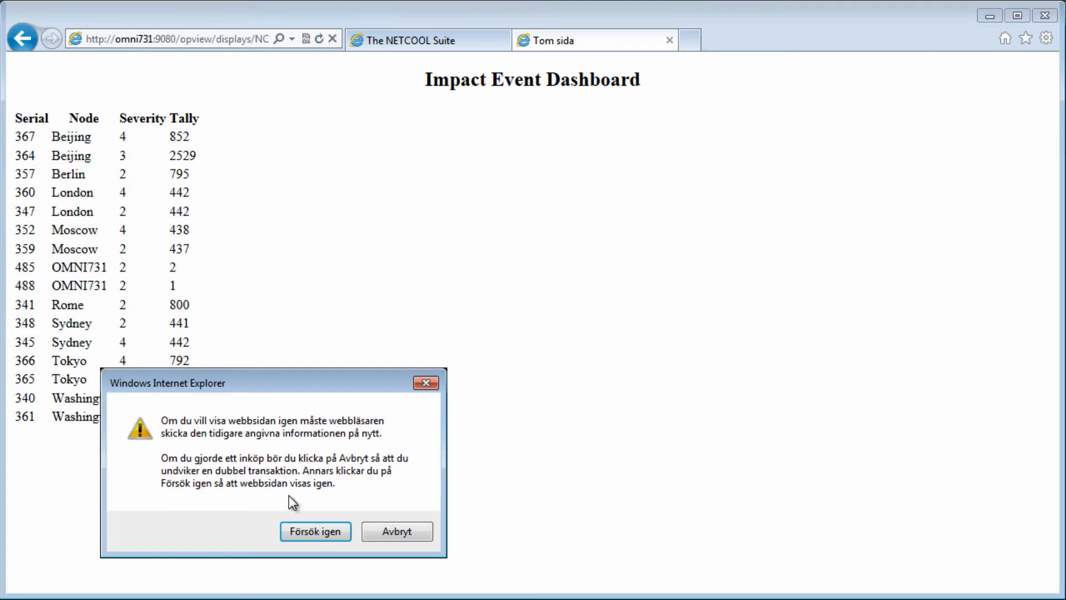
# Step: Resend the form data so the dashboard reloads showing Tokyo with 256 events
pyautogui.click(314, 531)
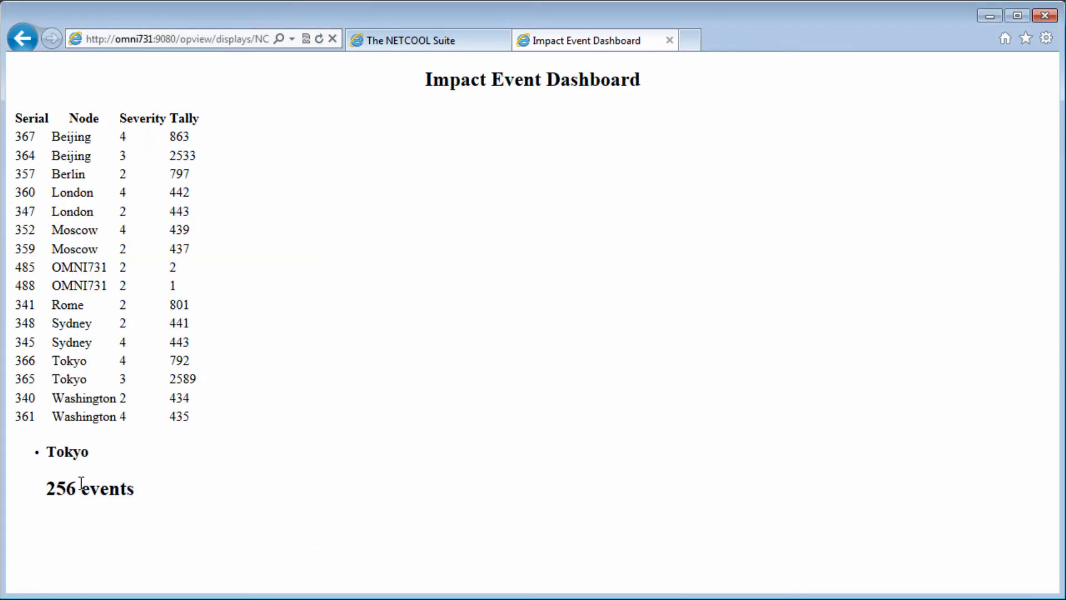
pyautogui.moveTo(48, 540)
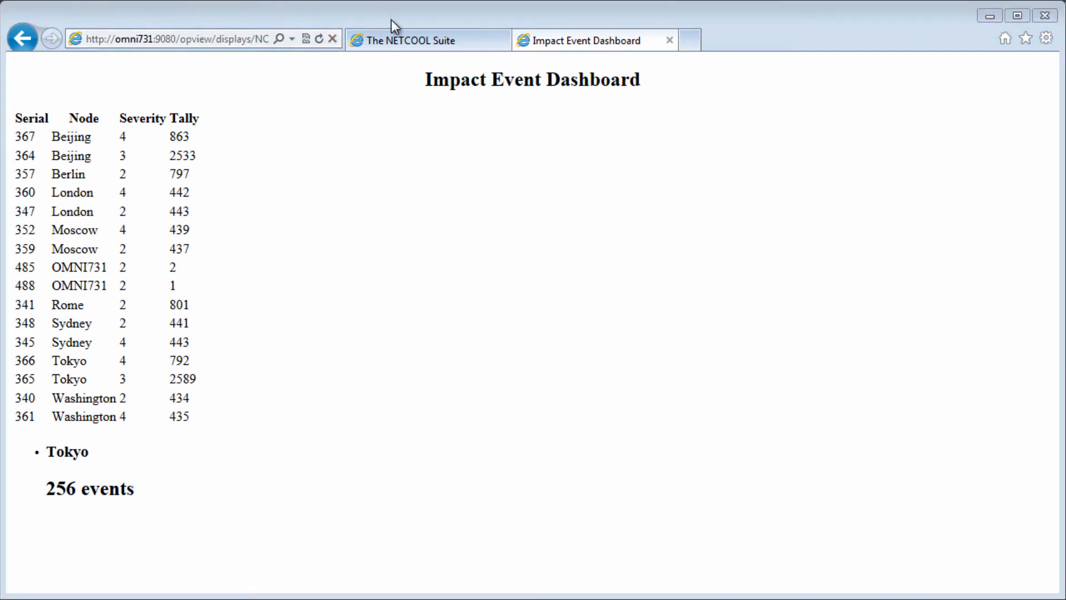
pyautogui.moveTo(401, 40)
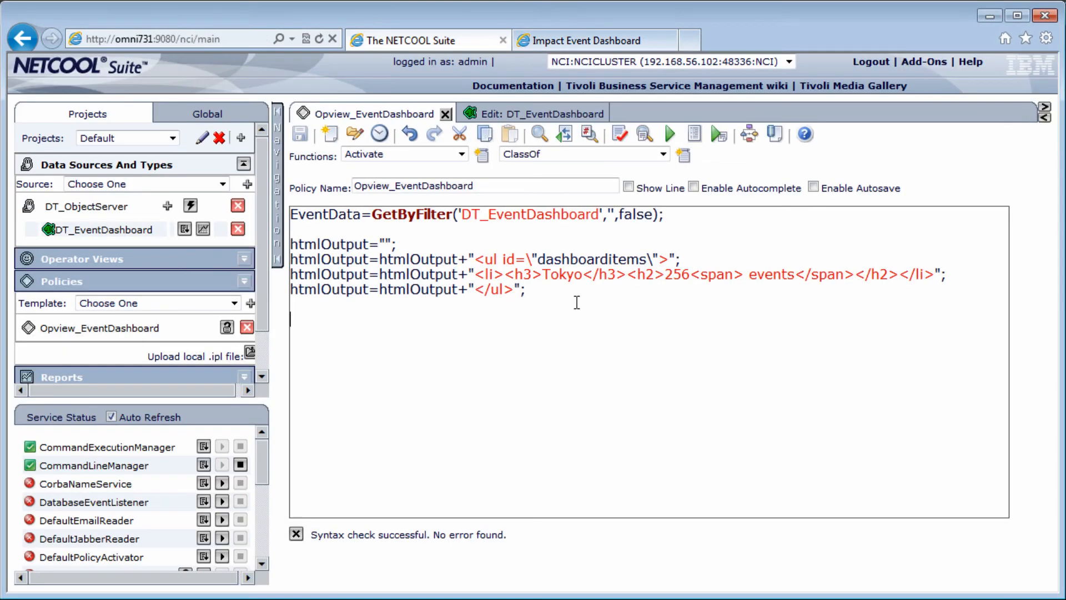
# Step: Add a while loop with loopCounter from 0 while below Num, incrementing by 1
pyautogui.write('loopCount')
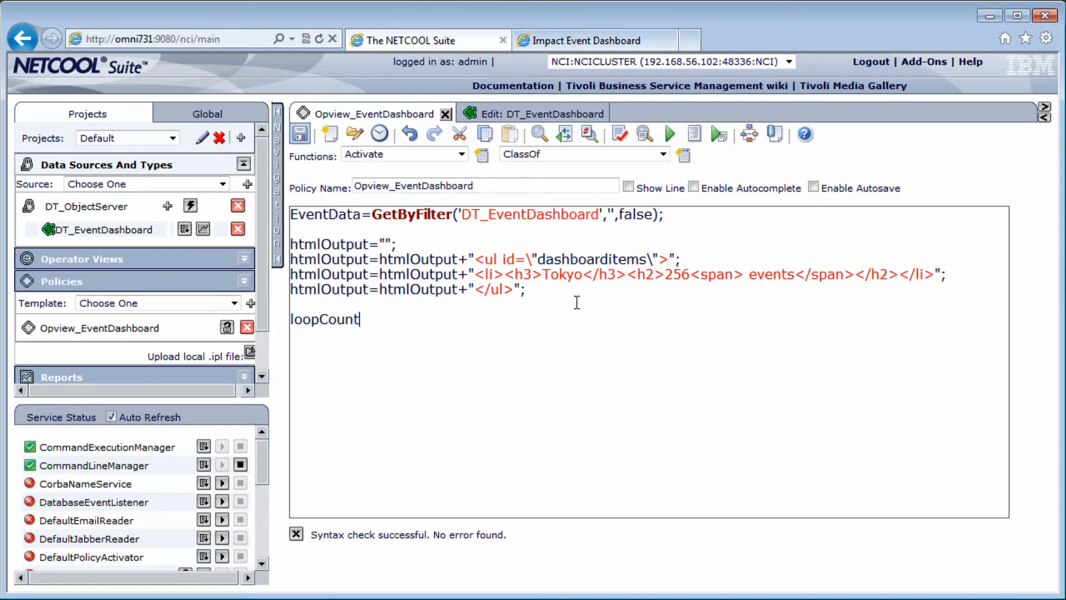
pyautogui.write('er=0;')
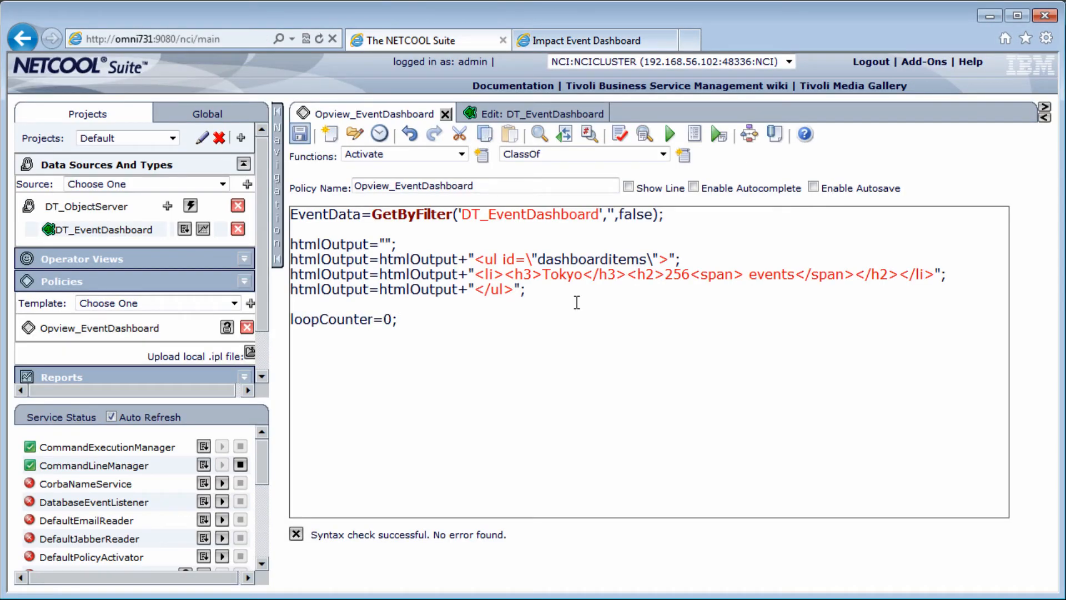
pyautogui.write('whi')
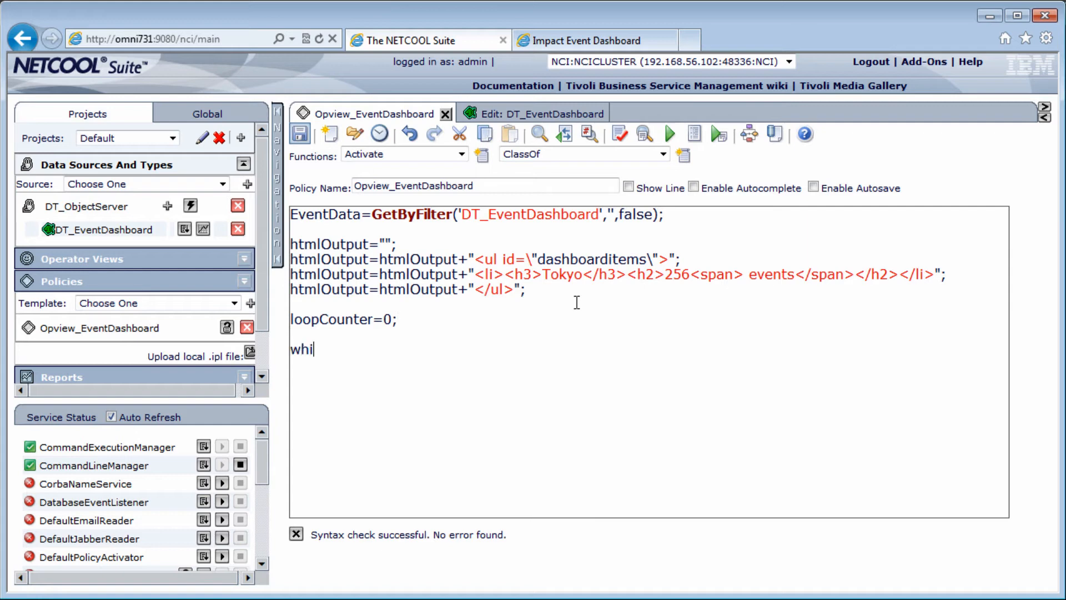
pyautogui.write('le(')
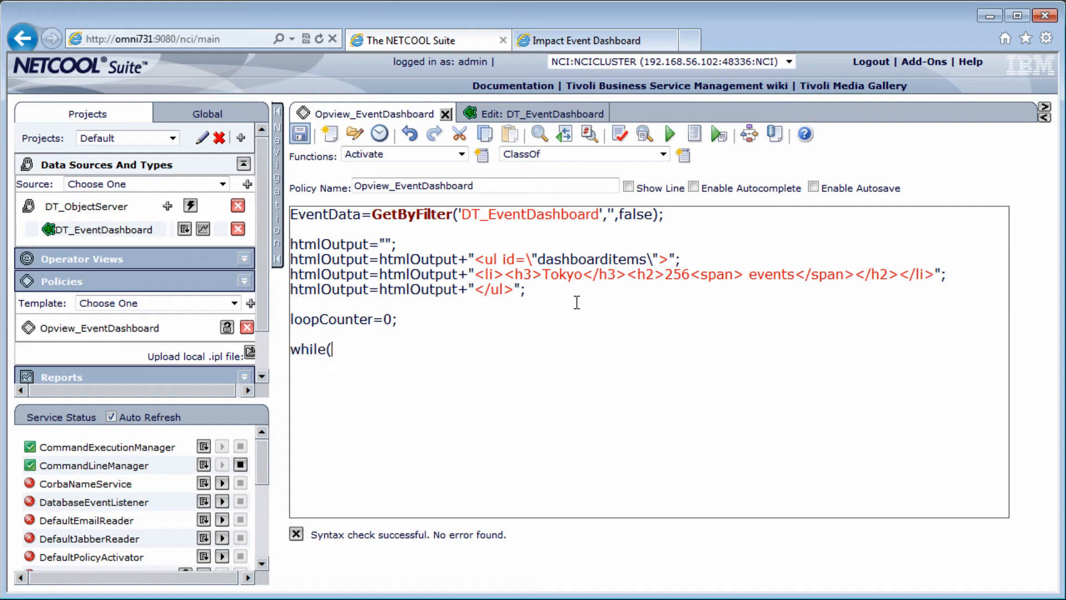
pyautogui.write('loopCounter')
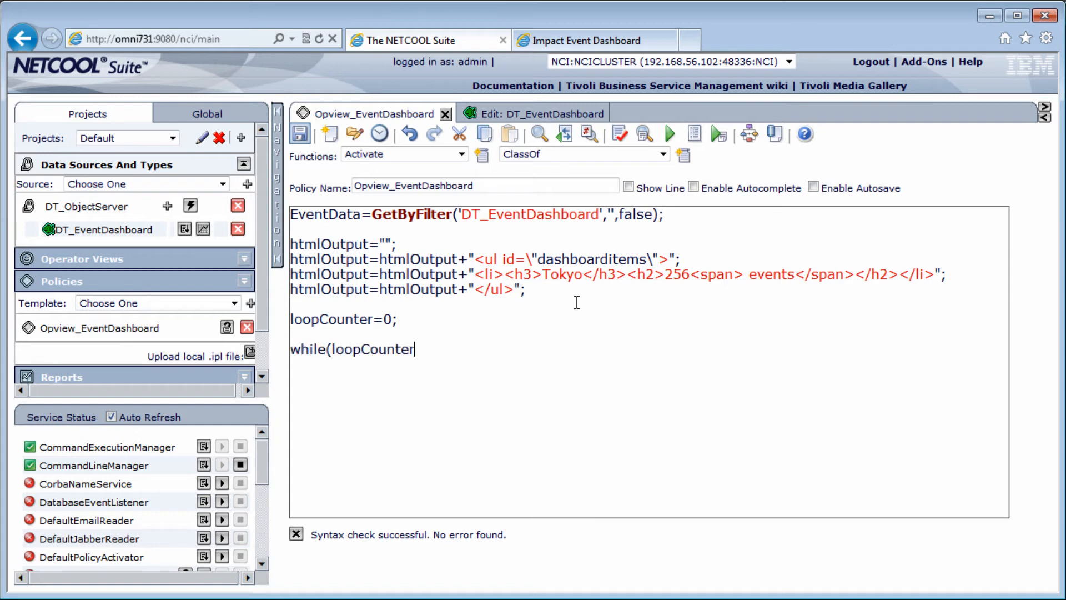
pyautogui.write('< Num)')
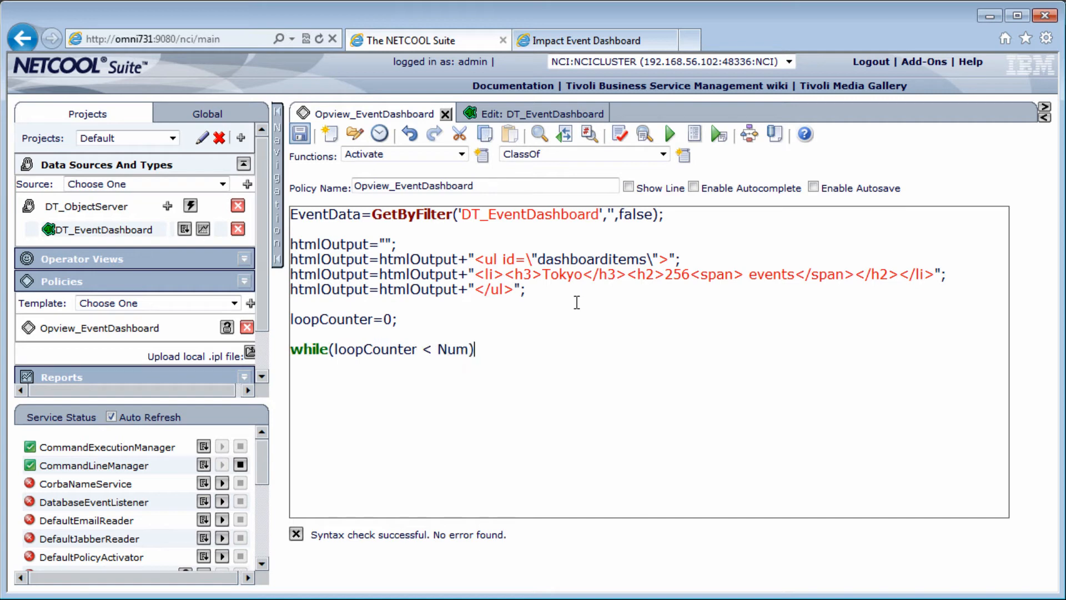
pyautogui.write('{')
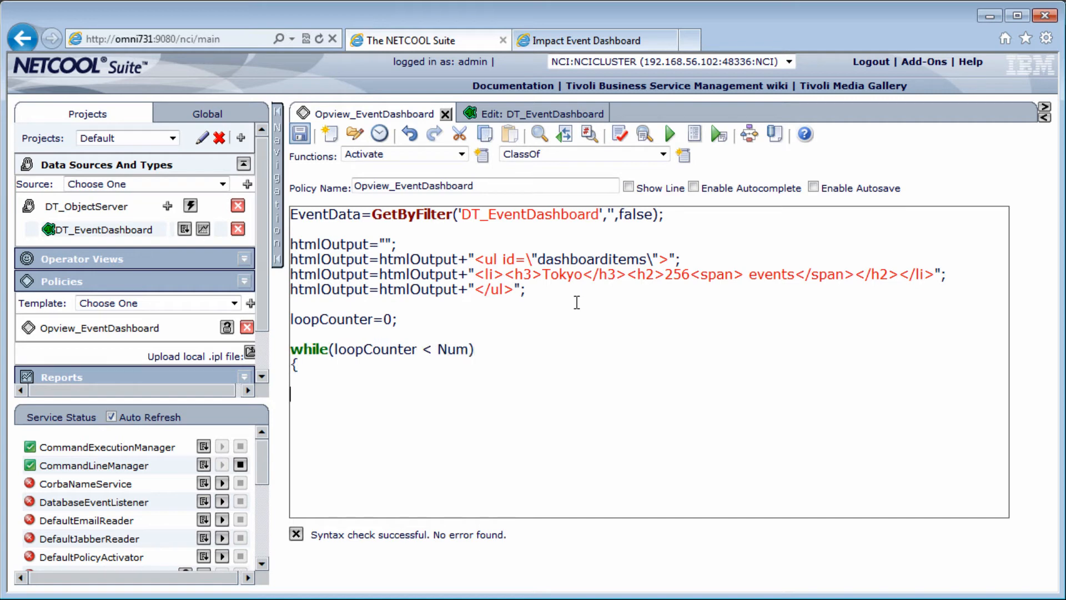
pyautogui.write('}')
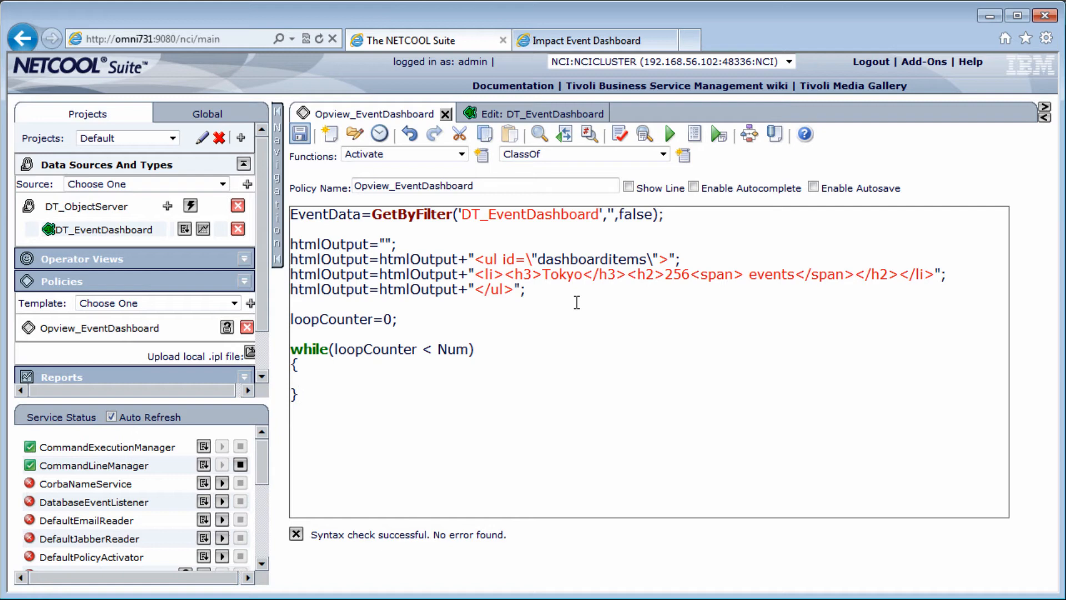
pyautogui.write('loop')
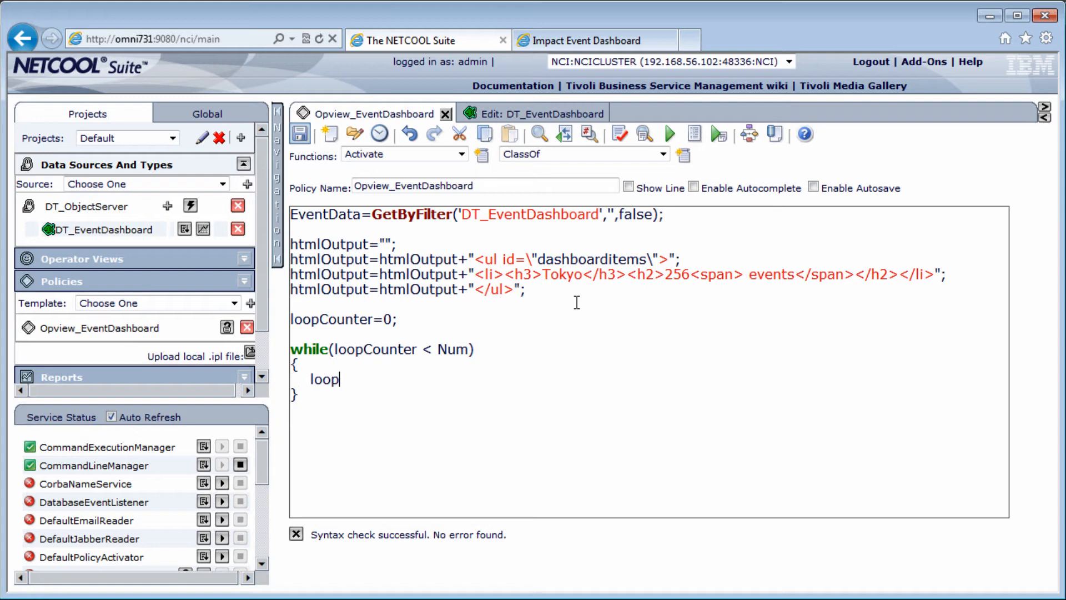
pyautogui.write('Counter=')
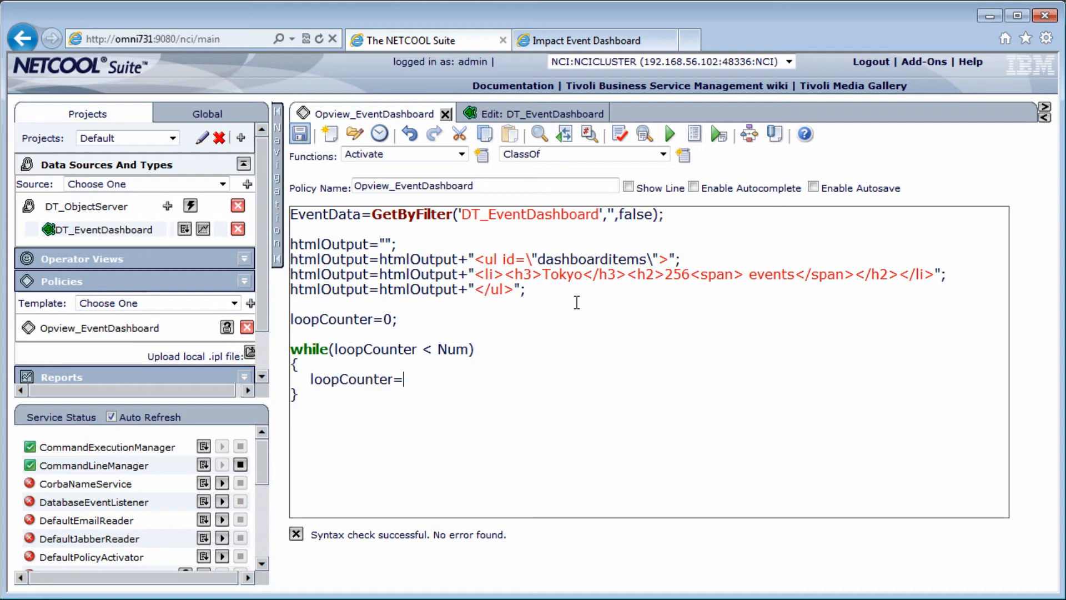
pyautogui.write('loopCount')
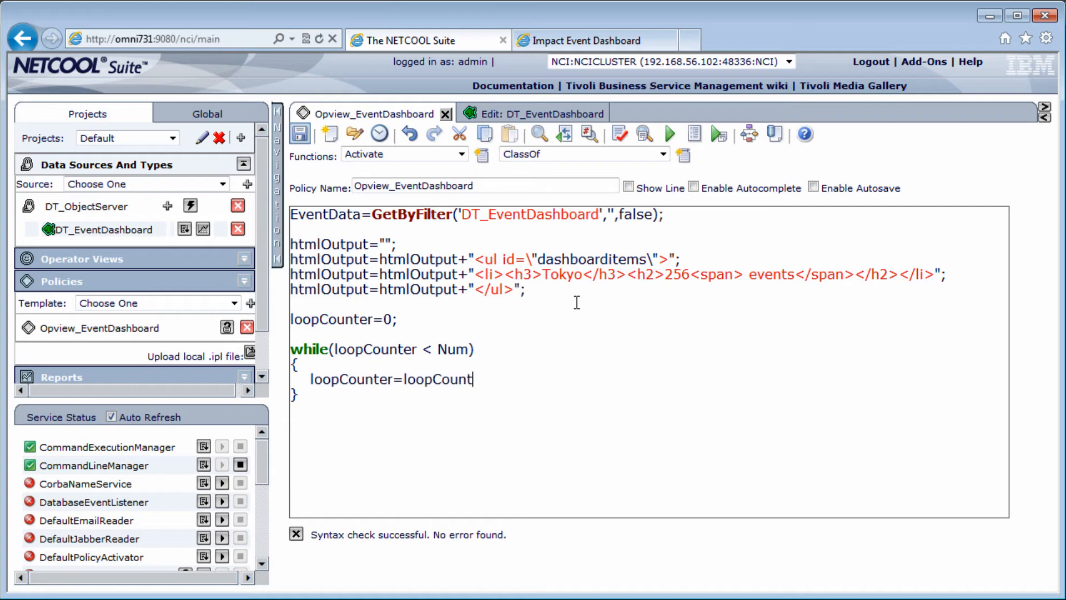
pyautogui.write('er+1;')
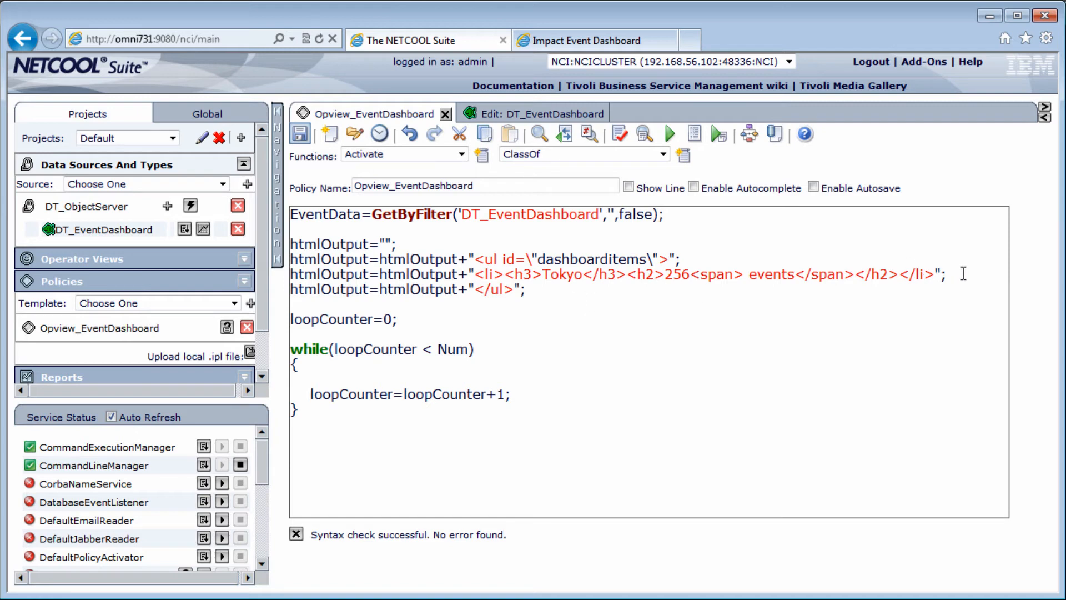
# Step: Move the Tokyo list item into the loop using EventData Node and Tally, moving </ul> below
pyautogui.moveTo(289, 259); pyautogui.dragTo(944, 274)
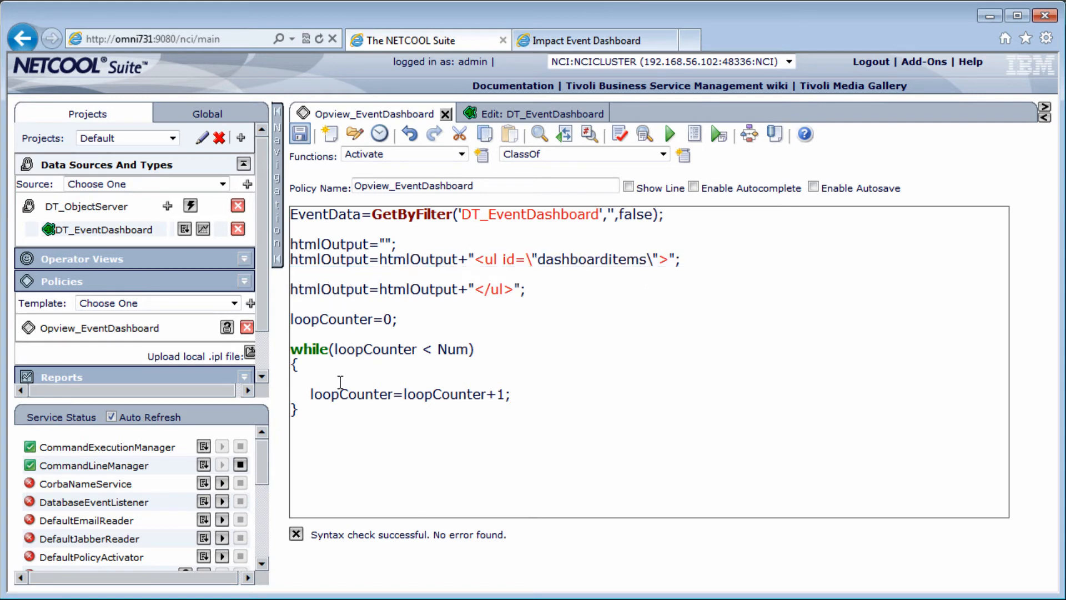
pyautogui.write('htmlOutput=htmlOutput+"<li><h3>Tokyo</h3><h2>256<span> events</span></h2></li>";')
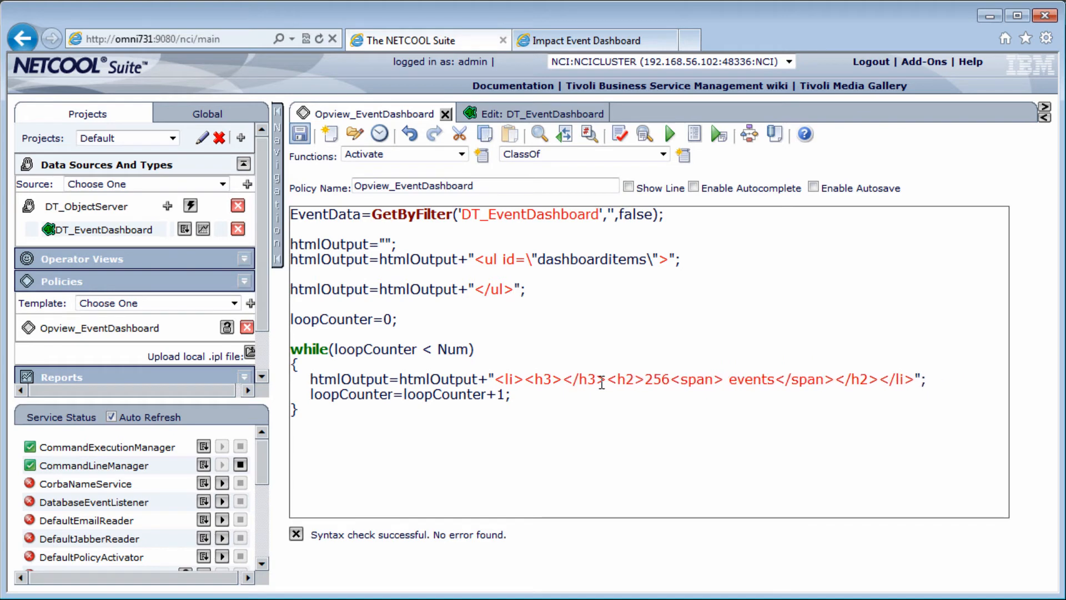
pyautogui.write('++')
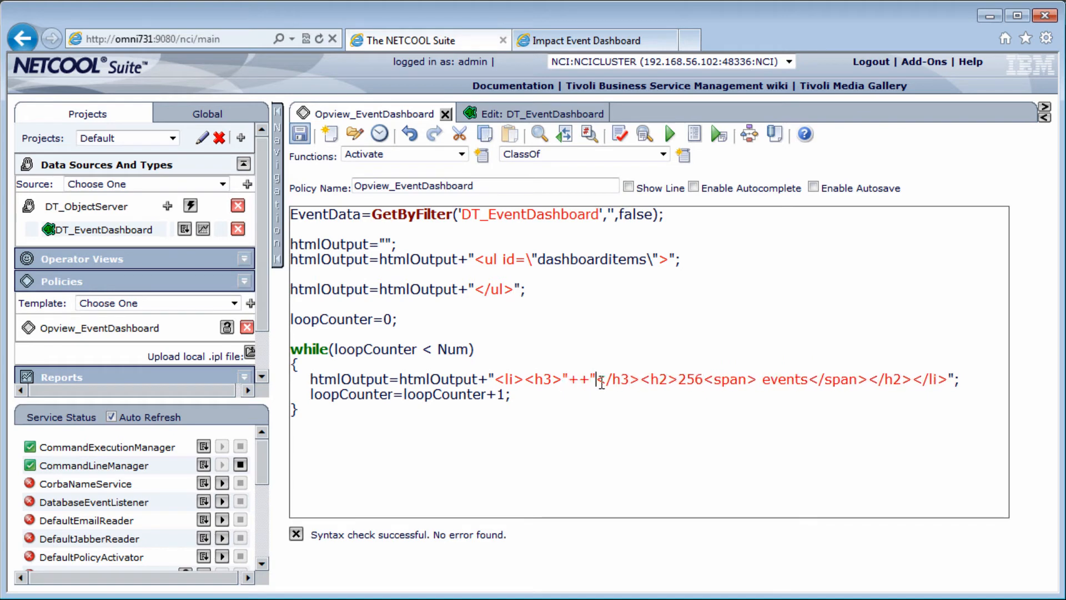
pyautogui.write('EventData[loopCounter')
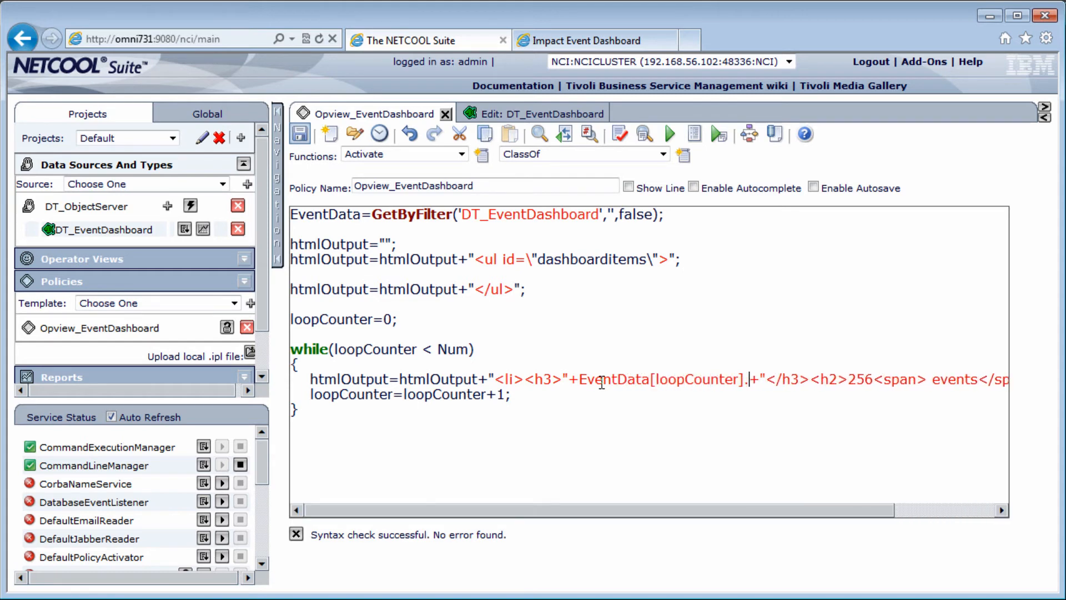
pyautogui.write('.Node')
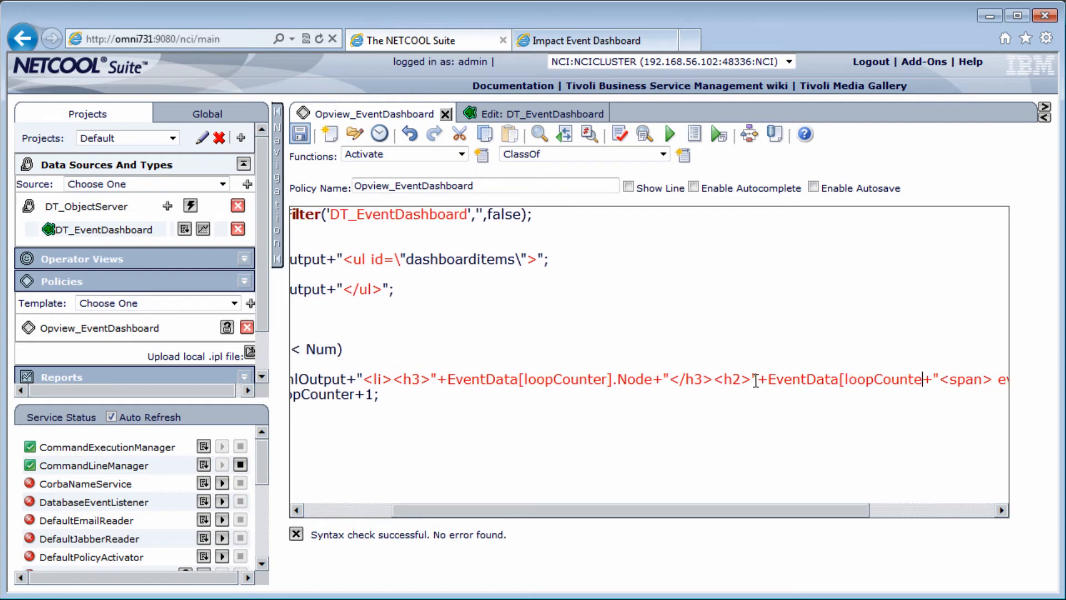
pyautogui.write('].Tally')
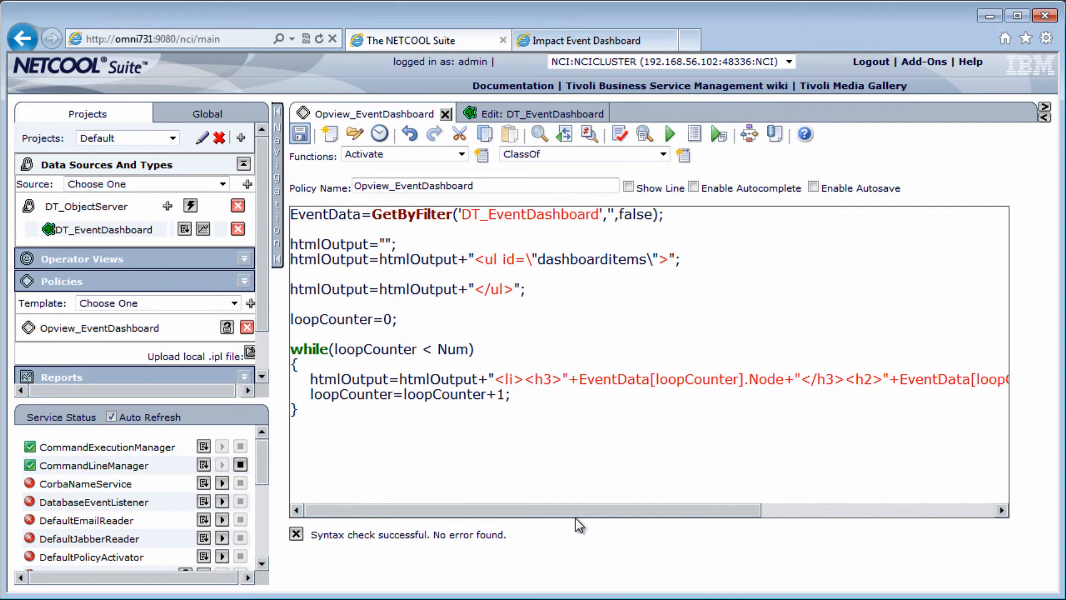
pyautogui.tripleClick(406, 289)
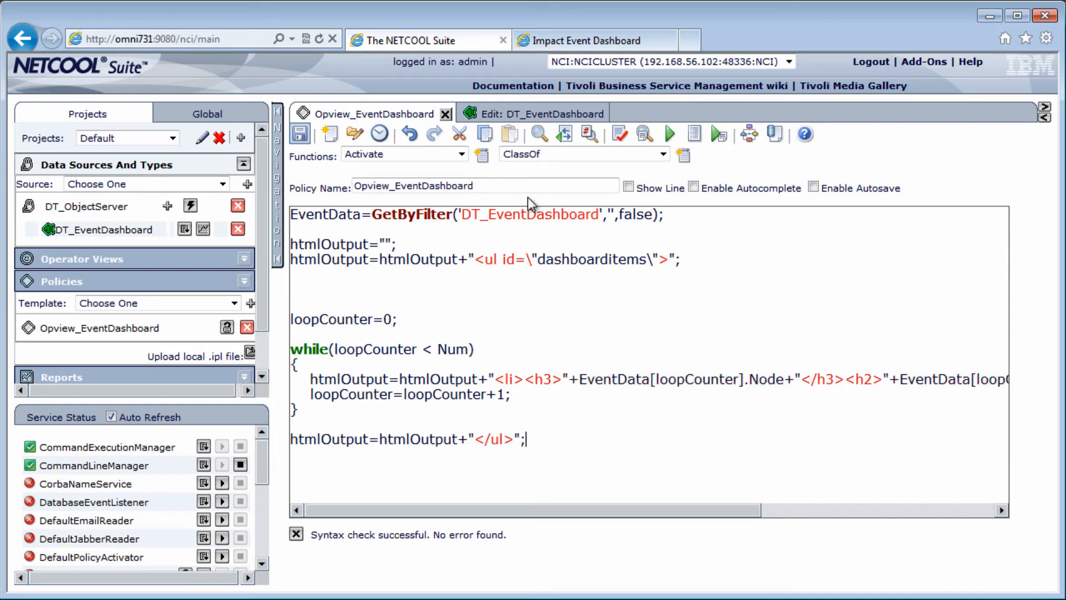
pyautogui.click(299, 134)
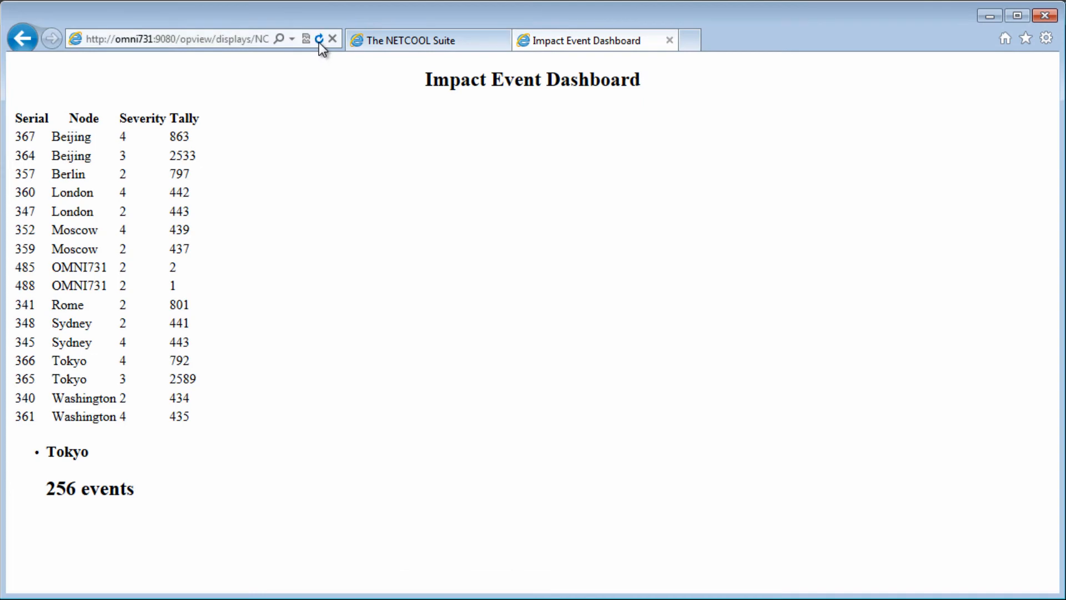
# Step: Reload the dashboard and scroll down to see one entry per node, e.g. Beijing 879 events
pyautogui.click(323, 39)
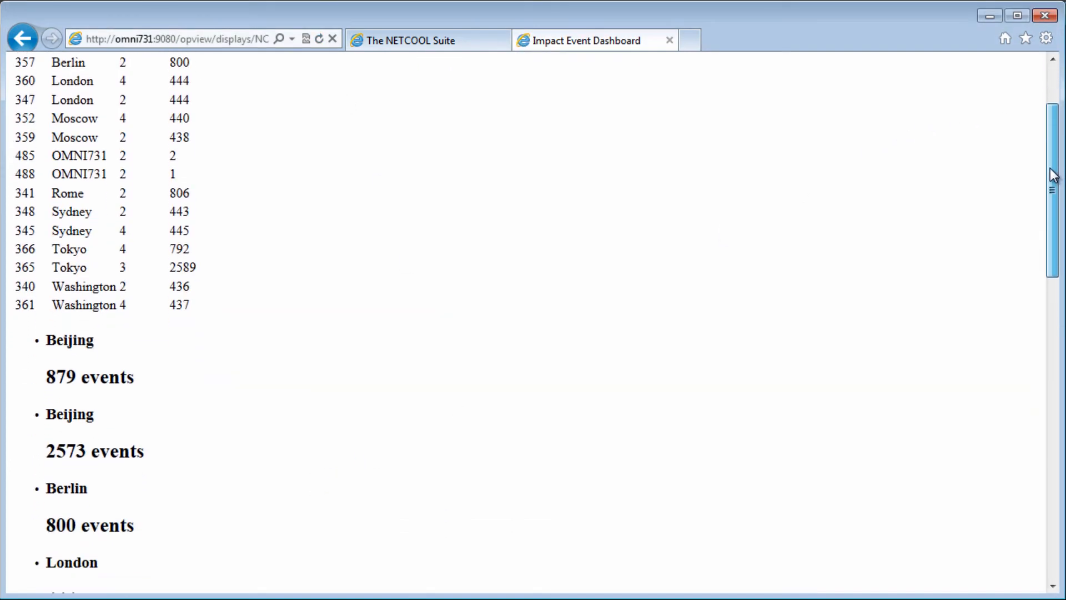
pyautogui.scroll(-3)
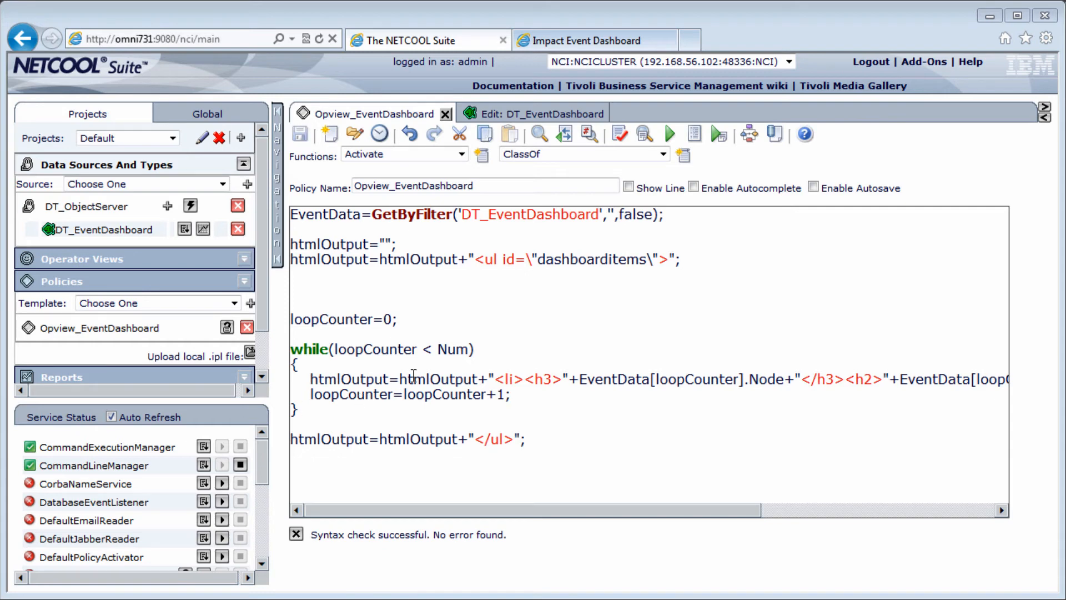
# Step: Declare totalTally=0 and a previousCity variable
pyautogui.write('tota')
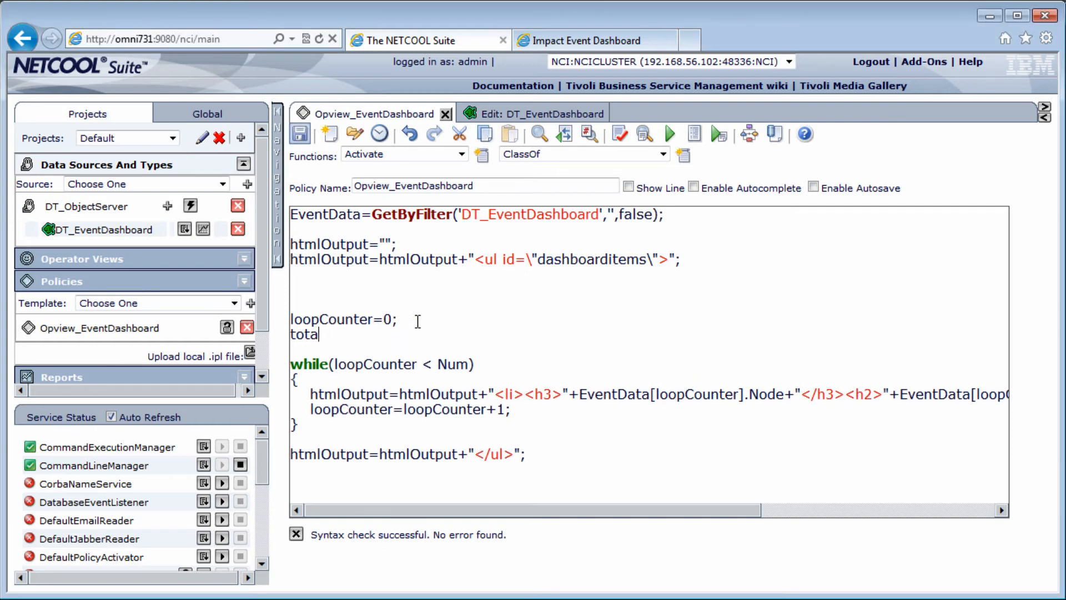
pyautogui.write('lTally=0;')
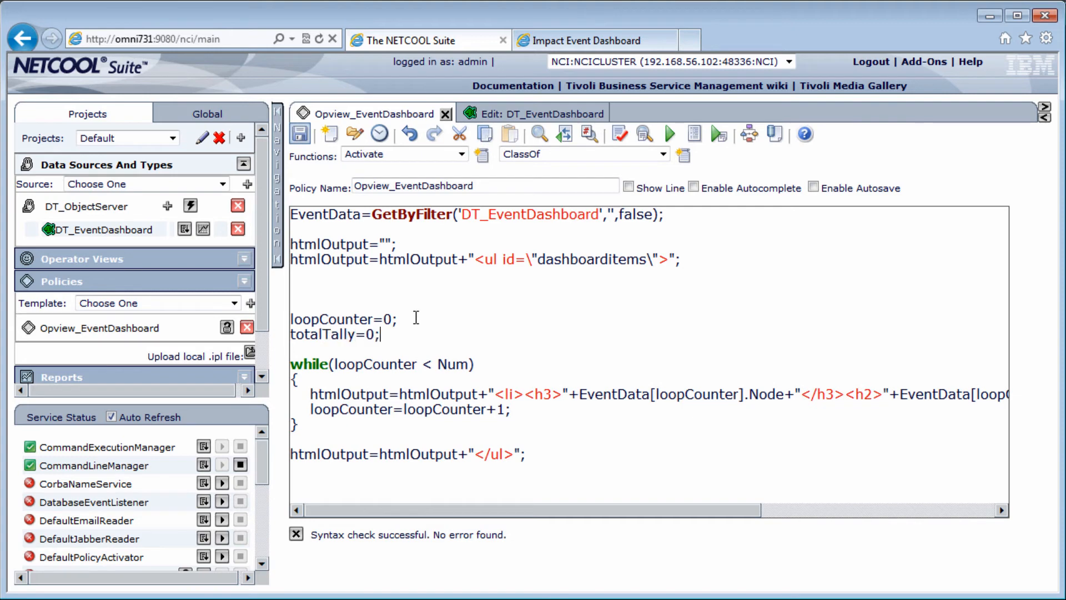
pyautogui.write('previousCity="";')
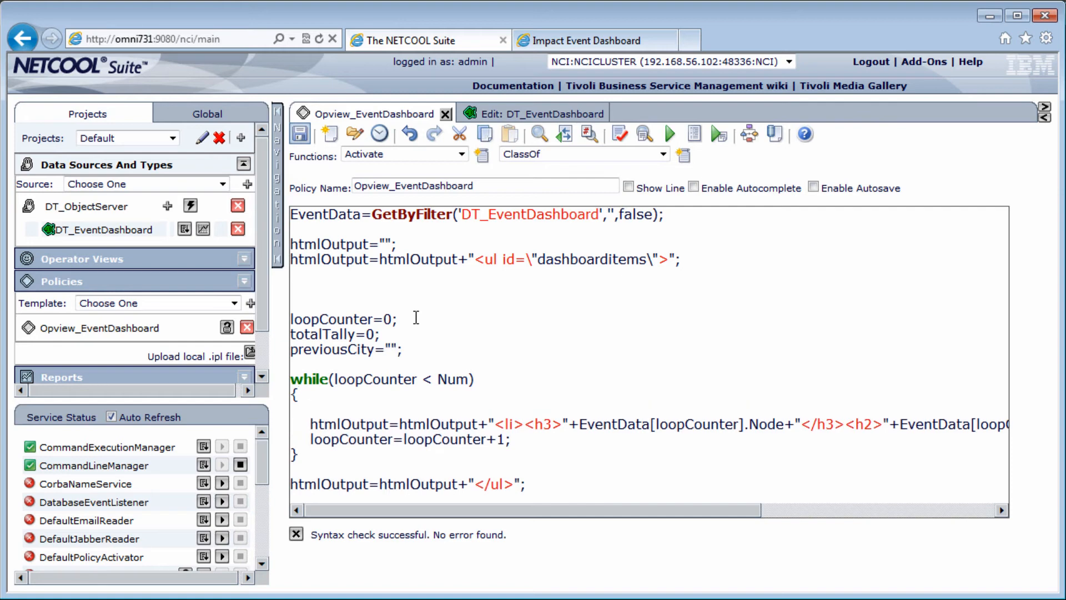
# Step: At the loop start, assign currentCity and currentTally from EventData[loopCounter] Node and Tally
pyautogui.click(309, 408)
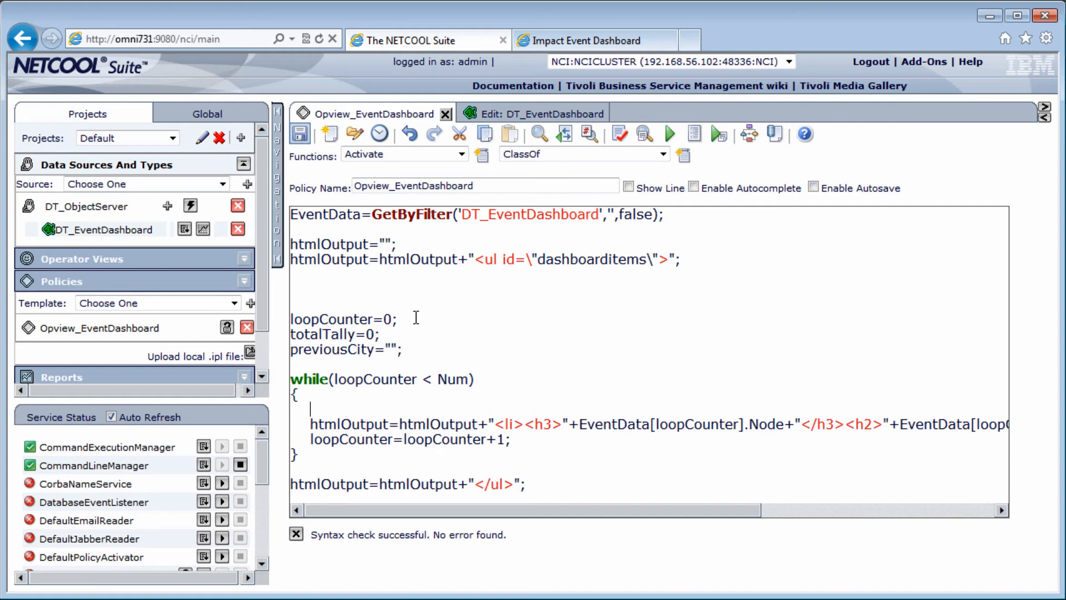
pyautogui.write('curren')
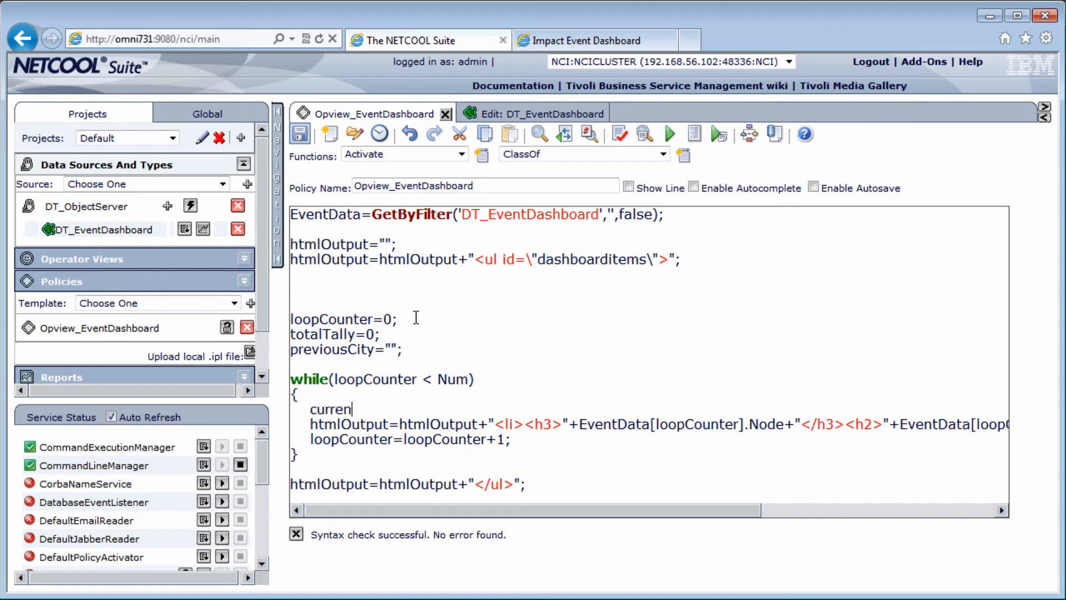
pyautogui.write('tCity?')
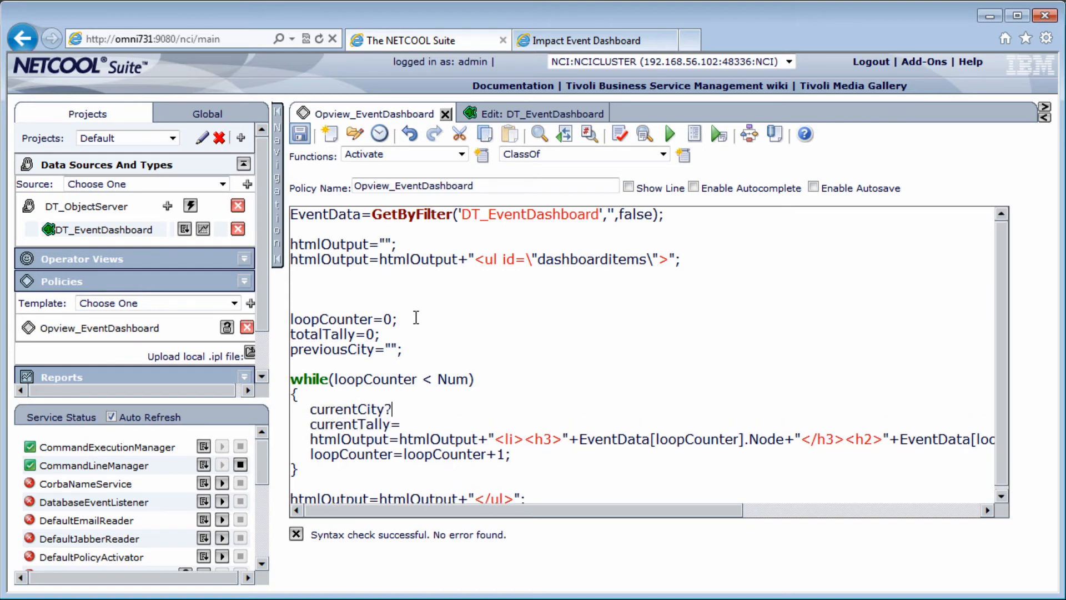
pyautogui.write('=EventData[loopCounter].Node')
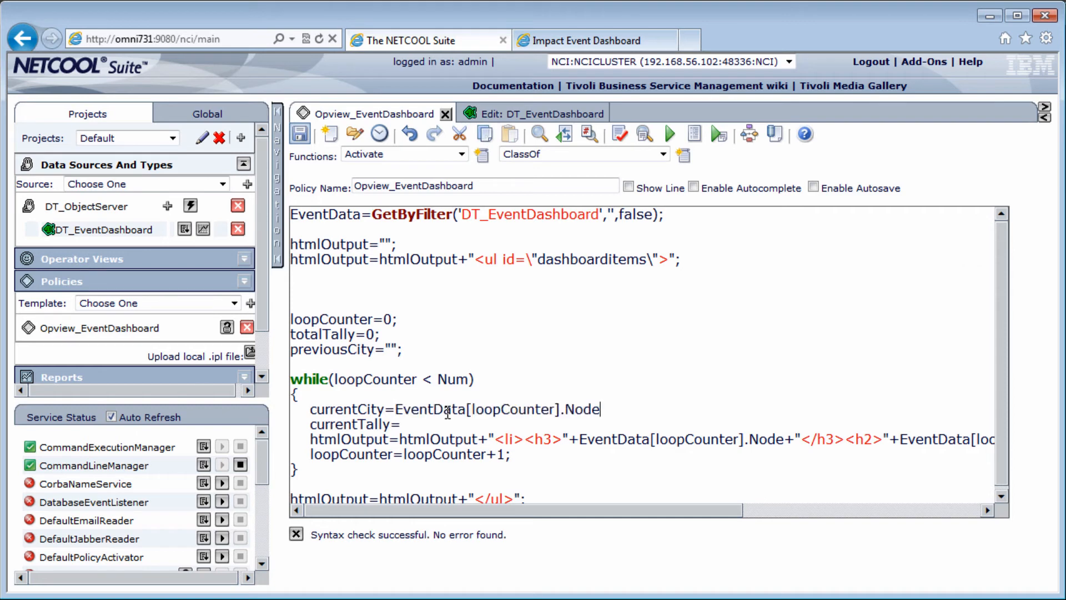
pyautogui.write(';')
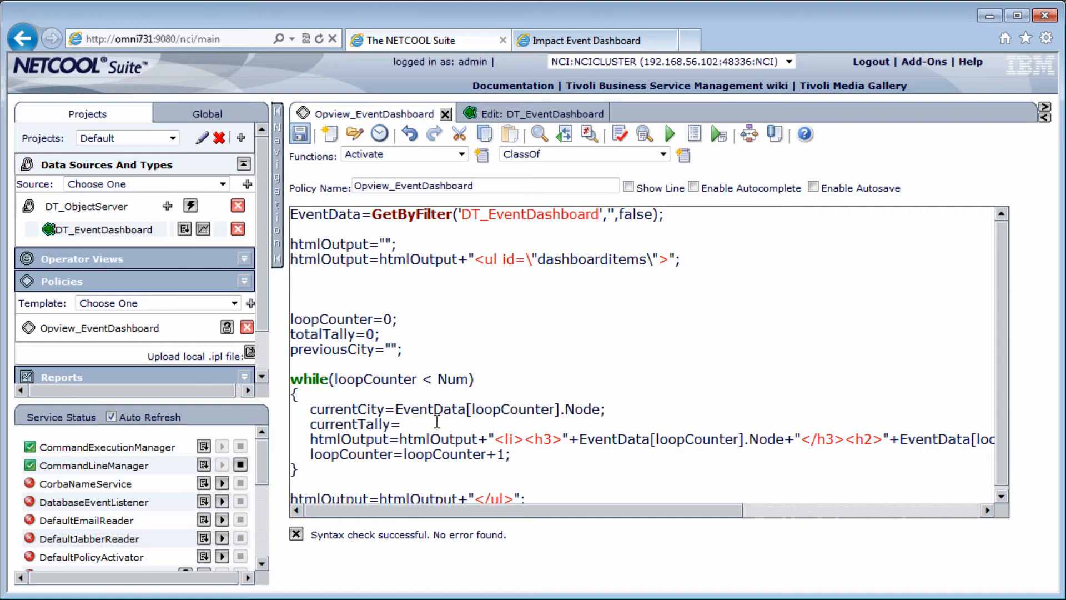
pyautogui.write('EventData[loopCounter].Ta')
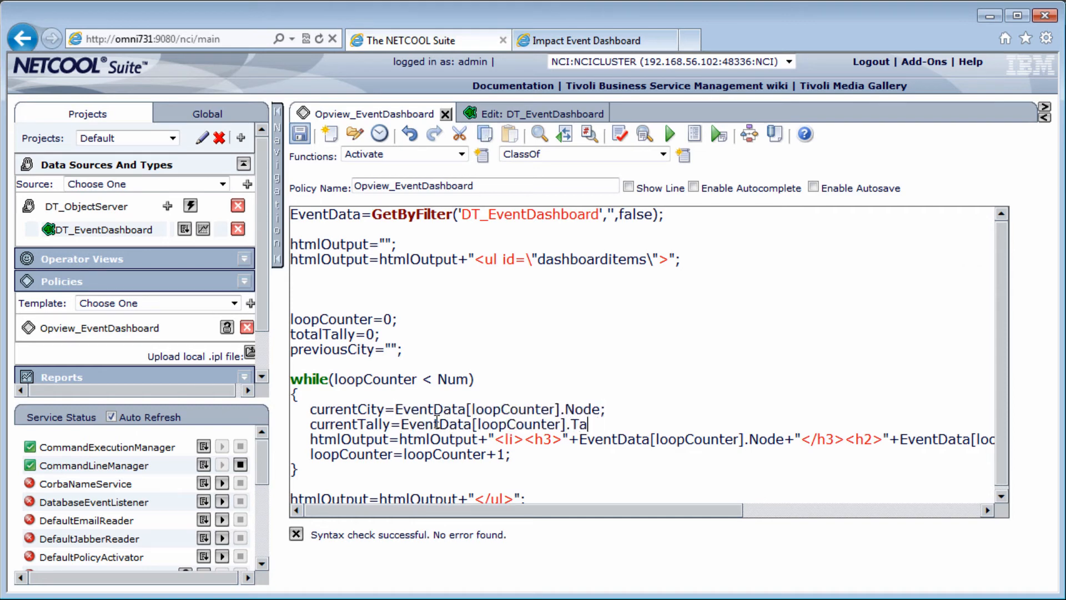
pyautogui.write('lly;')
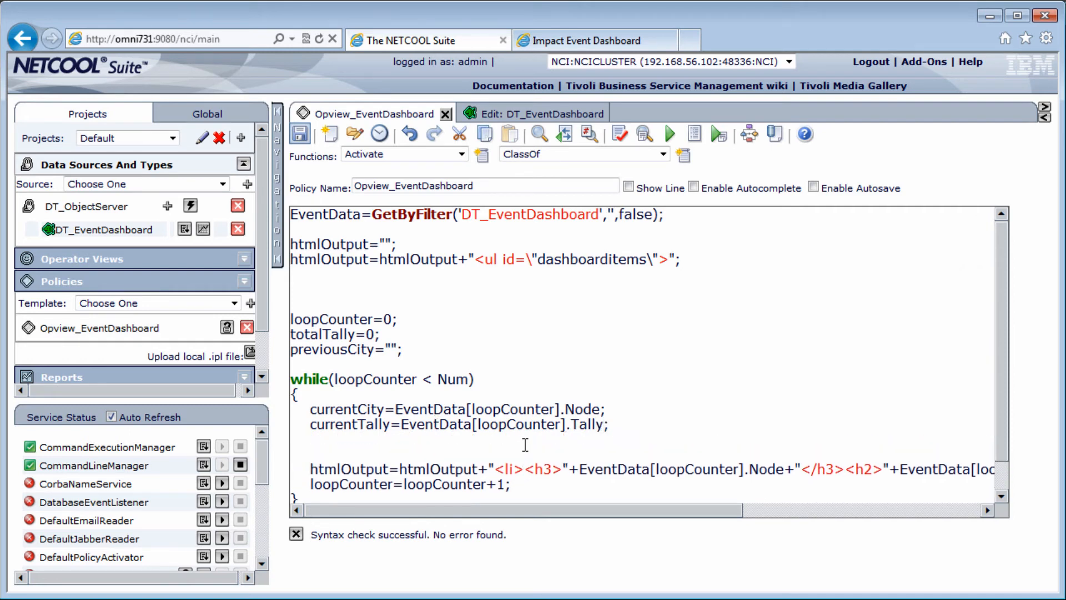
# Step: Add if/else logic accumulating totalTally while previousCity equals currentCity, updating previousCity
pyautogui.write('if(previousCity!=currentCity')
pyautogui.write('{')
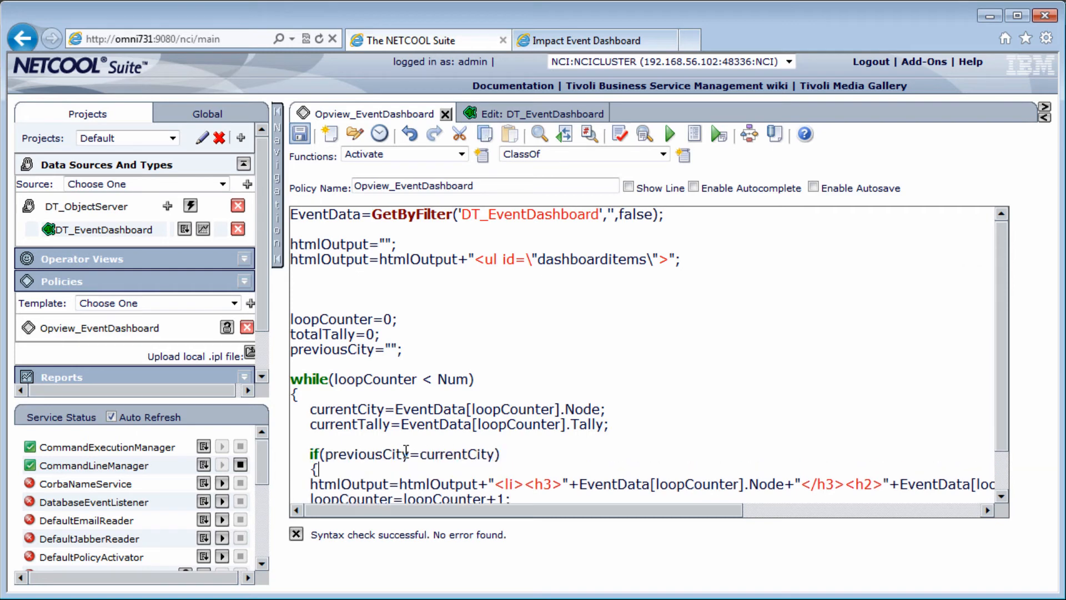
pyautogui.write('totalTally')
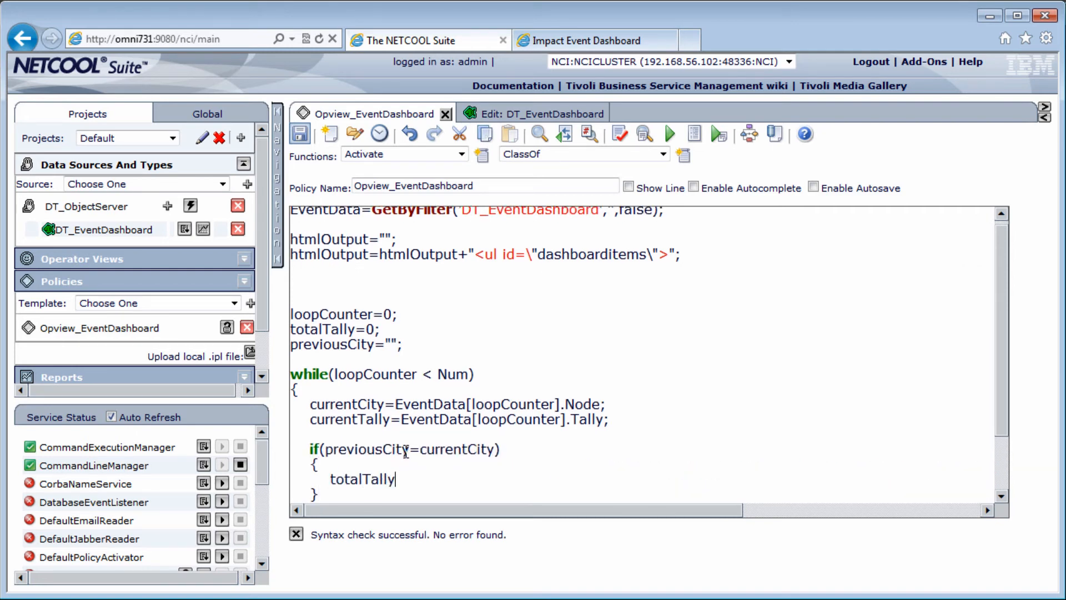
pyautogui.write('=totalTally+currentTally;')
pyautogui.click(316, 494)
pyautogui.write(' else')
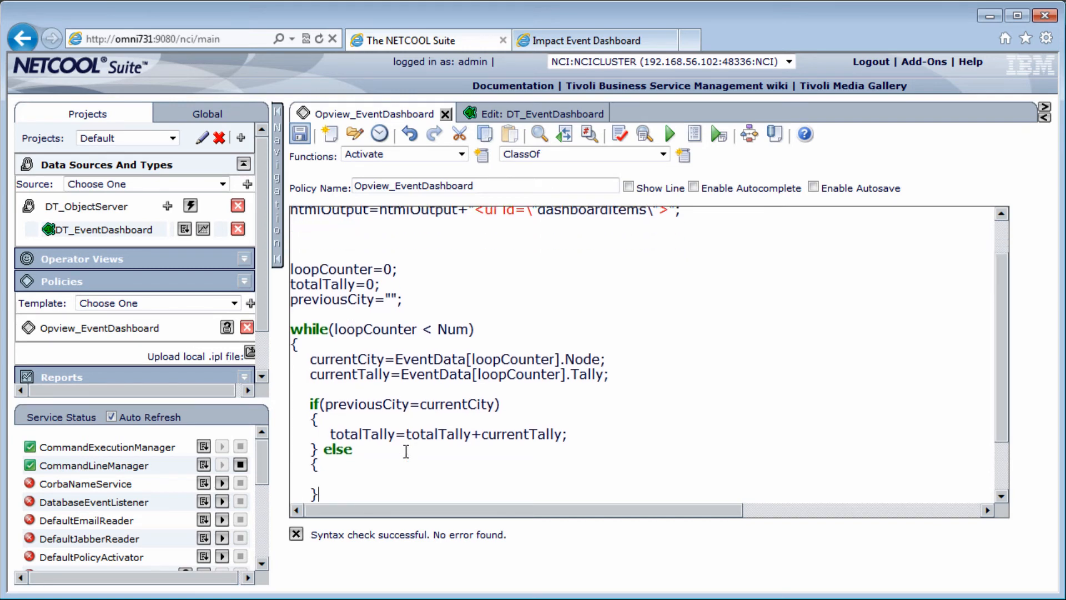
pyautogui.write('if')
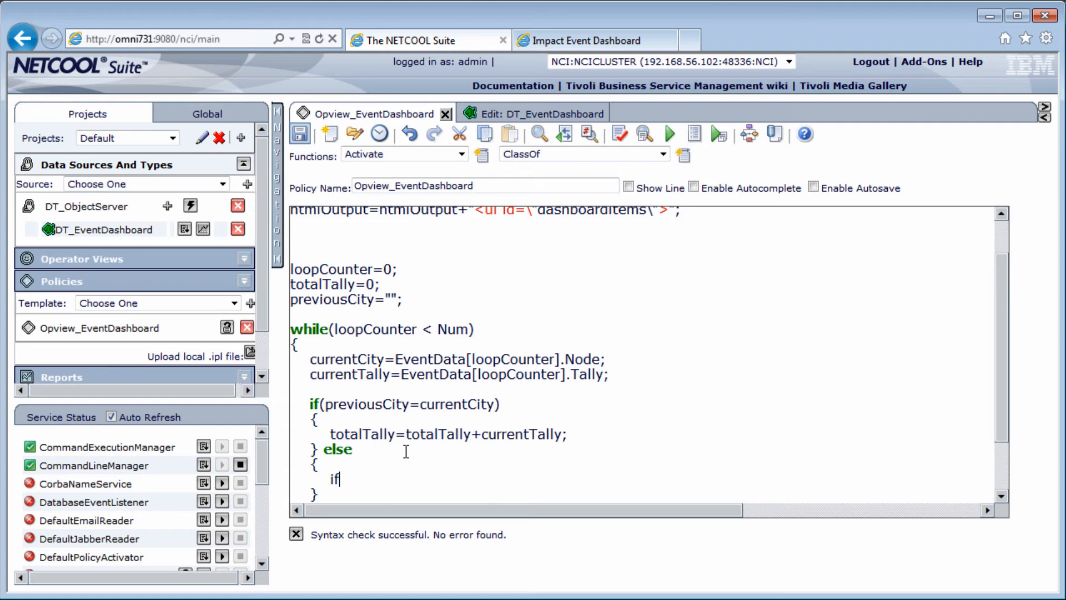
pyautogui.write('(previousCity=""')
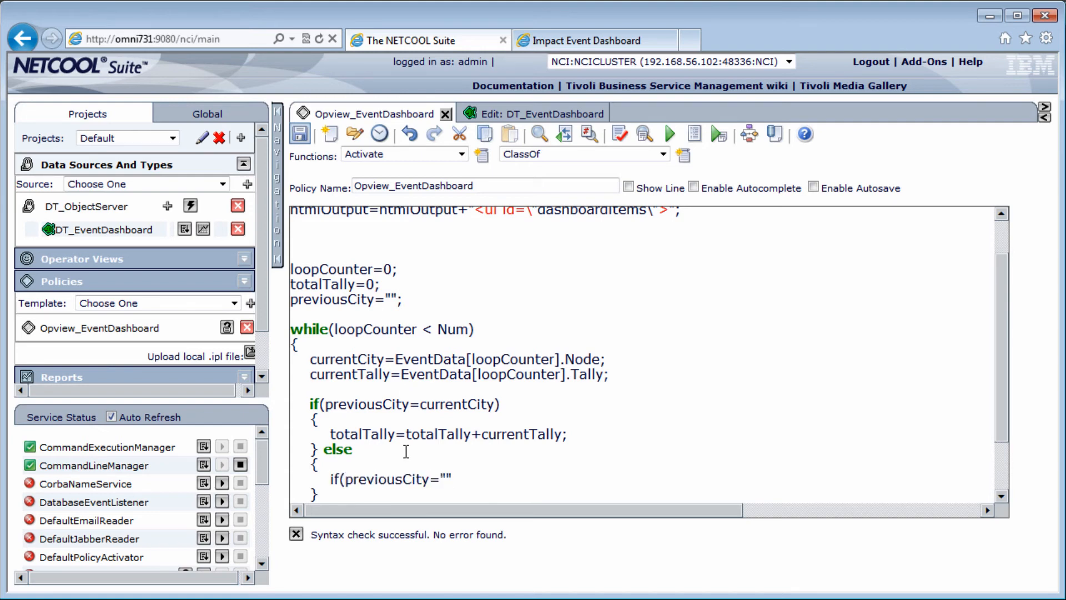
pyautogui.write('previ')
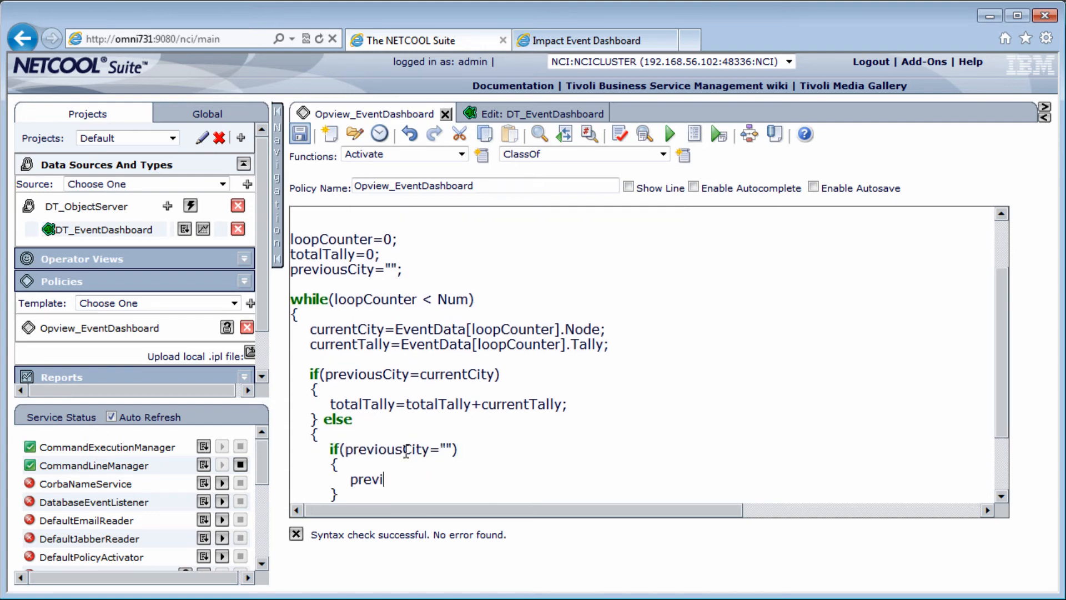
pyautogui.write('ousCity=currentCity;')
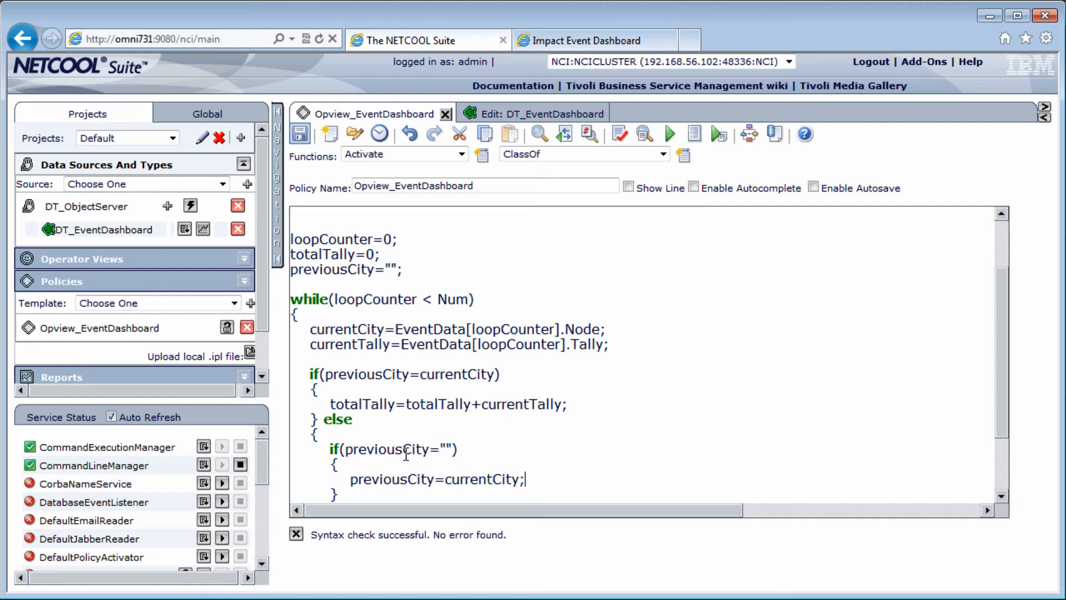
pyautogui.write('totalTally=currentTally;')
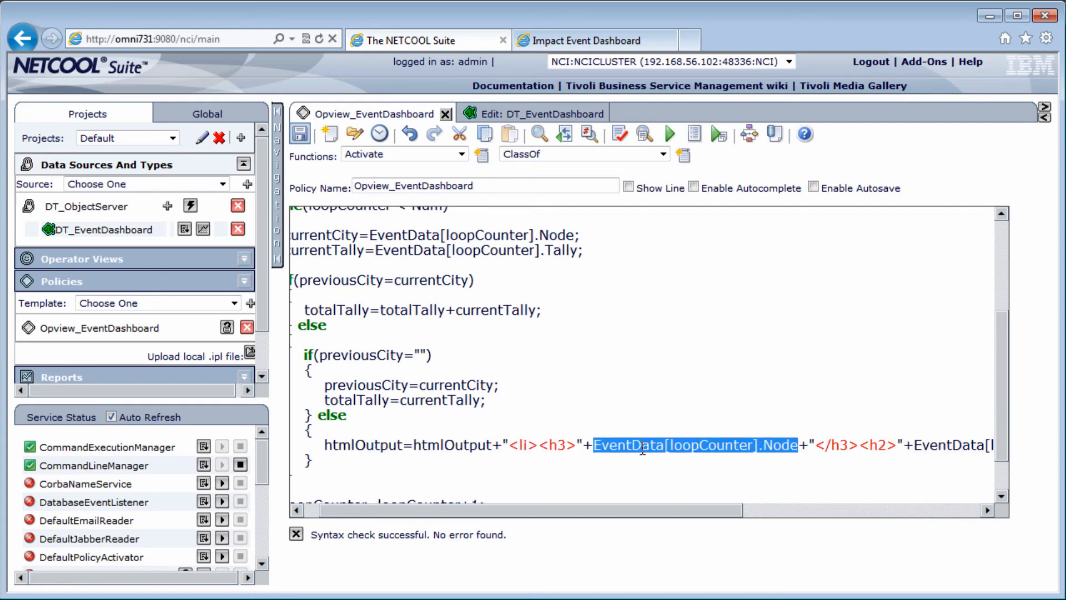
pyautogui.write('previo')
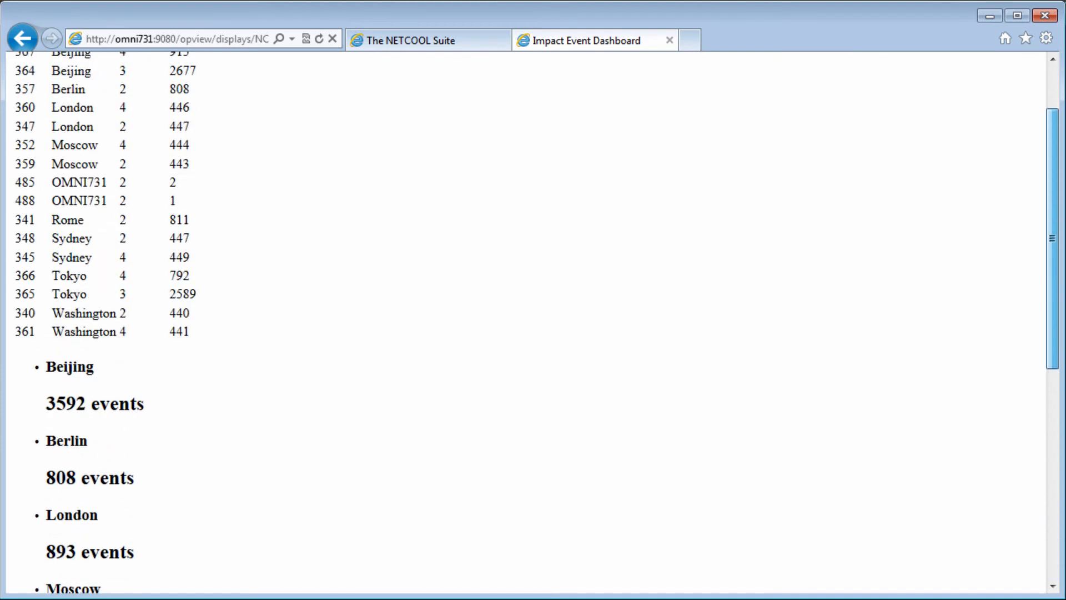
# Step: Scroll the reloaded dashboard to view combined node counts like Beijing 3592 events
pyautogui.scroll(3)
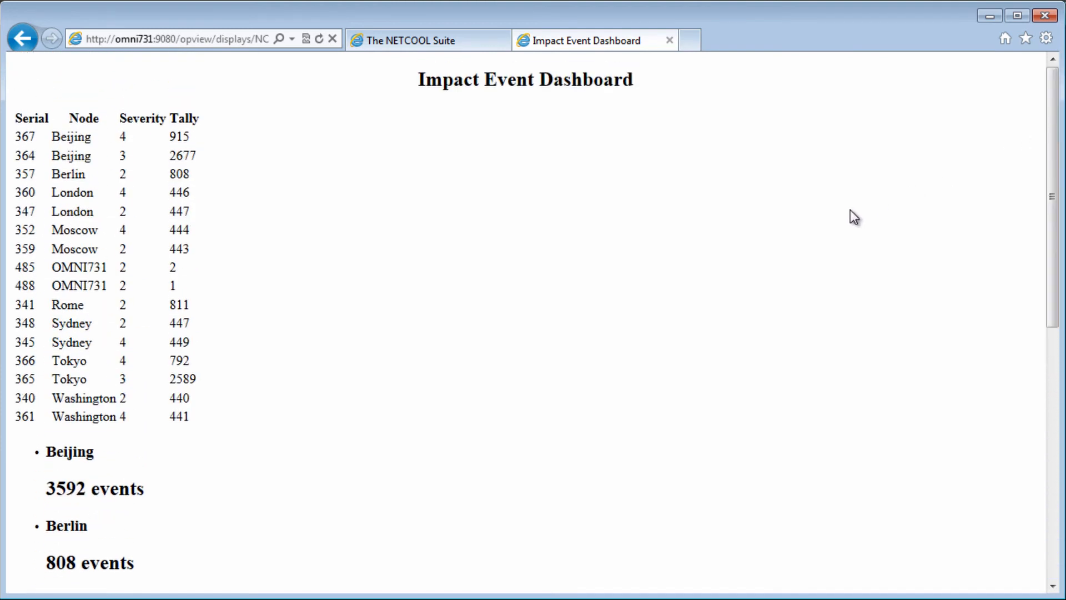
pyautogui.moveTo(473, 365)
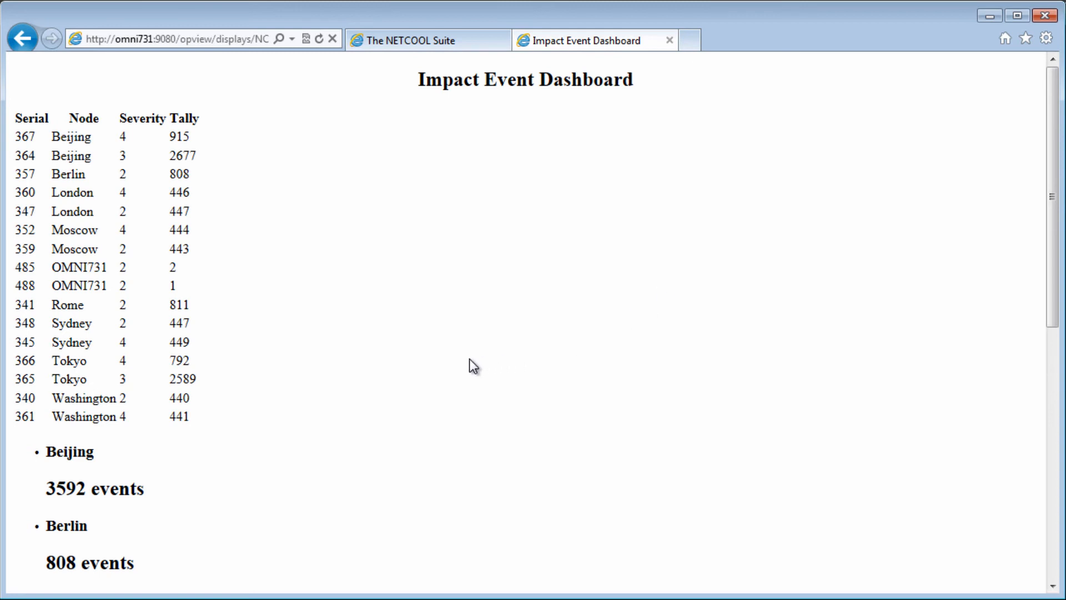
pyautogui.moveTo(321, 390)
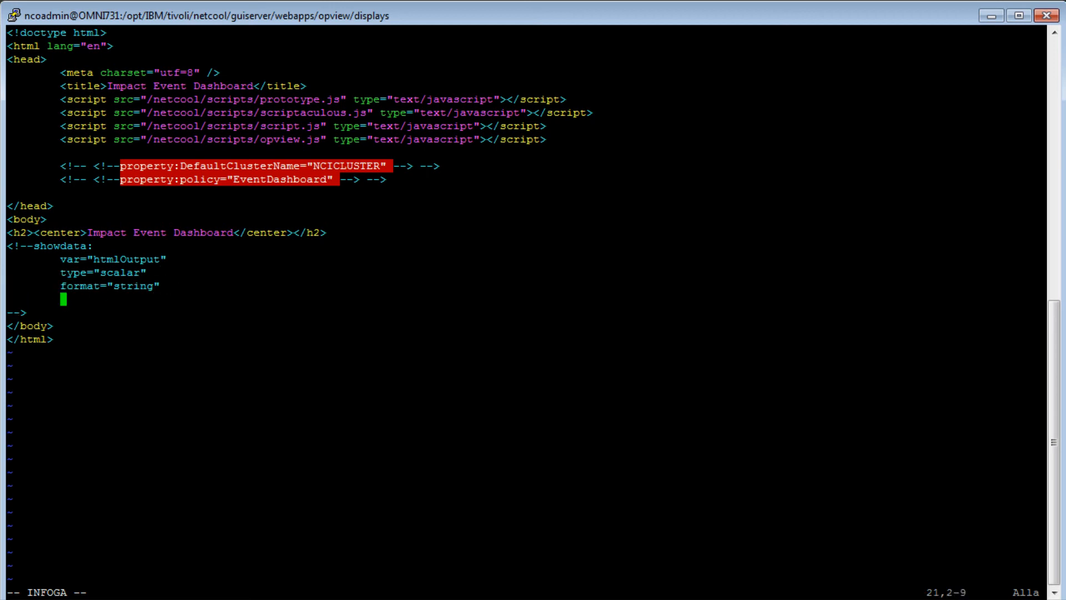
# Step: Add an update_interval attribute to the showdata block of NCICLUSTER-EventDashboard.html
pyautogui.write('update_o')
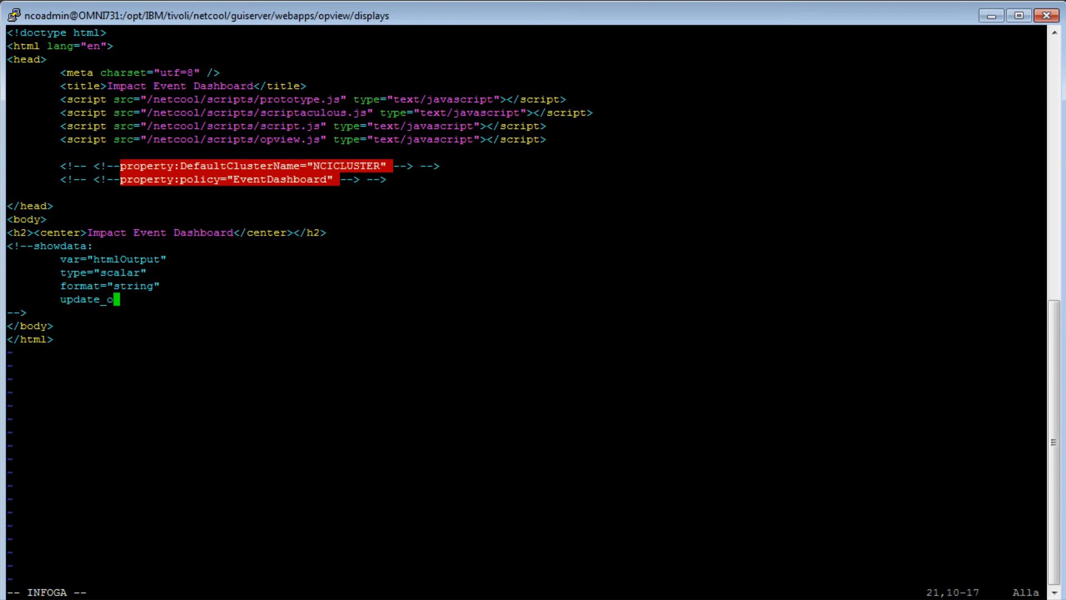
pyautogui.write('interval=')
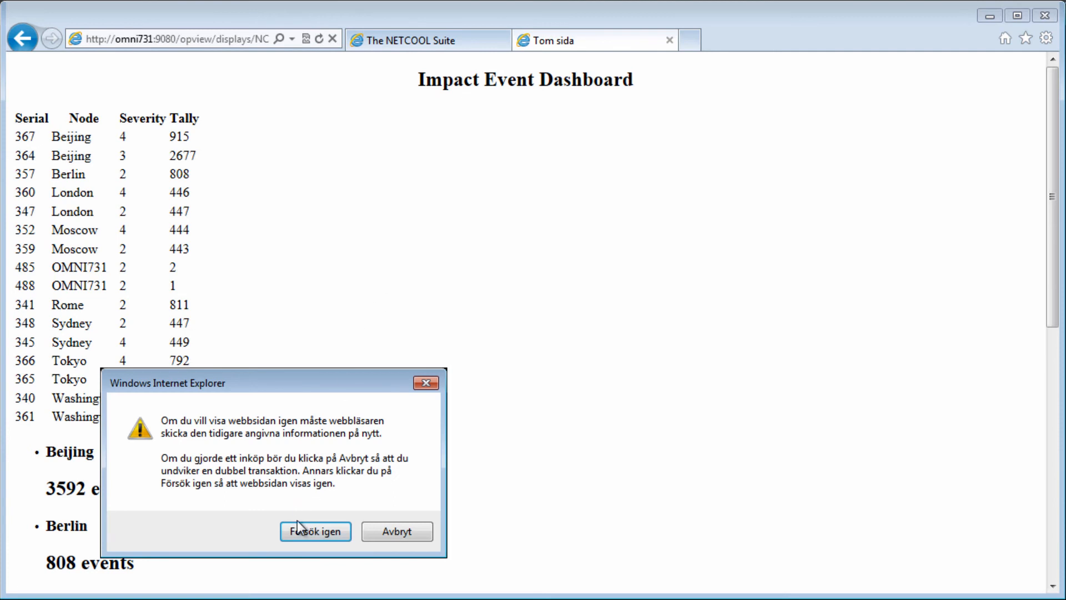
# Step: Reload the dashboard, clear events in the OMNIbus Event List, and watch counts drop
pyautogui.click(315, 530)
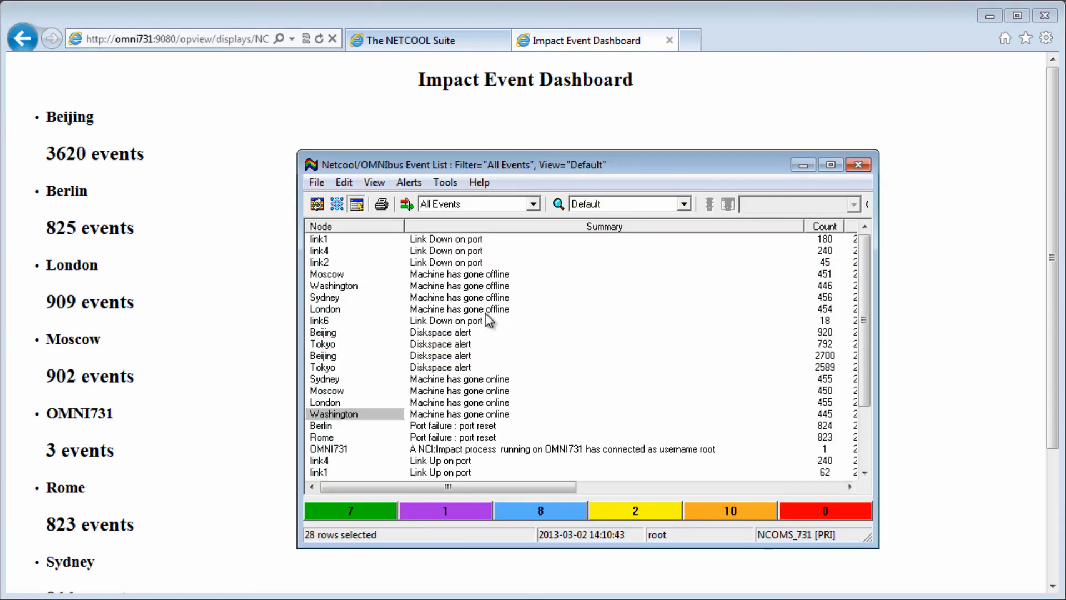
pyautogui.click(460, 309)
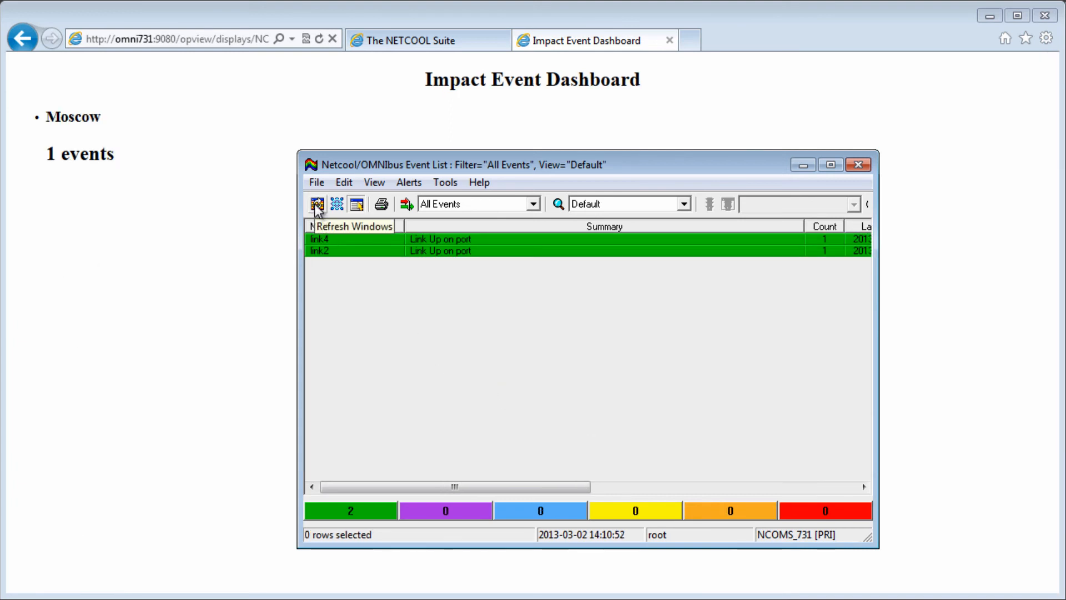
pyautogui.click(315, 204)
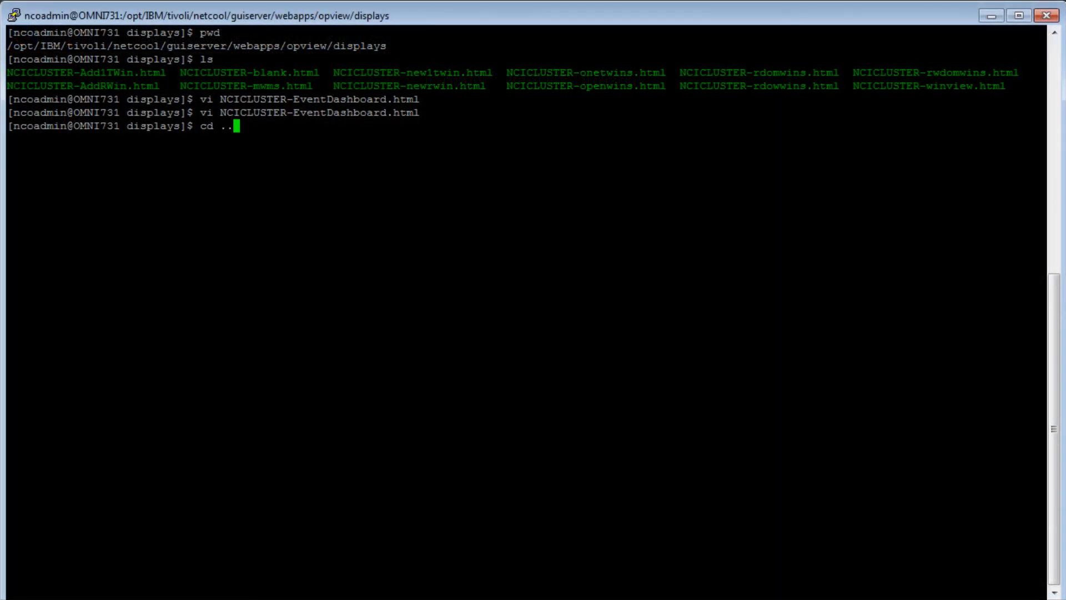
# Step: Move into the assets folder and create EventDashboard.css in vi
pyautogui.write('cd assets')
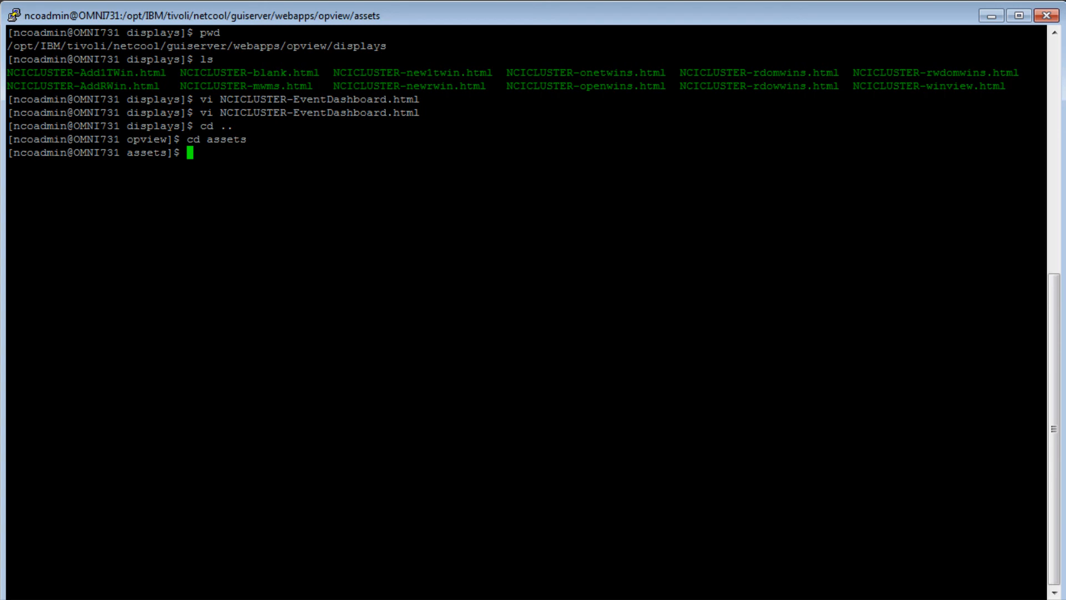
pyautogui.write('vi E')
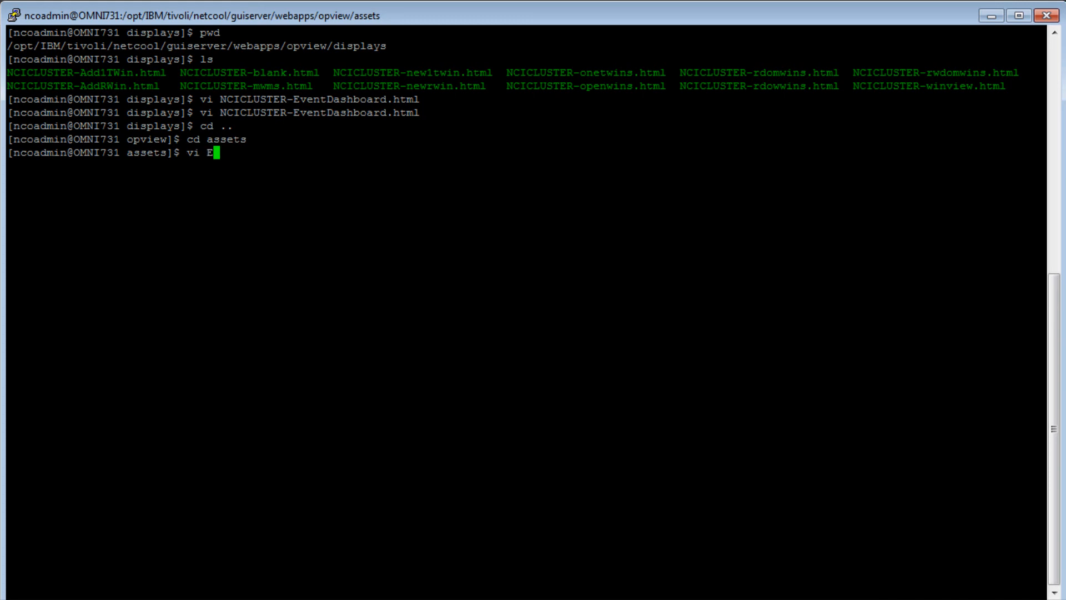
pyautogui.write('ventDashboar')
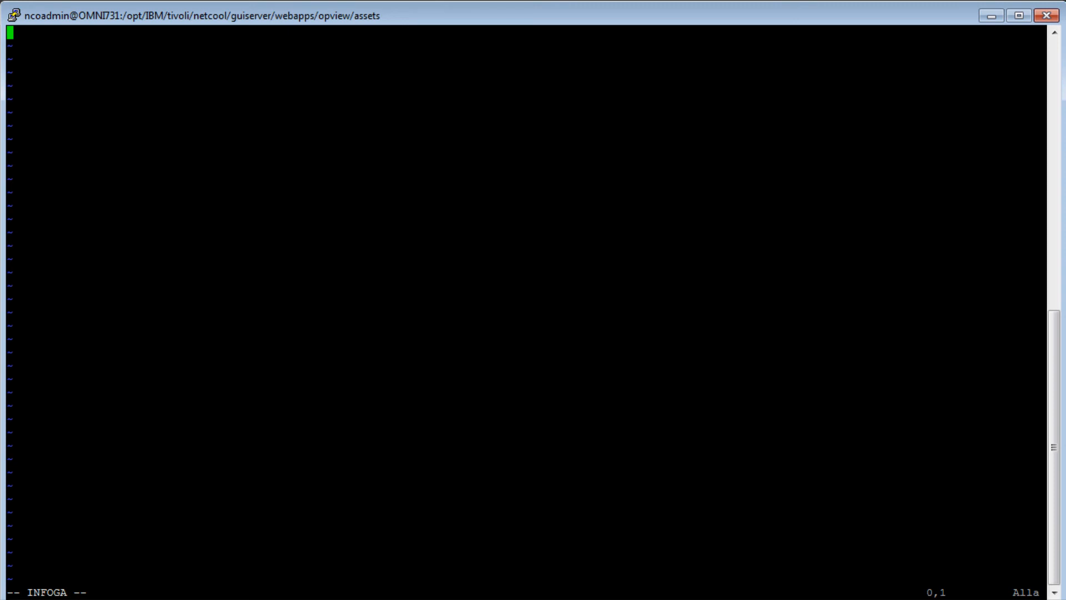
pyautogui.moveTo(215, 121)
pyautogui.write('cd displays')
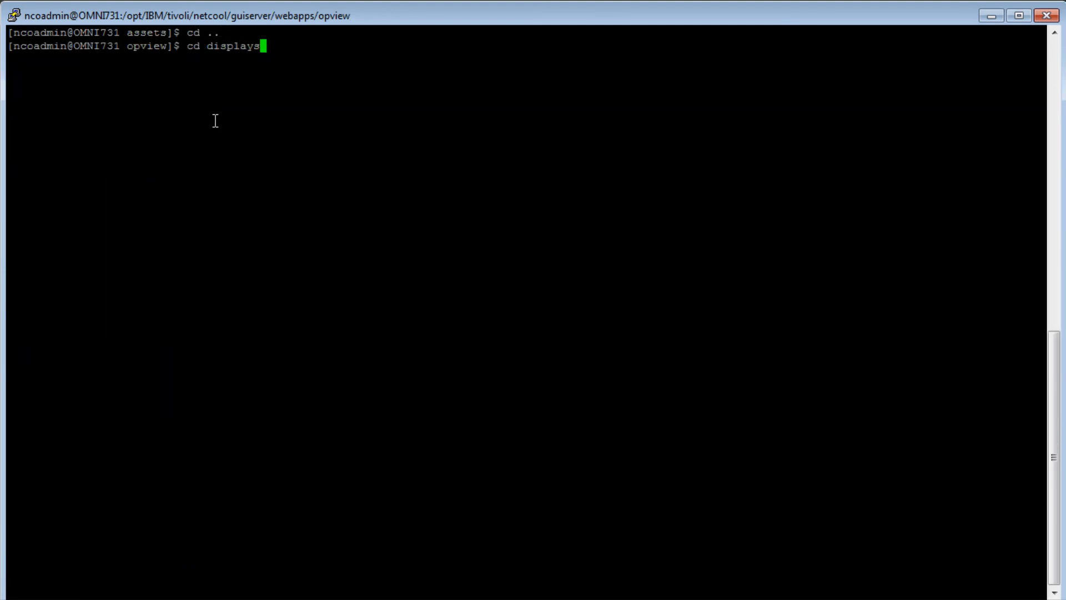
# Step: Insert a stylesheet link to ../assets/EventDashboard.css in NCICLUSTER-EventDashboard.html
pyautogui.write('vi NCICLUSTER-EventDashboard.html')
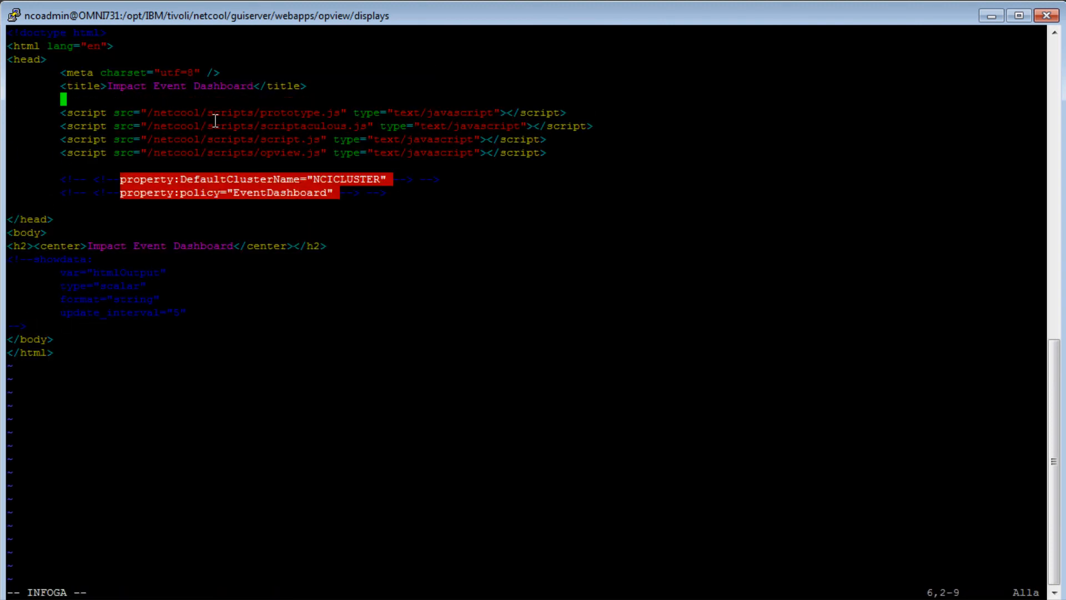
pyautogui.write('<link rel="stylesheet" type="text/css" href="../assets/EventDashboard.css" />')
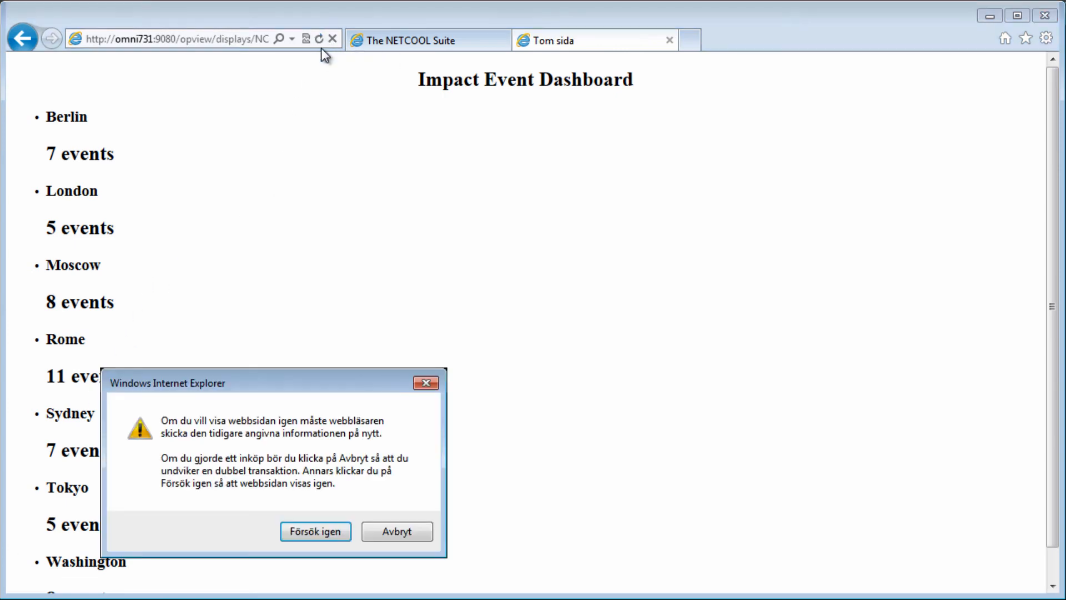
# Step: Confirm resending data so the dashboard reloads with styled city cards like Rome 11 events
pyautogui.click(314, 530)
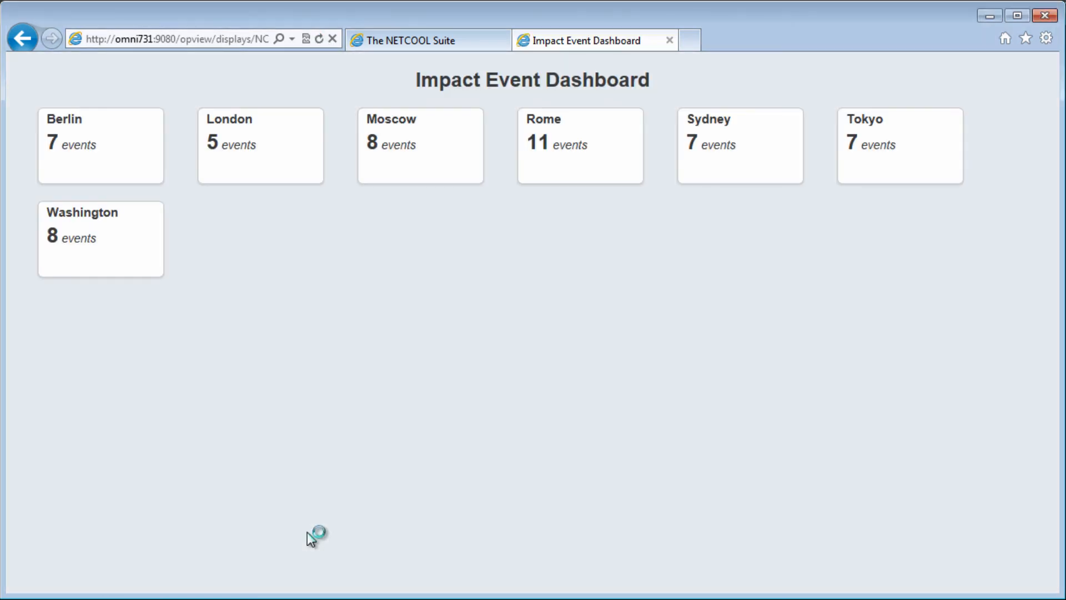